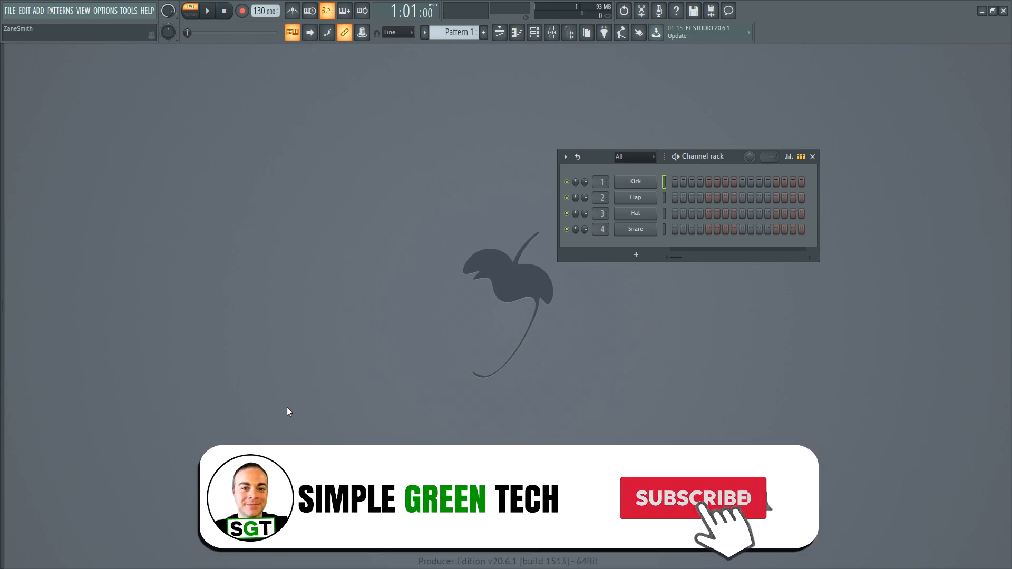
# Switch the audio device to FL Studio ASIO in Options > Audio settings
pyautogui.click(693, 498)
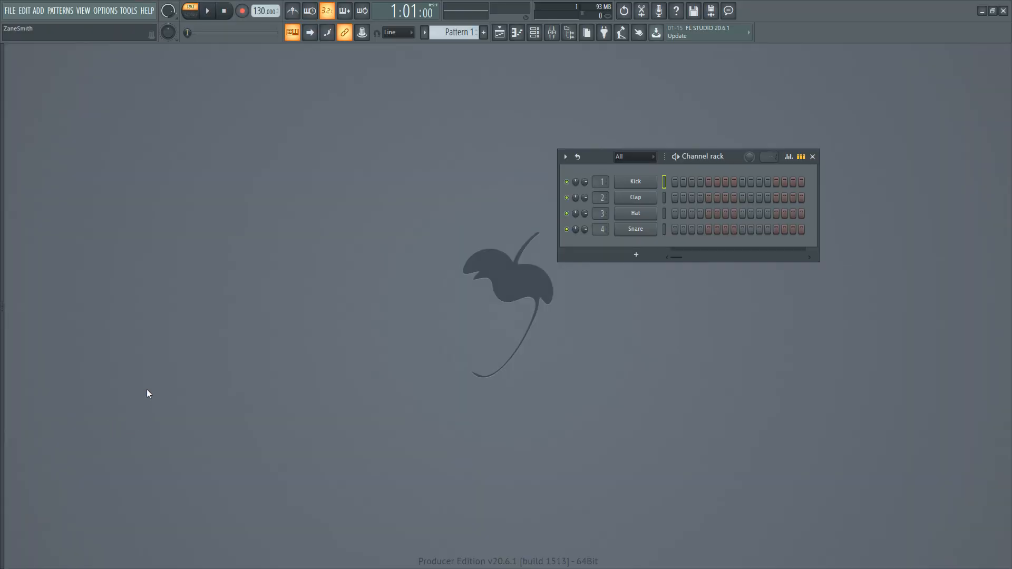
pyautogui.click(109, 10)
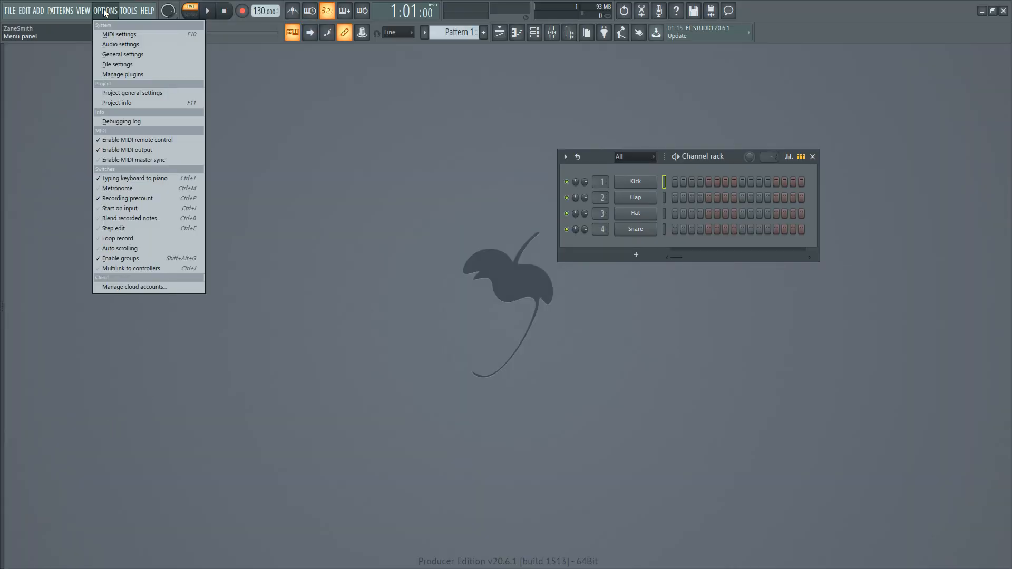
pyautogui.click(122, 45)
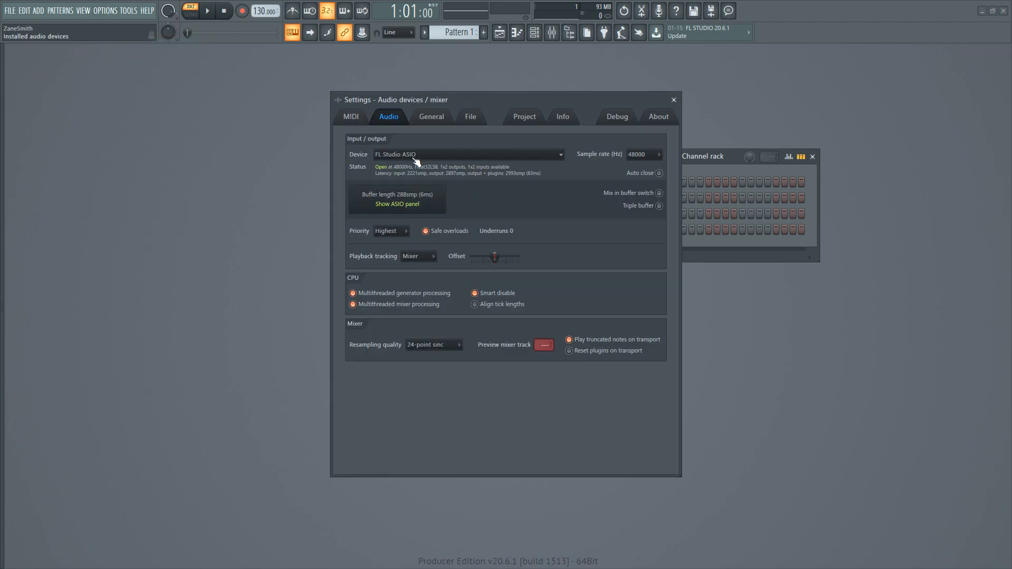
pyautogui.click(467, 154)
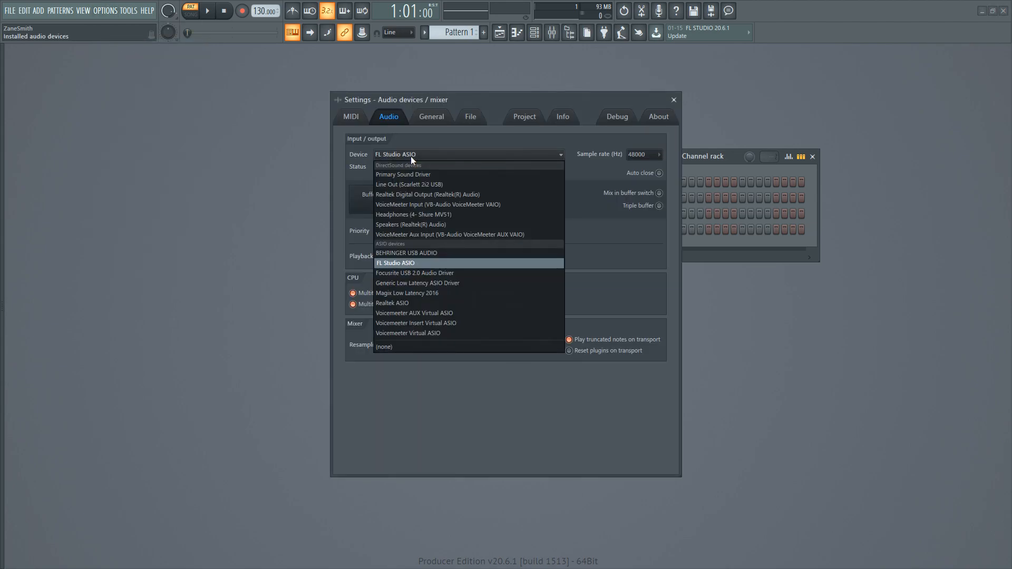
pyautogui.moveTo(402, 253)
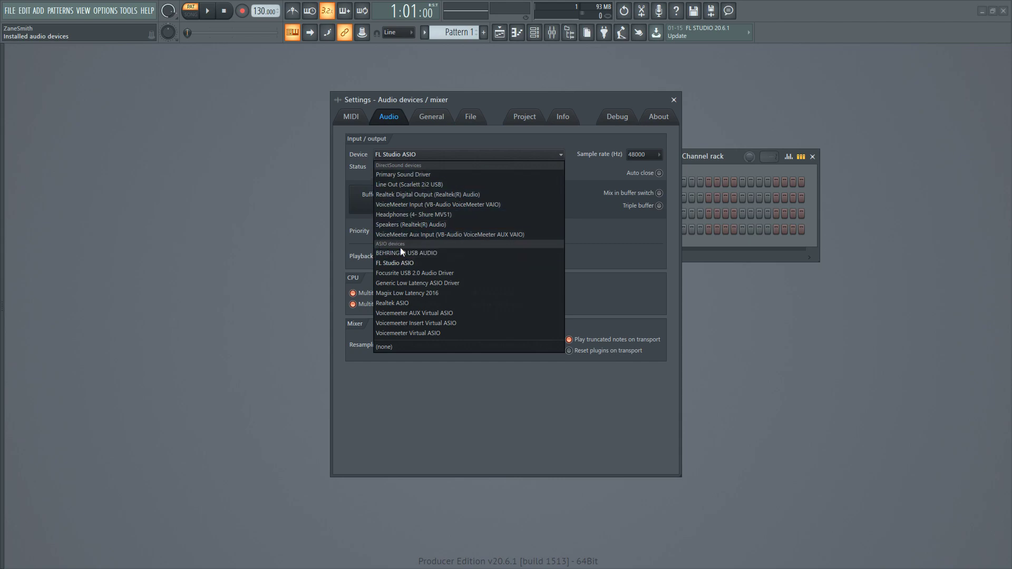
pyautogui.moveTo(405, 251)
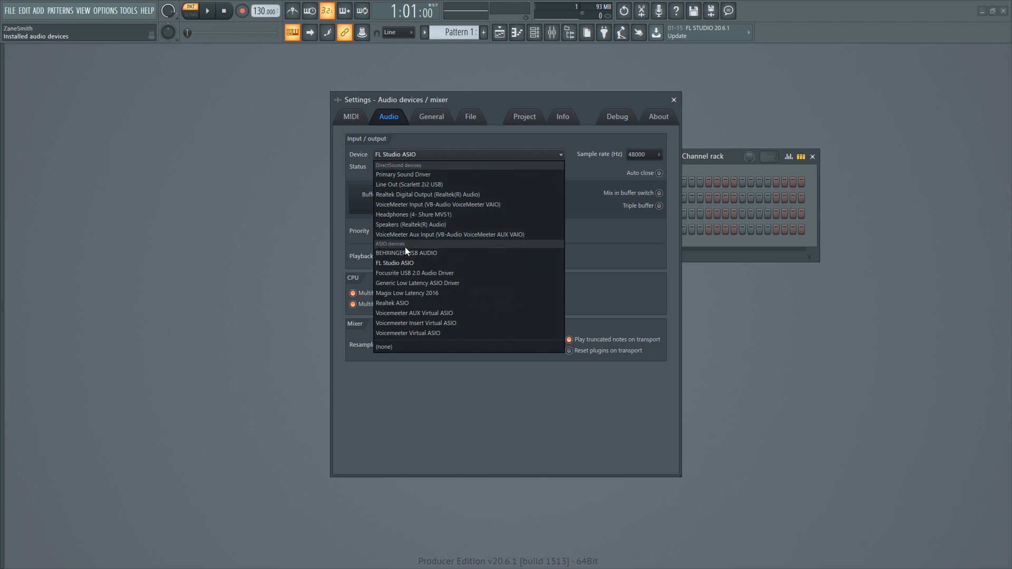
pyautogui.moveTo(405, 263)
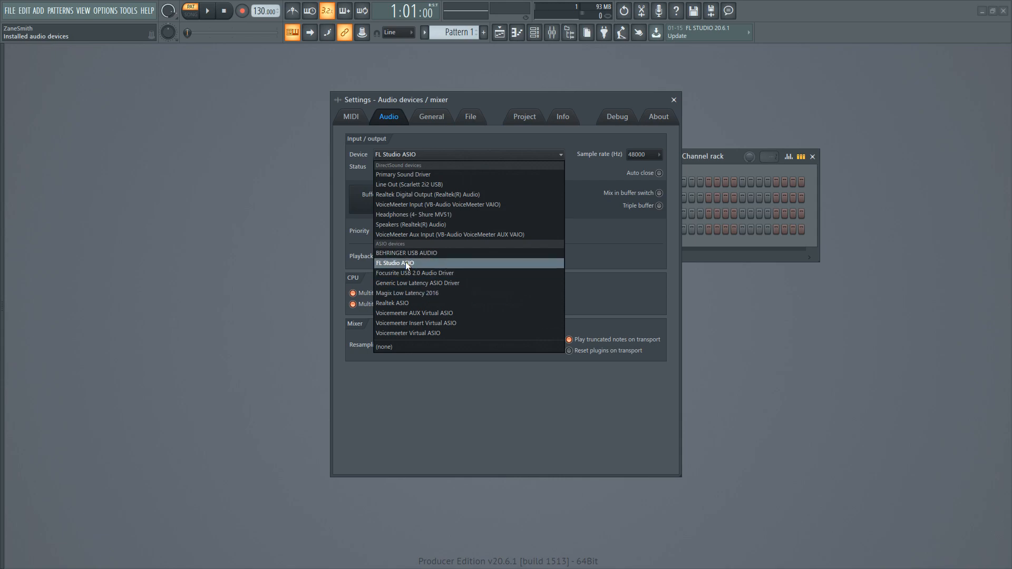
pyautogui.moveTo(407, 273)
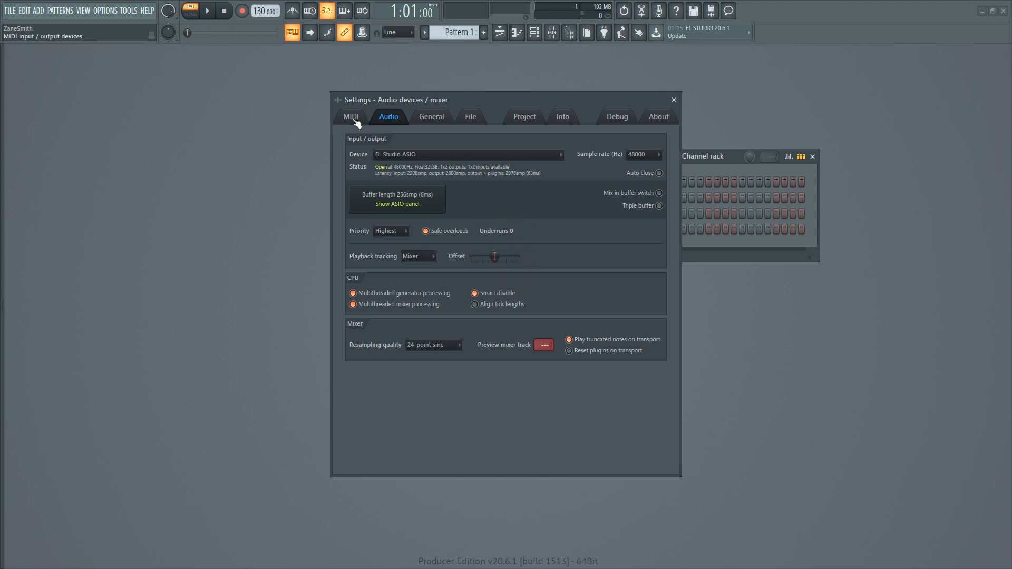
# Enable the USB Axiom 25 as a MIDI input and close the settings window
pyautogui.click(350, 116)
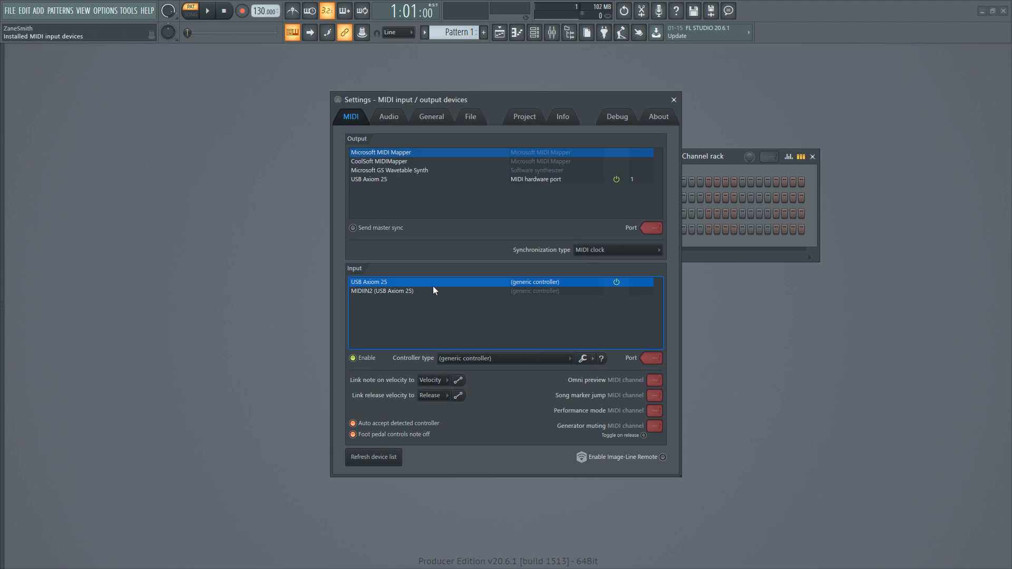
pyautogui.moveTo(407, 316)
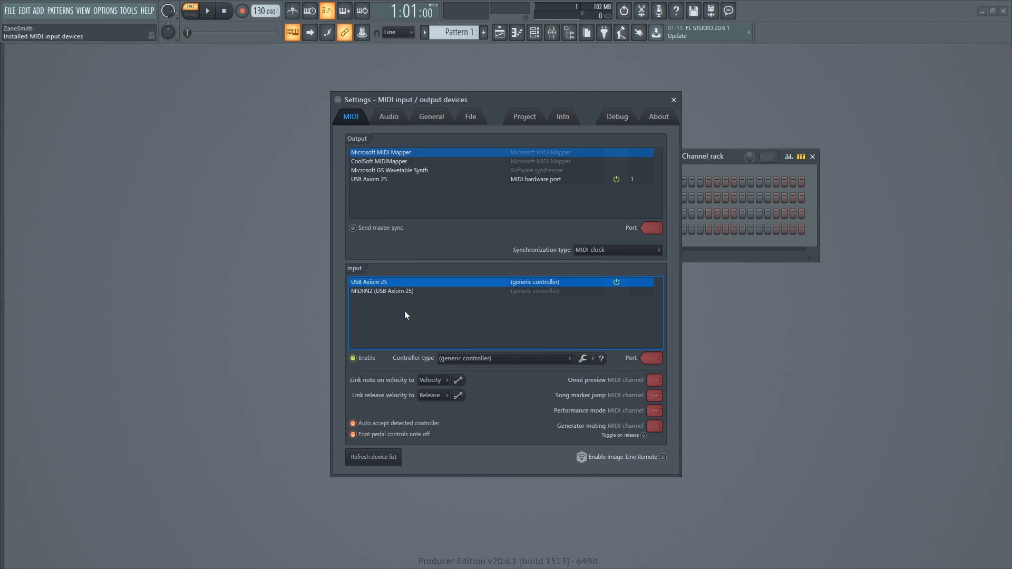
pyautogui.moveTo(393, 286)
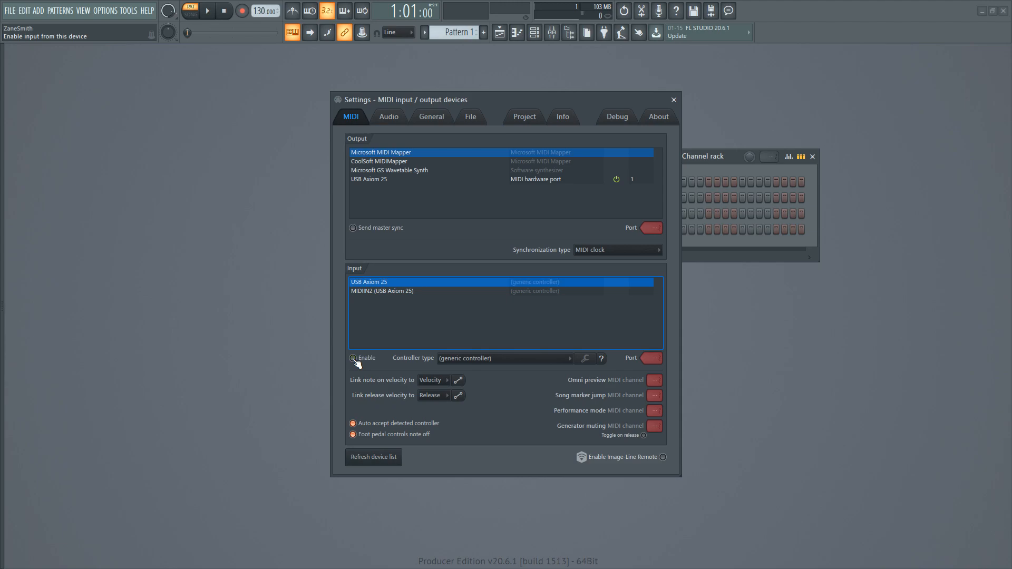
pyautogui.click(353, 358)
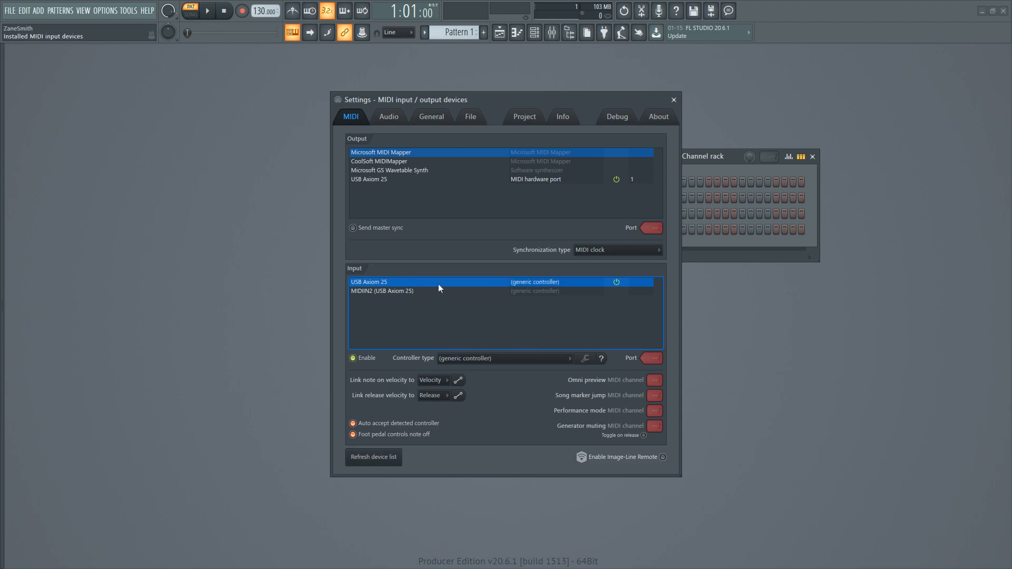
pyautogui.click(674, 99)
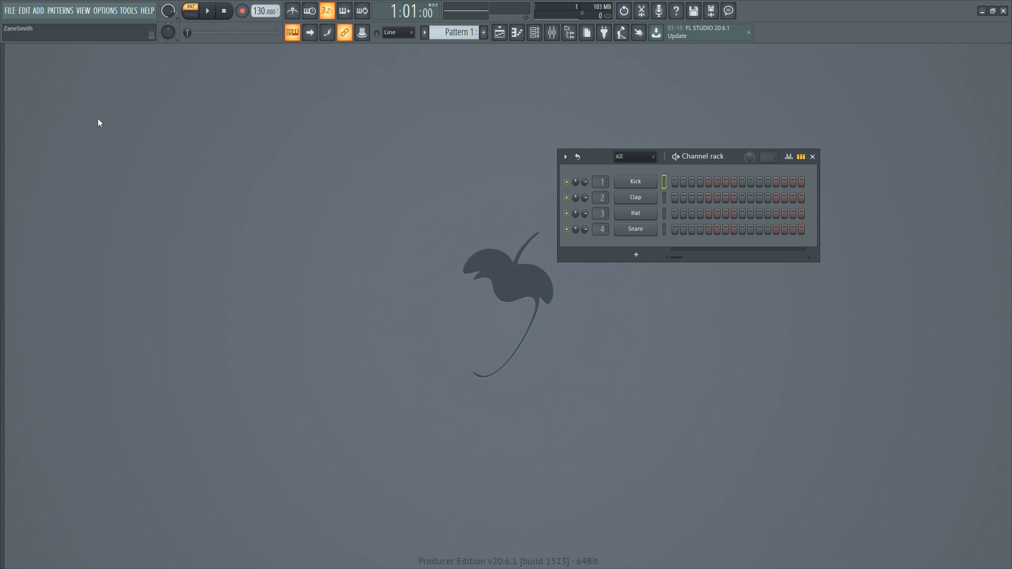
# Open Options > Manage plugins to view the 376 listed plugins and search paths
pyautogui.click(107, 10)
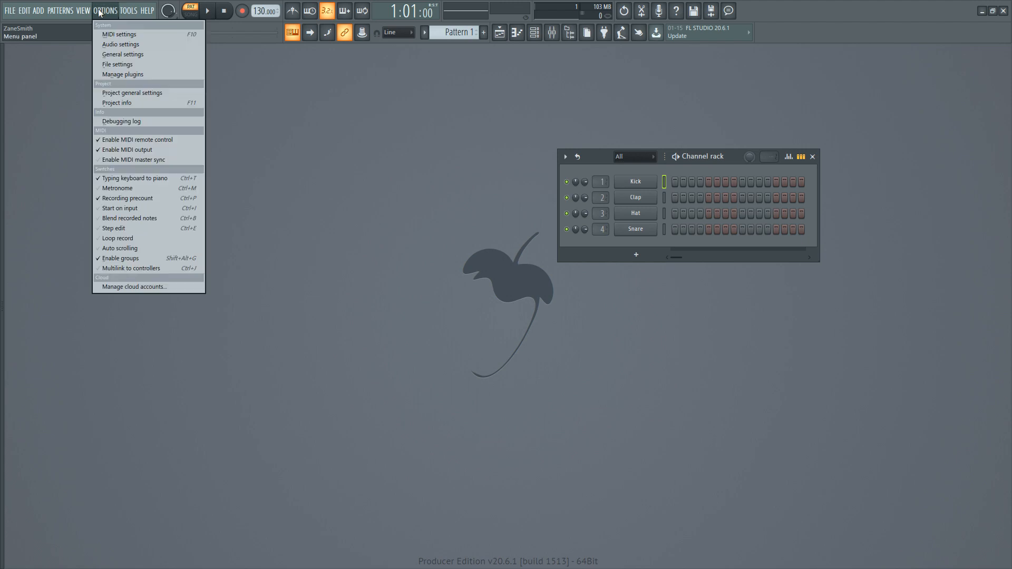
pyautogui.moveTo(127, 77)
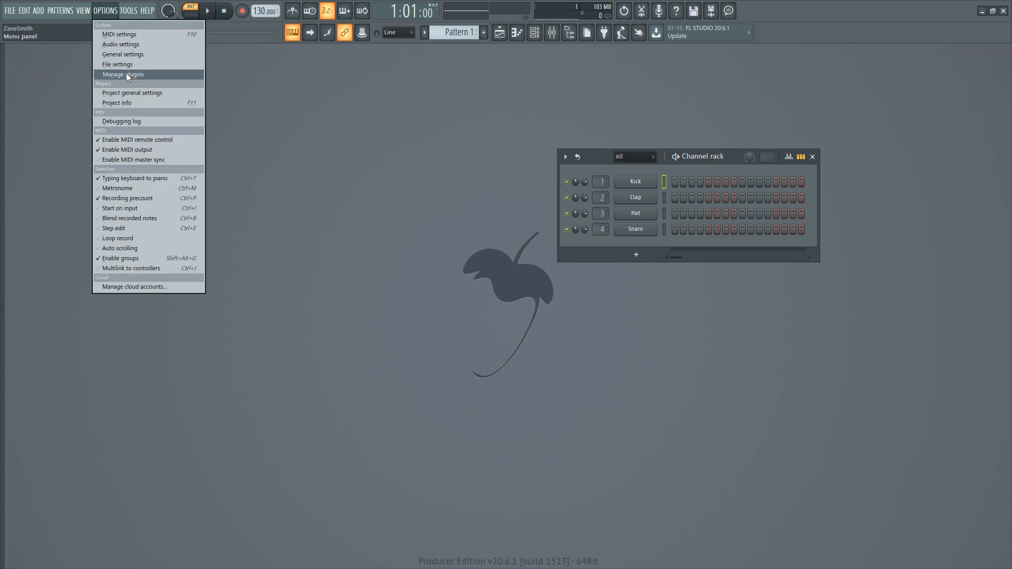
pyautogui.click(122, 74)
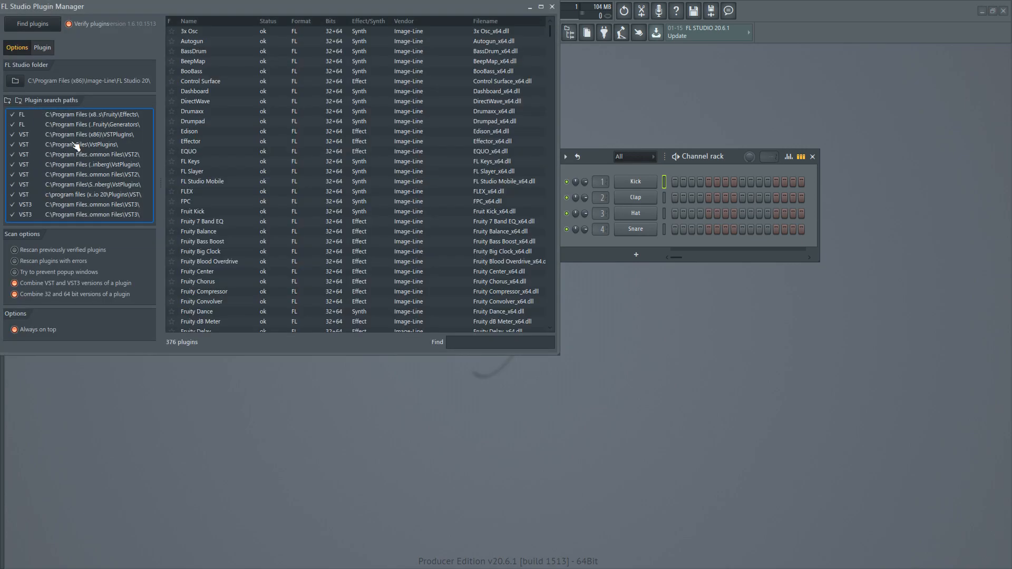
pyautogui.moveTo(79, 141)
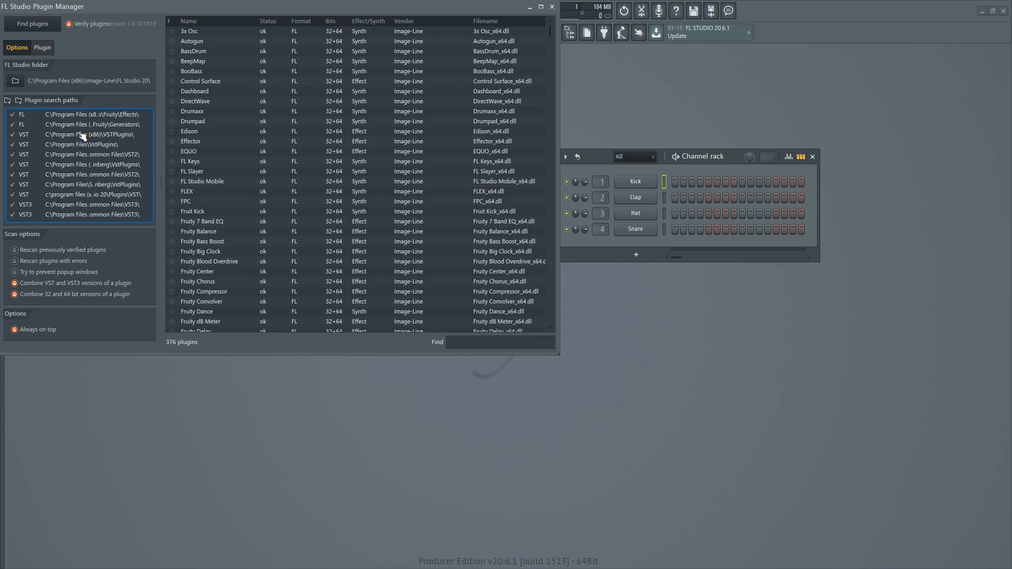
pyautogui.moveTo(80, 136)
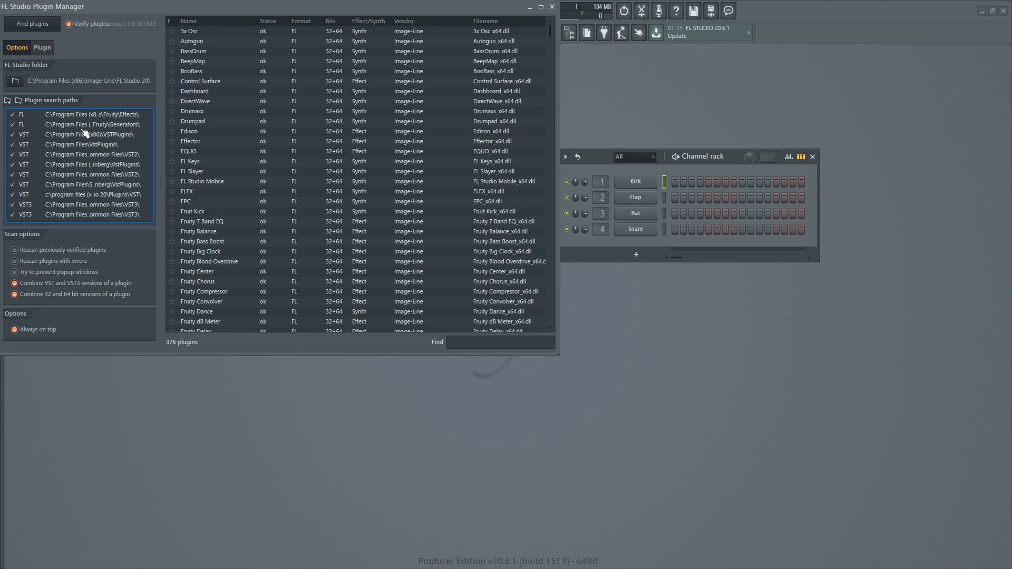
pyautogui.moveTo(60, 153)
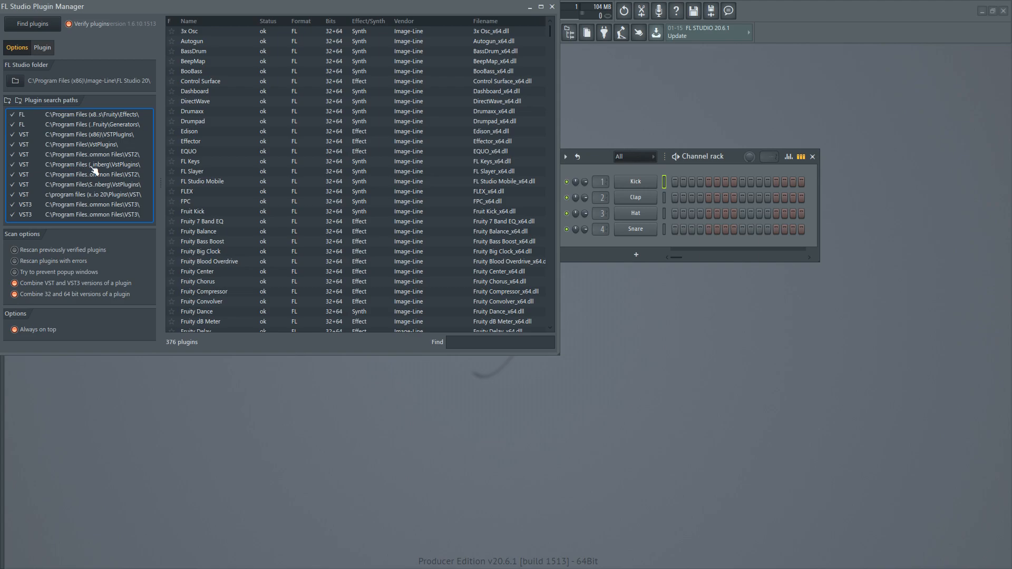
pyautogui.moveTo(79, 155)
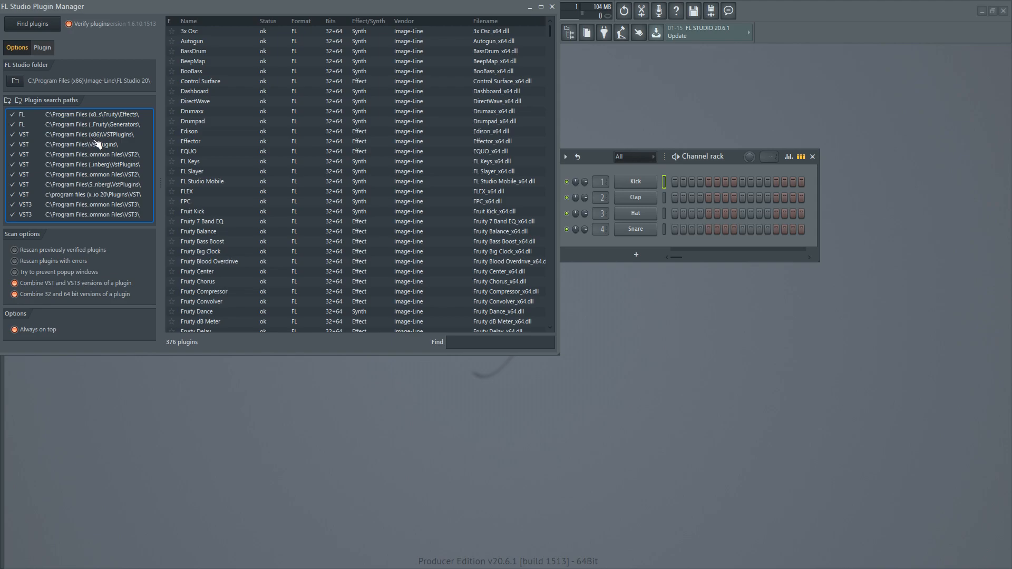
pyautogui.moveTo(121, 150)
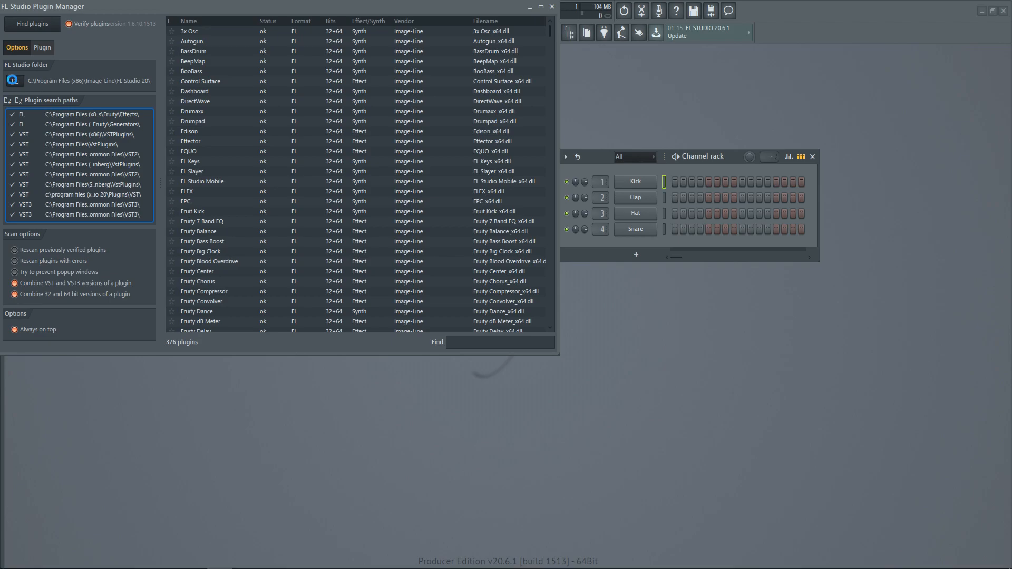
pyautogui.click(15, 81)
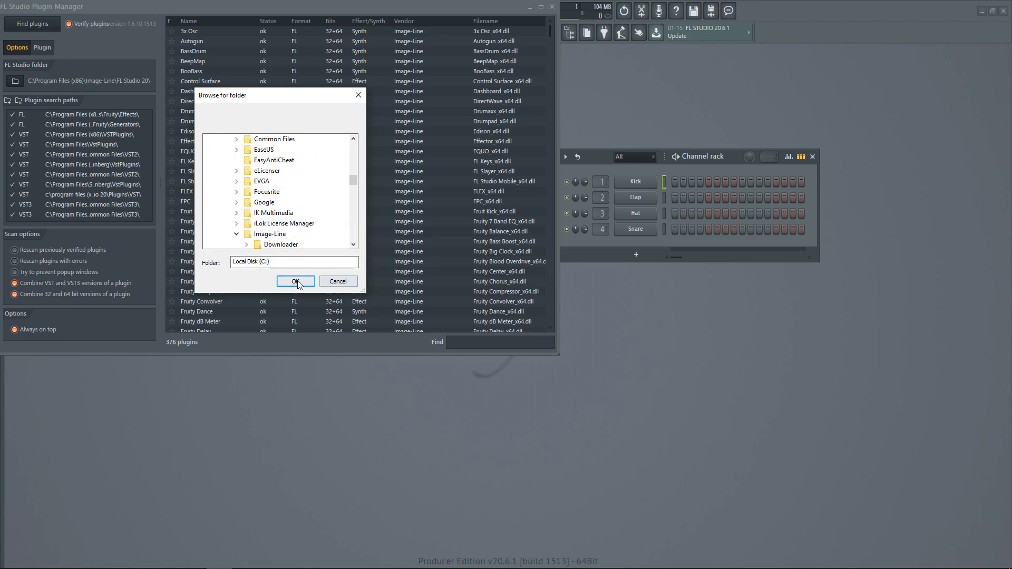
pyautogui.click(295, 282)
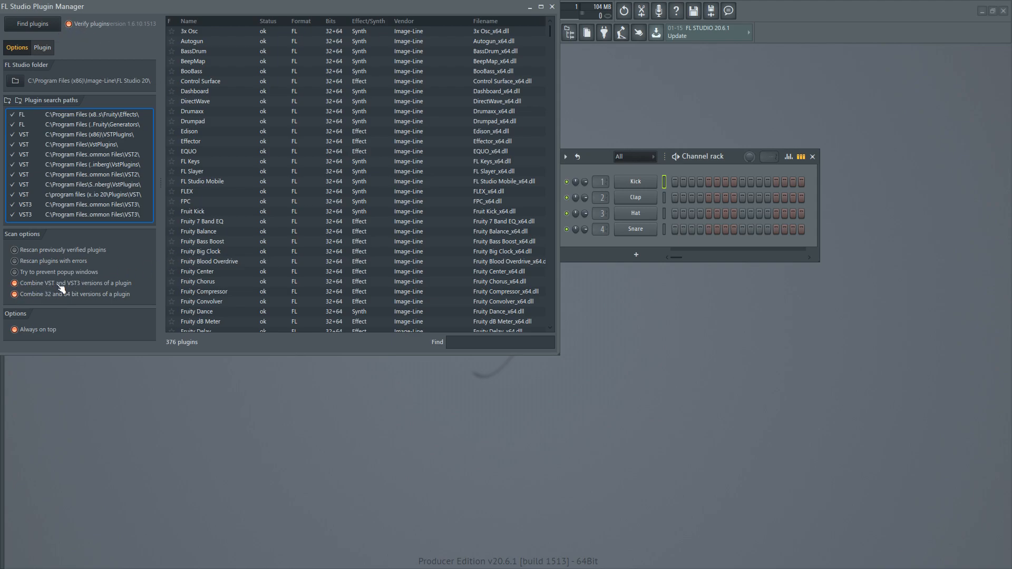
pyautogui.moveTo(98, 286)
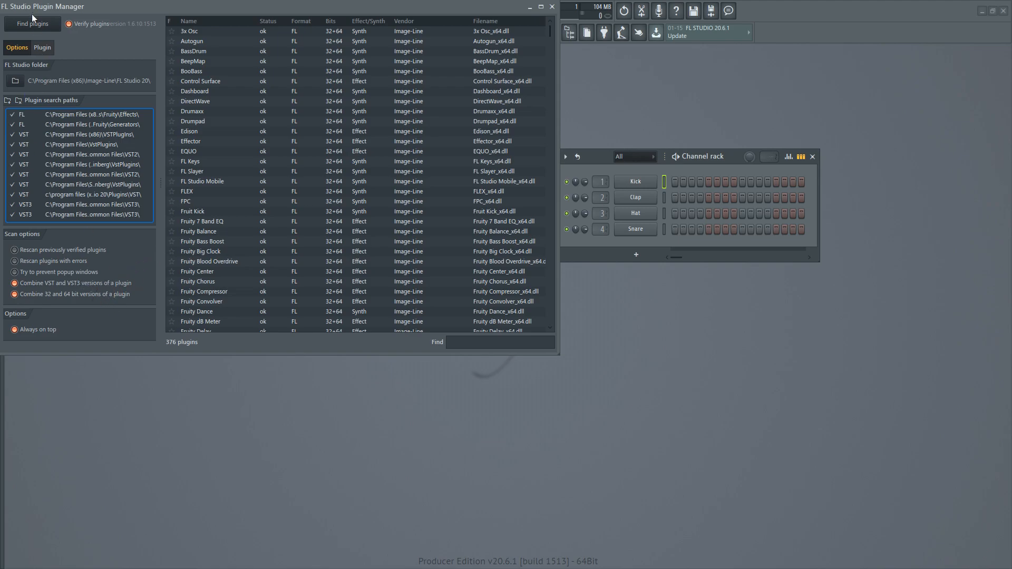
# Scan for installed plugins, growing the list to 582, then close the Plugin Manager
pyautogui.click(29, 24)
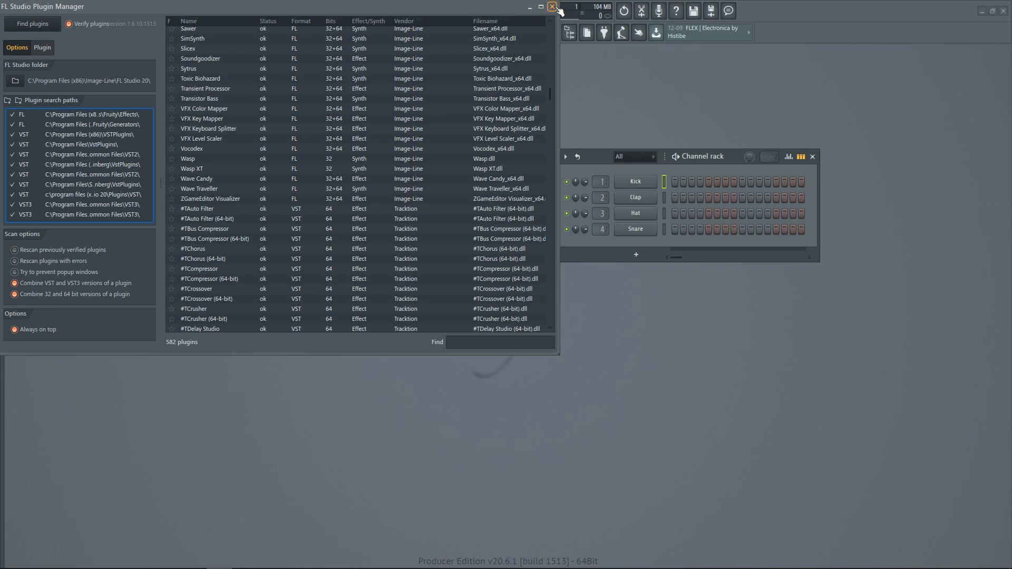
pyautogui.click(552, 7)
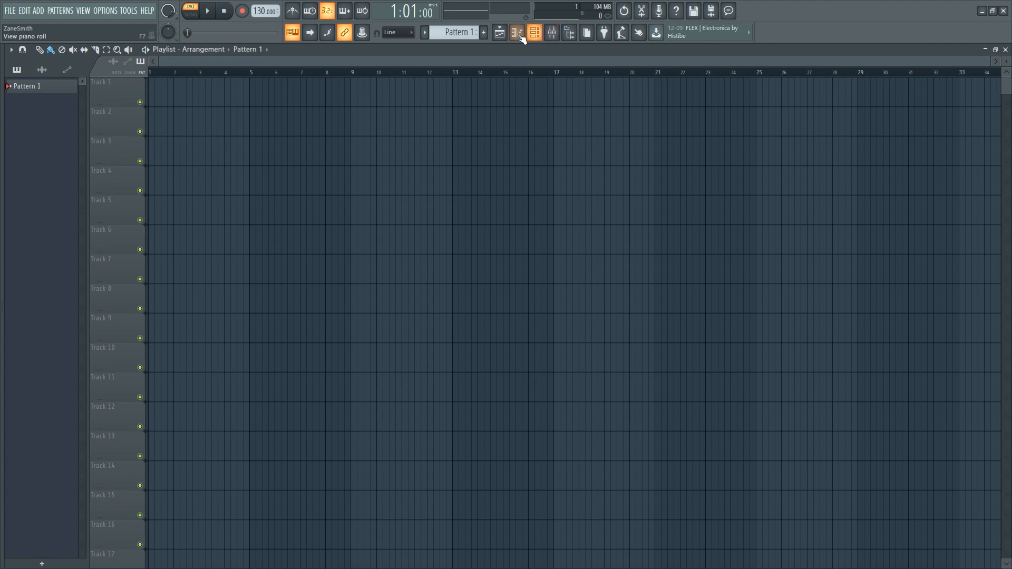
# Open the Kick piano roll, try drawing a C6 note, then reopen the channel rack
pyautogui.click(517, 32)
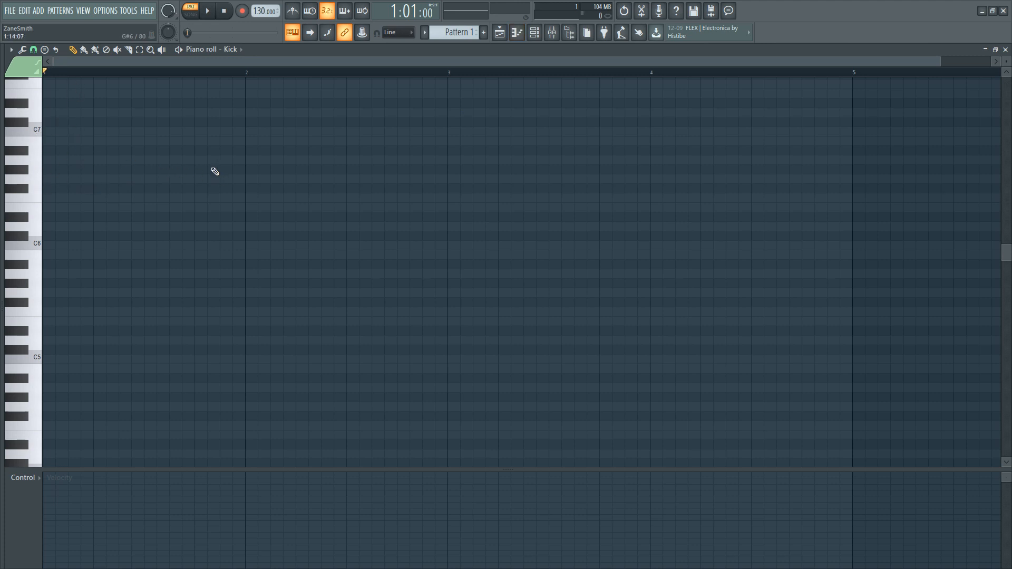
pyautogui.moveTo(53, 249)
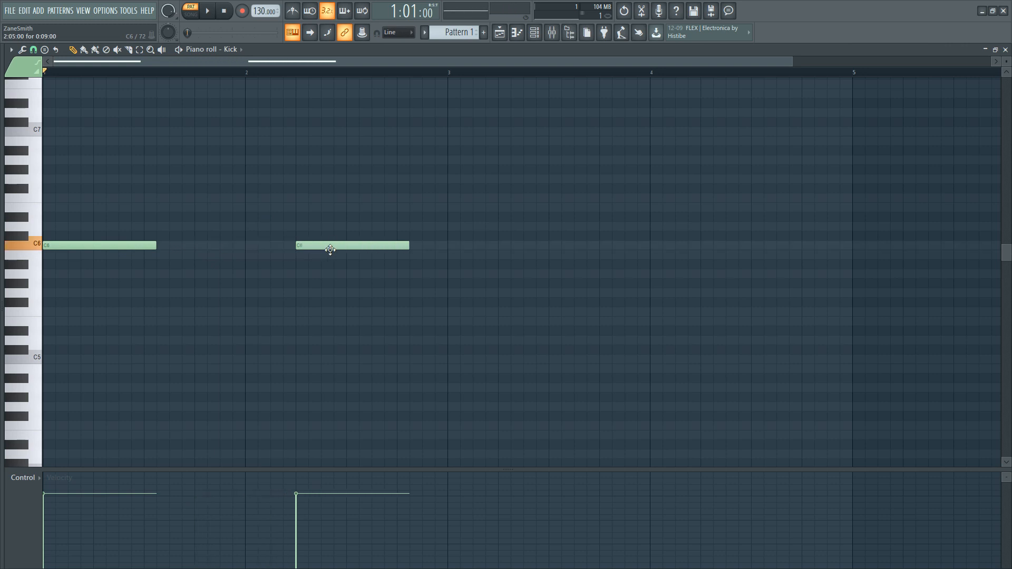
pyautogui.moveTo(330, 245); pyautogui.dragTo(240, 245)
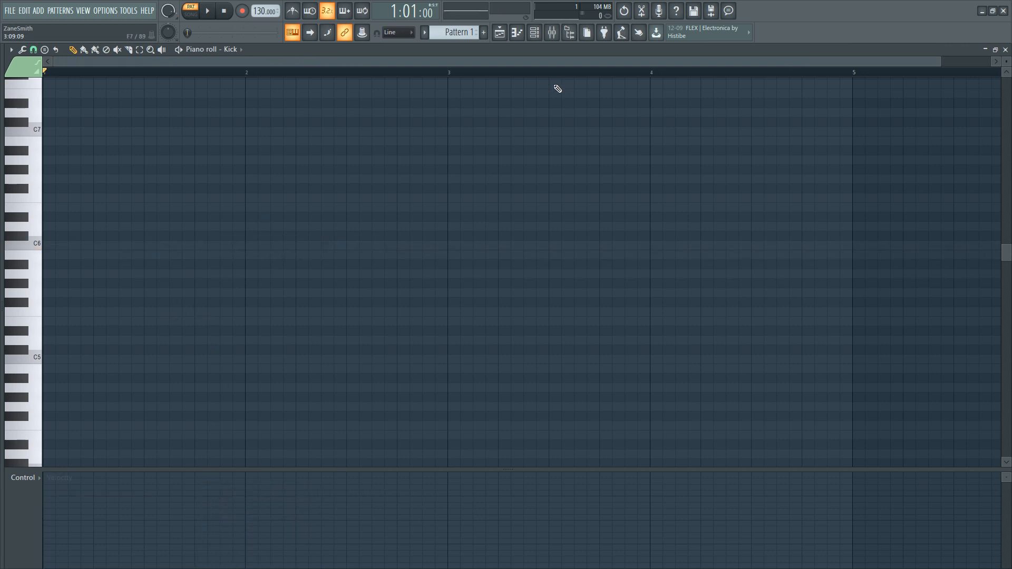
pyautogui.click(533, 32)
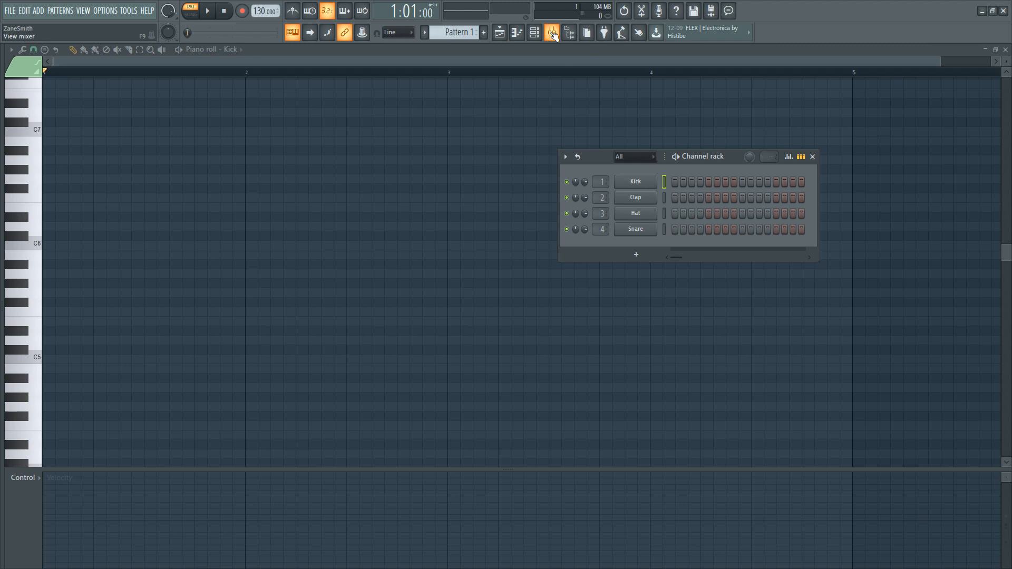
pyautogui.click(553, 32)
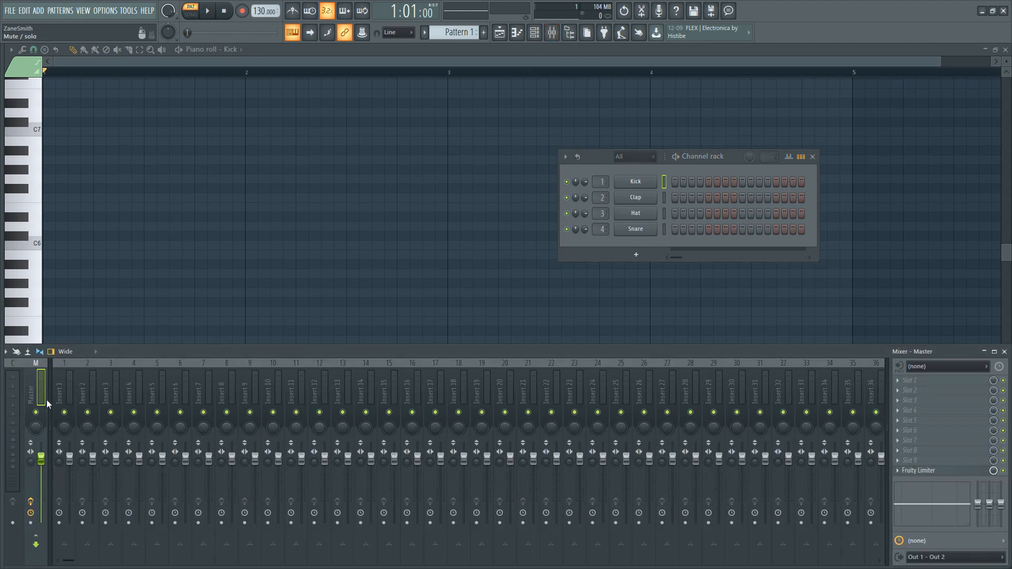
pyautogui.moveTo(182, 437)
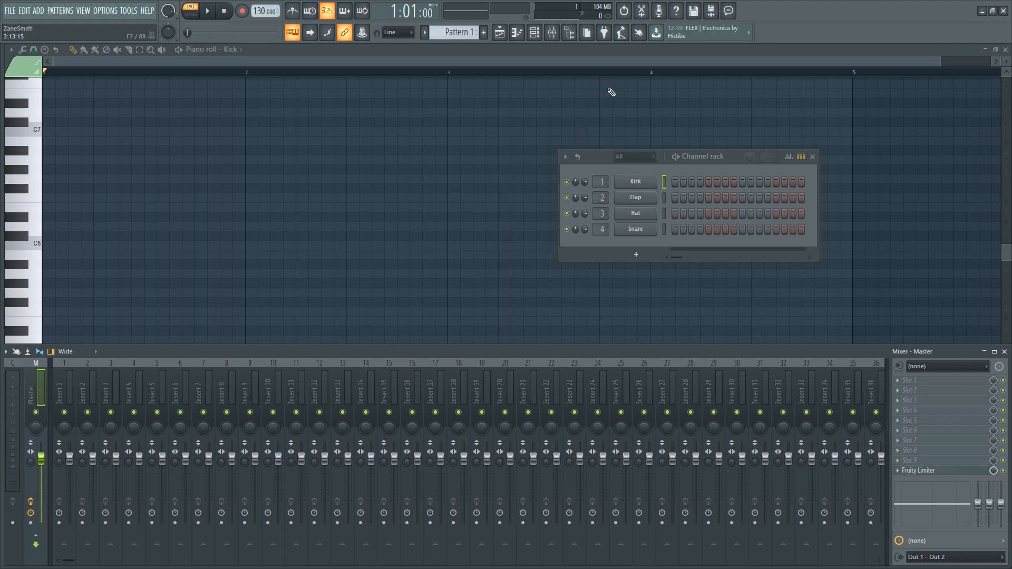
pyautogui.moveTo(621, 34)
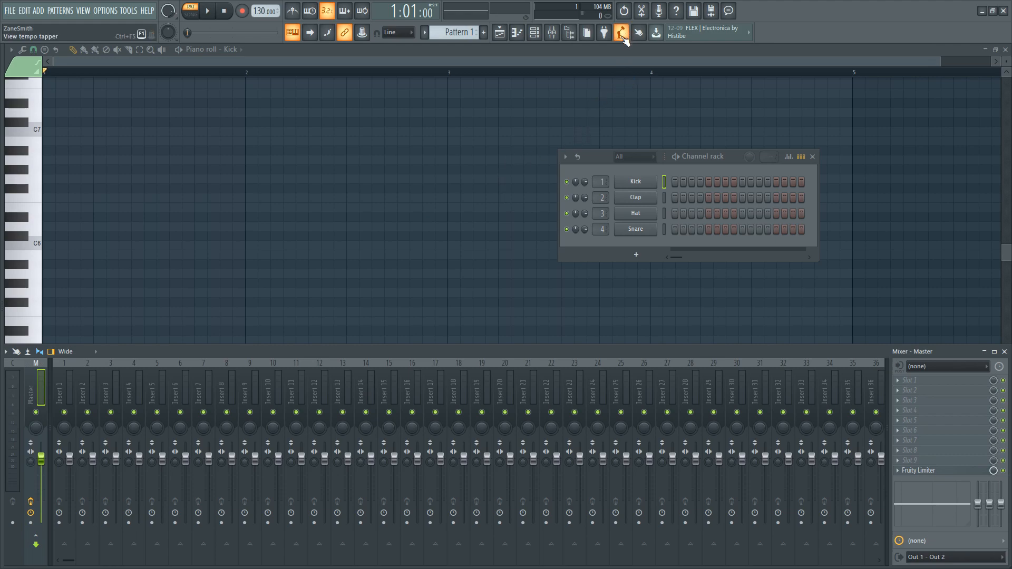
# Tap out a tempo in the tempo tapper, leaving the song at 130 BPM
pyautogui.click(619, 34)
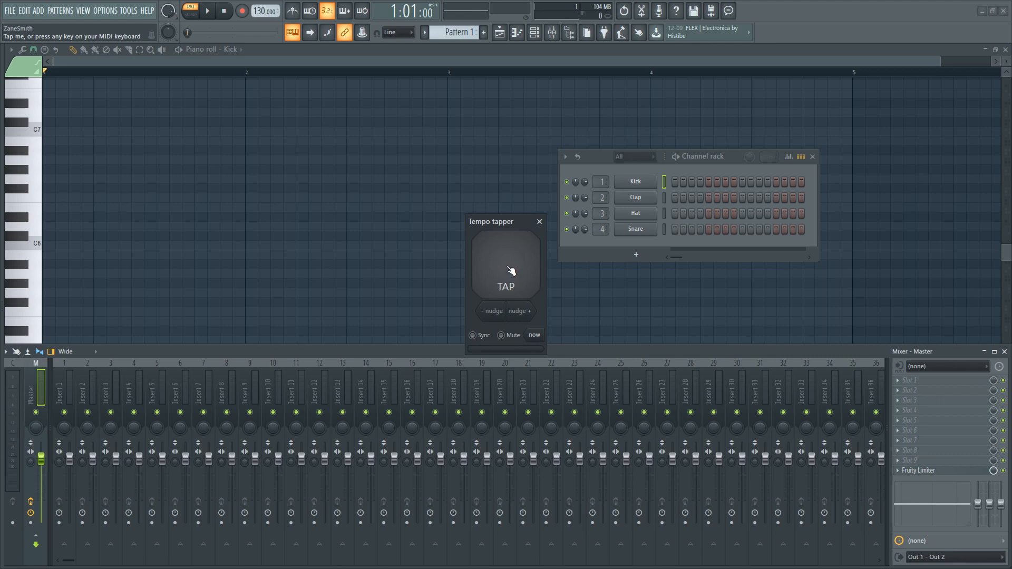
pyautogui.click(506, 268)
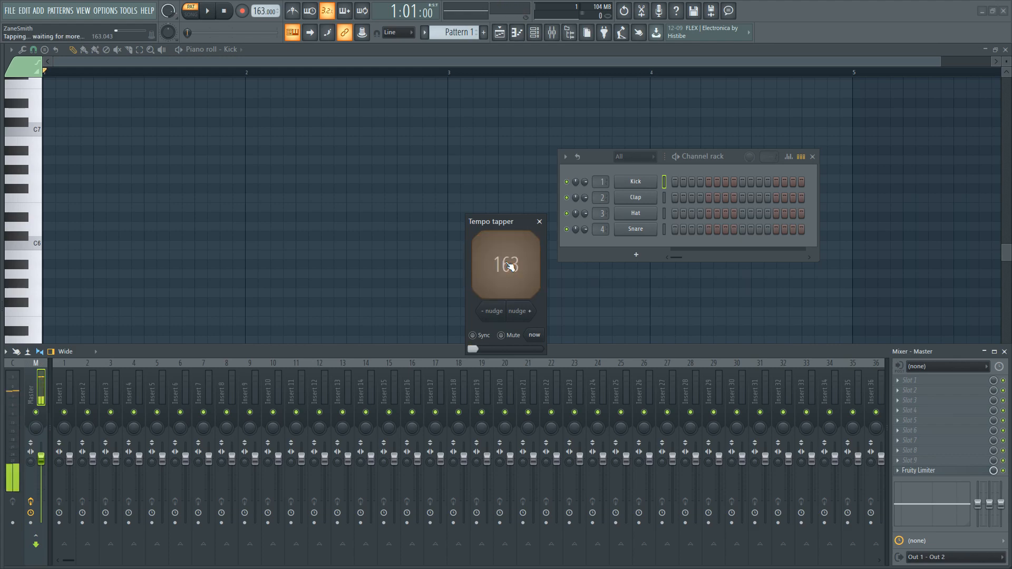
pyautogui.click(506, 267)
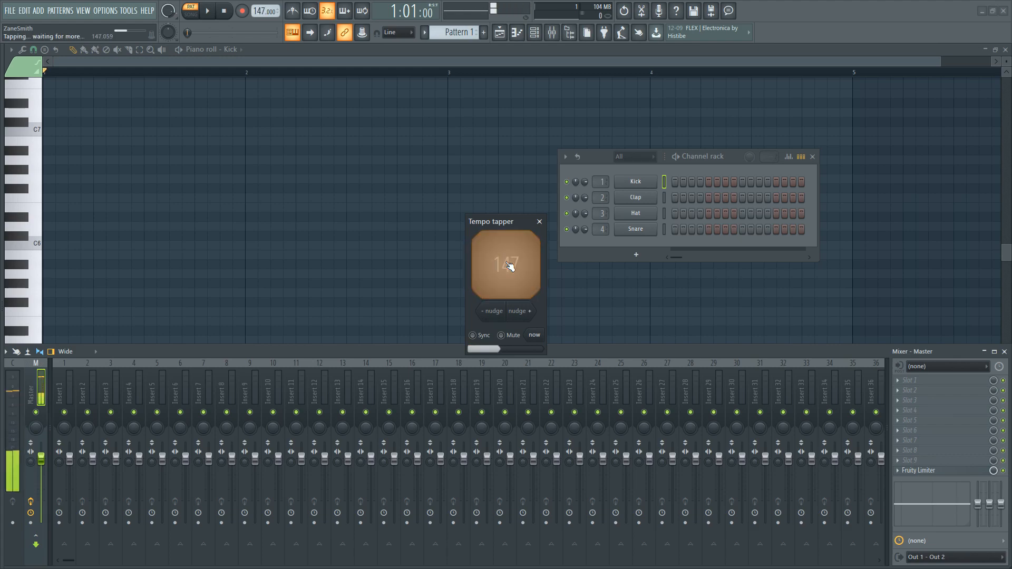
pyautogui.click(506, 265)
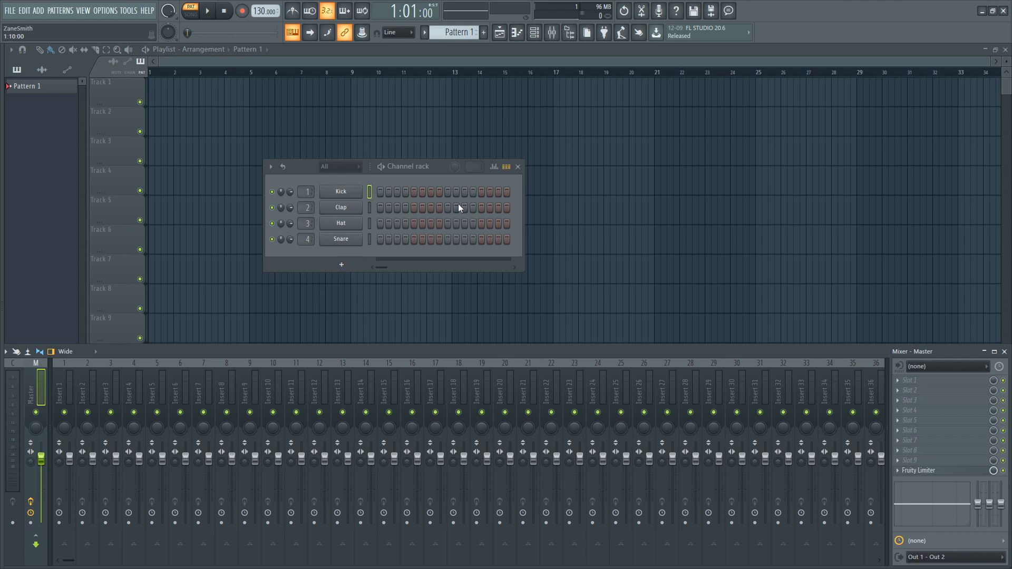
pyautogui.moveTo(534, 33)
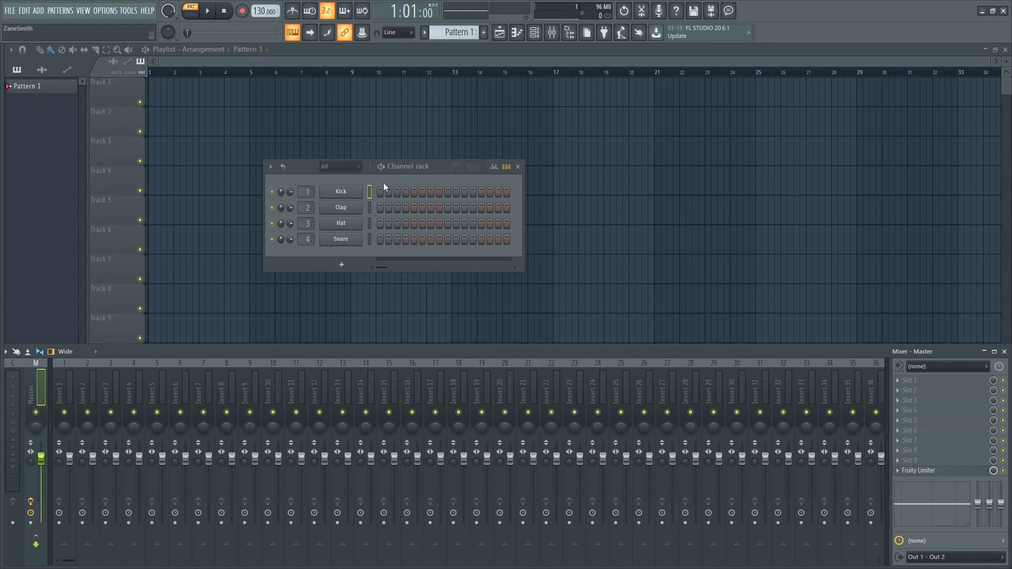
pyautogui.click(341, 223)
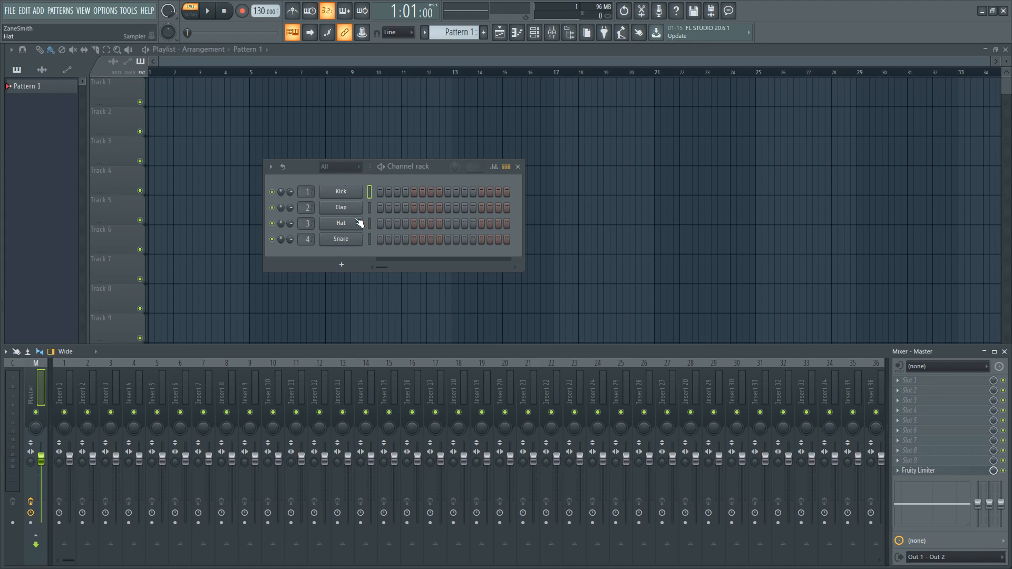
pyautogui.click(341, 191)
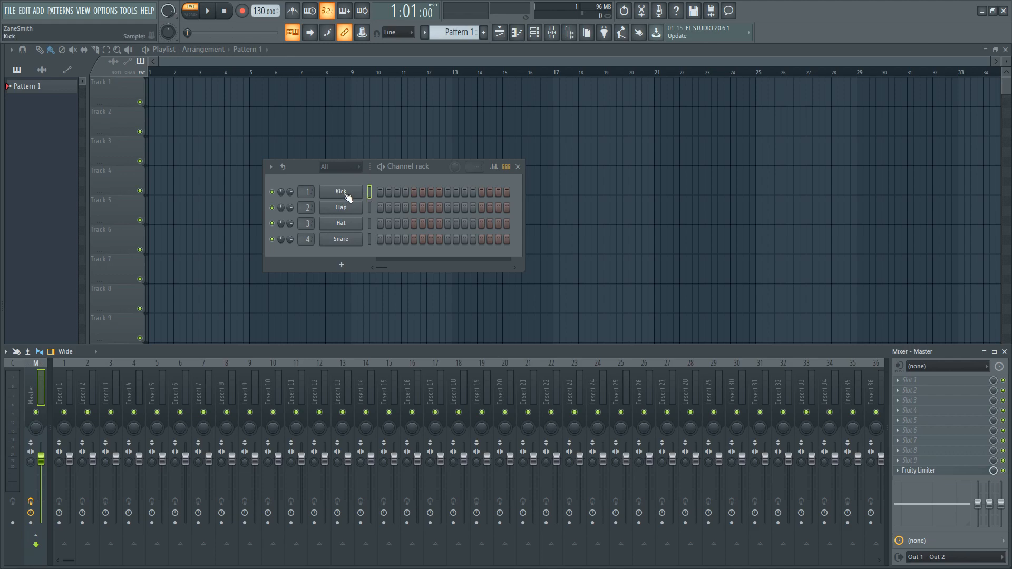
# Right-click the Kick channel in the channel rack to show its options menu
pyautogui.rightClick(340, 192)
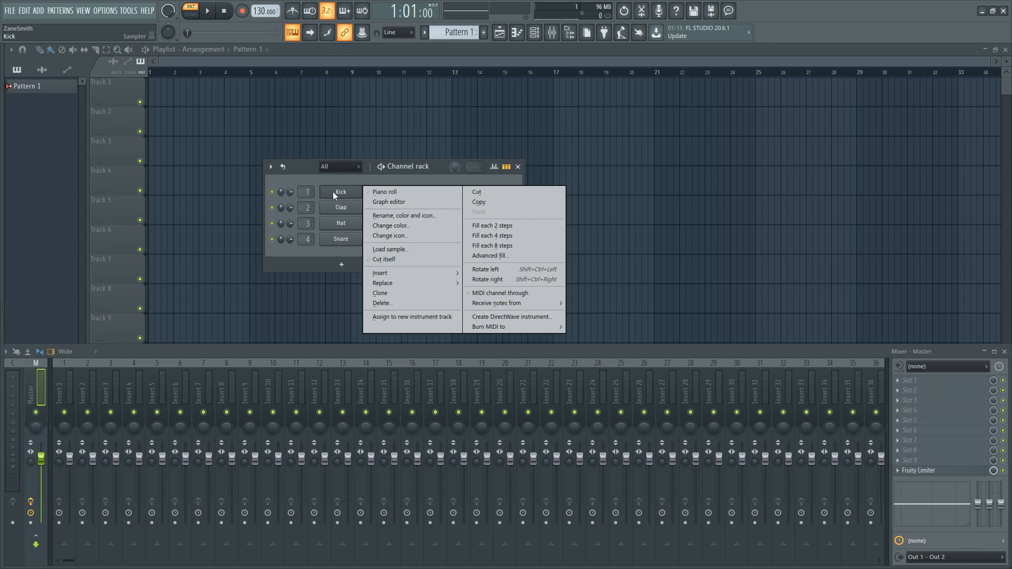
pyautogui.moveTo(381, 272)
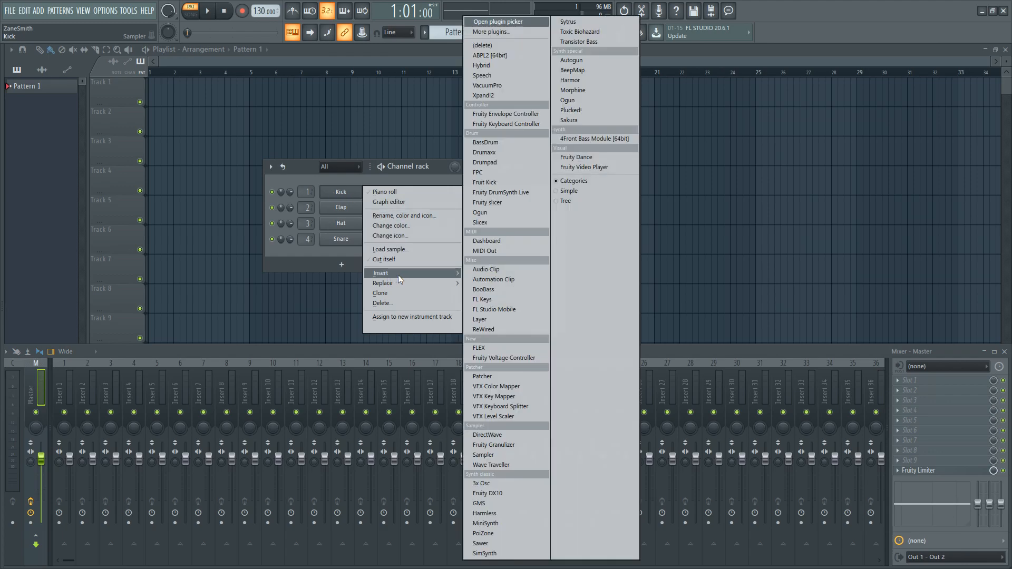
pyautogui.moveTo(490, 55)
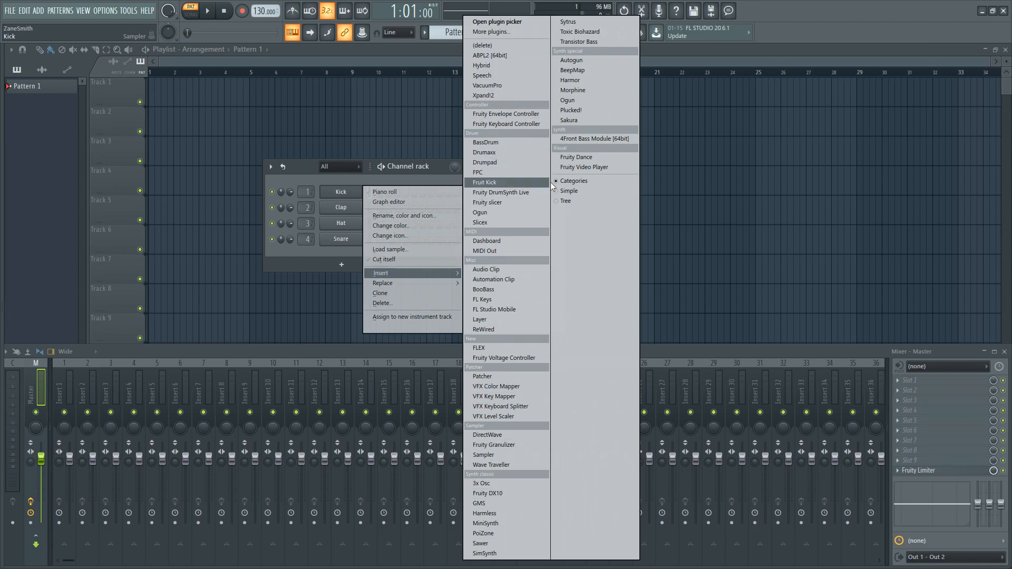
pyautogui.moveTo(481, 213)
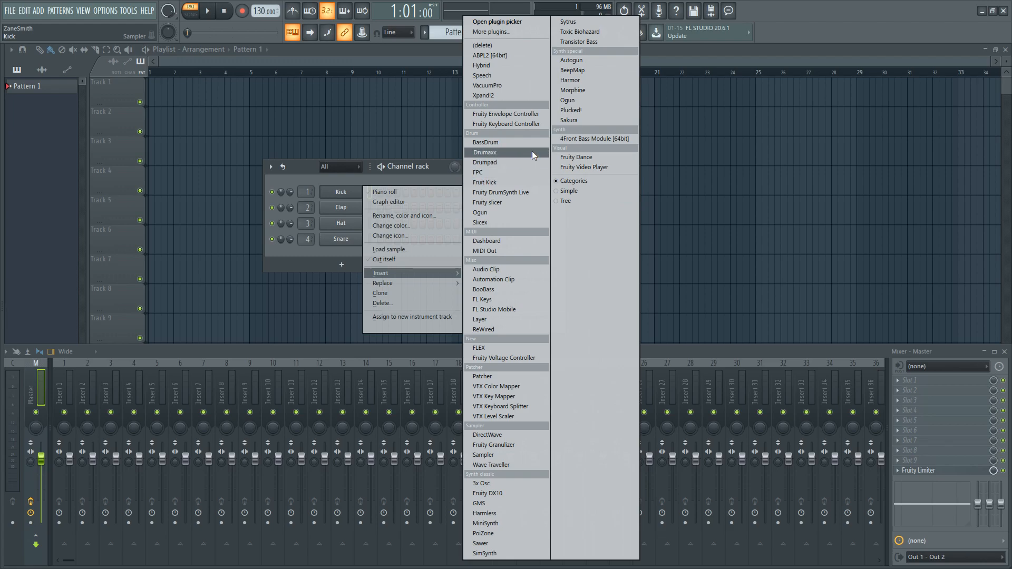
pyautogui.moveTo(507, 32)
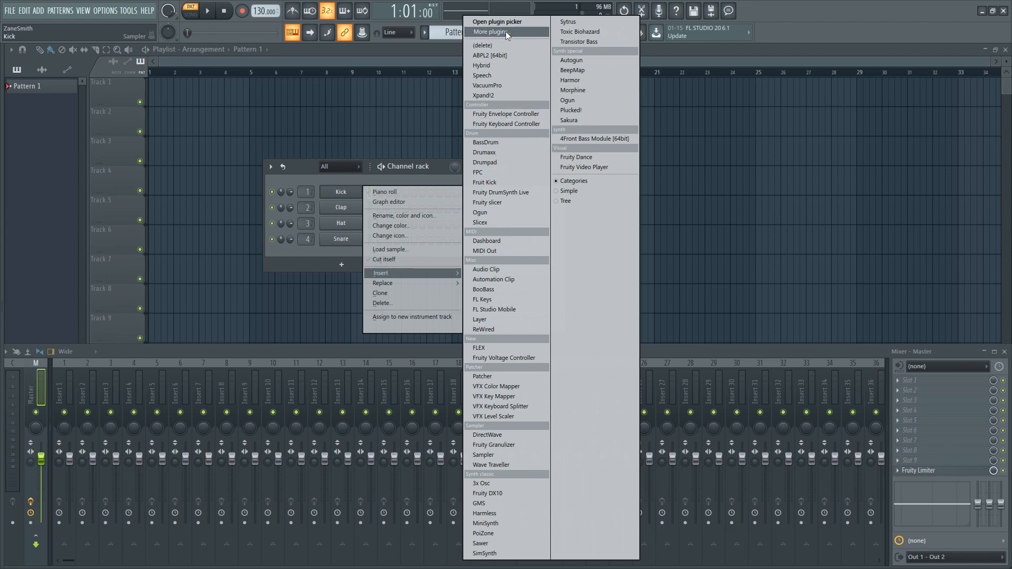
# Open More plugins and scroll the generator list toward Voltage Modular
pyautogui.click(492, 32)
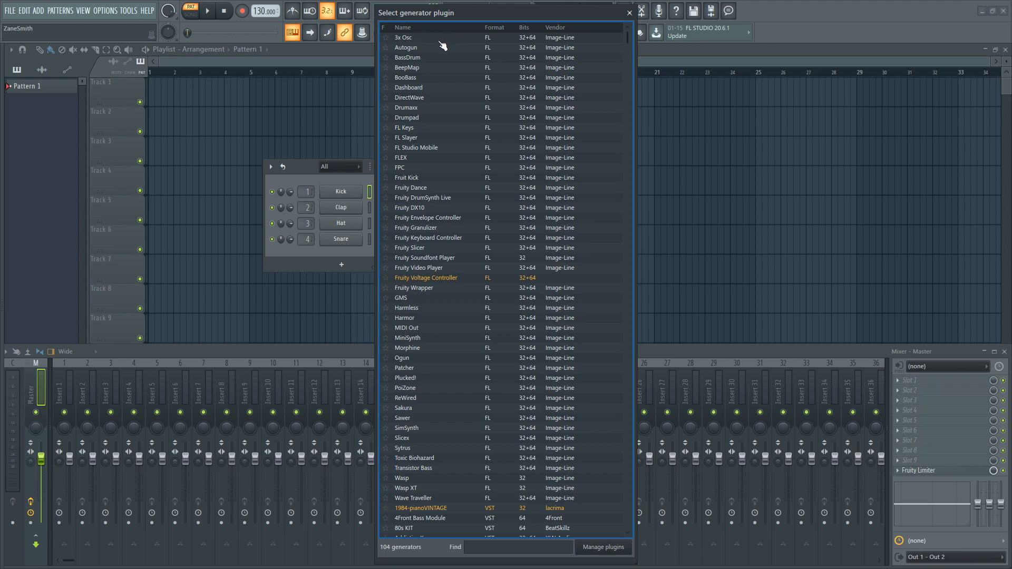
pyautogui.scroll(-3)
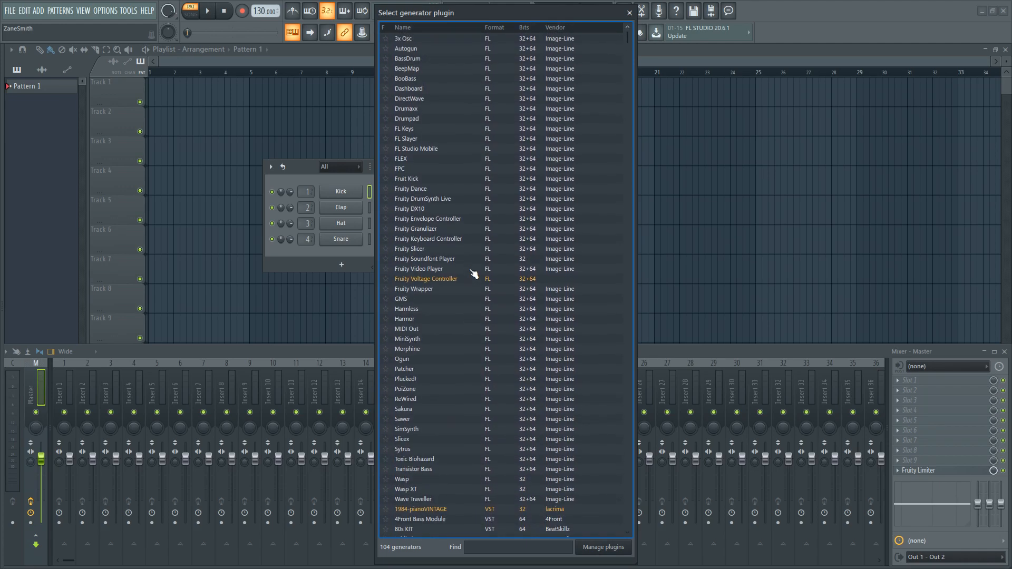
pyautogui.scroll(-3)
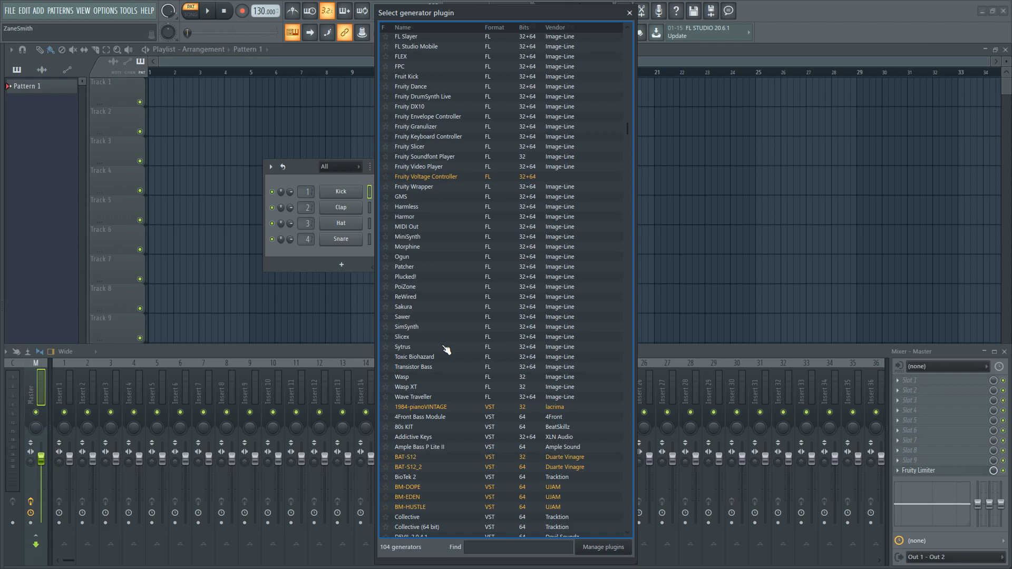
pyautogui.scroll(-3)
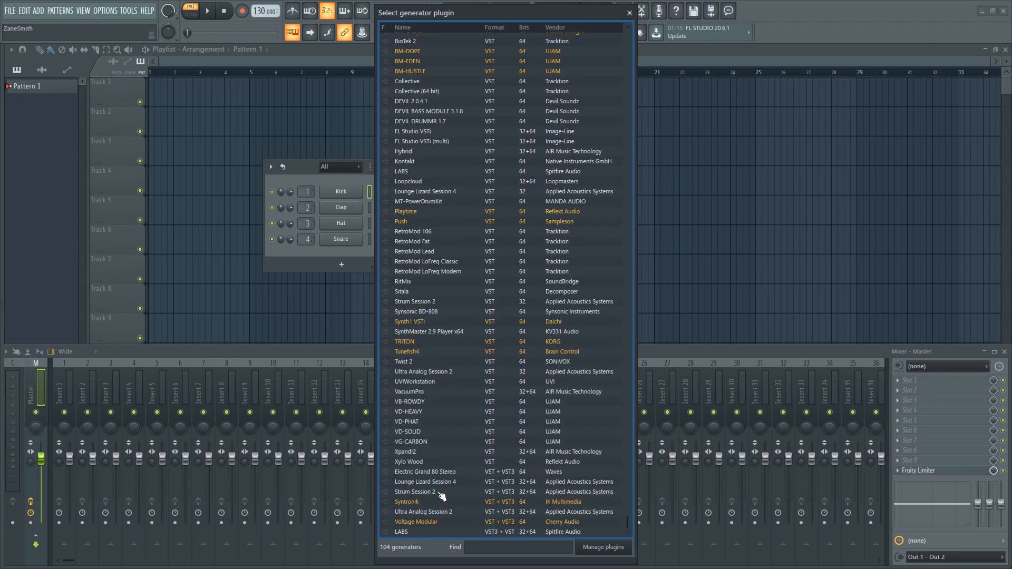
pyautogui.moveTo(383, 534)
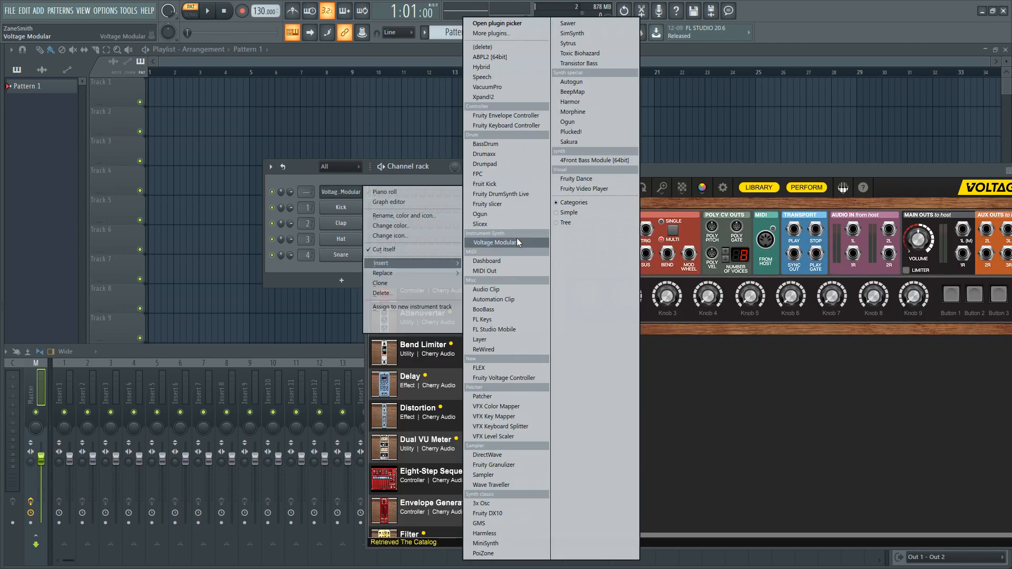
pyautogui.moveTo(489, 48)
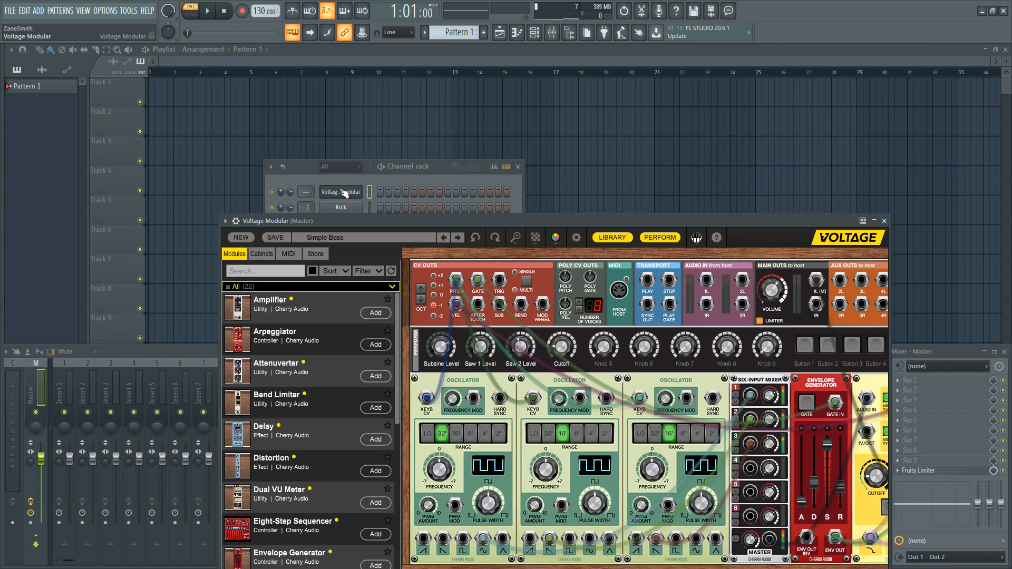
pyautogui.moveTo(347, 202)
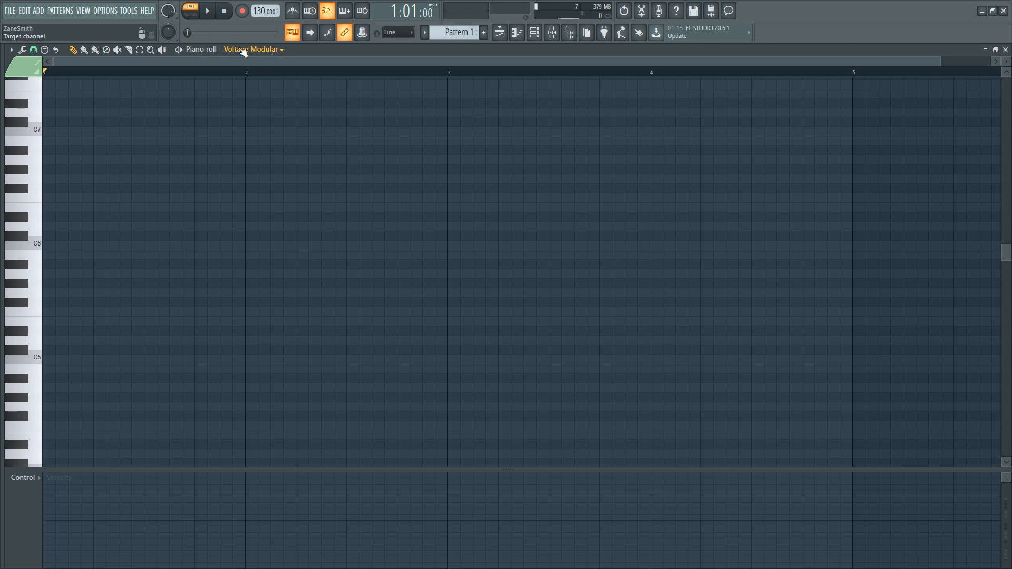
# Keep Voltage Modular selected as the piano roll's target channel
pyautogui.click(255, 48)
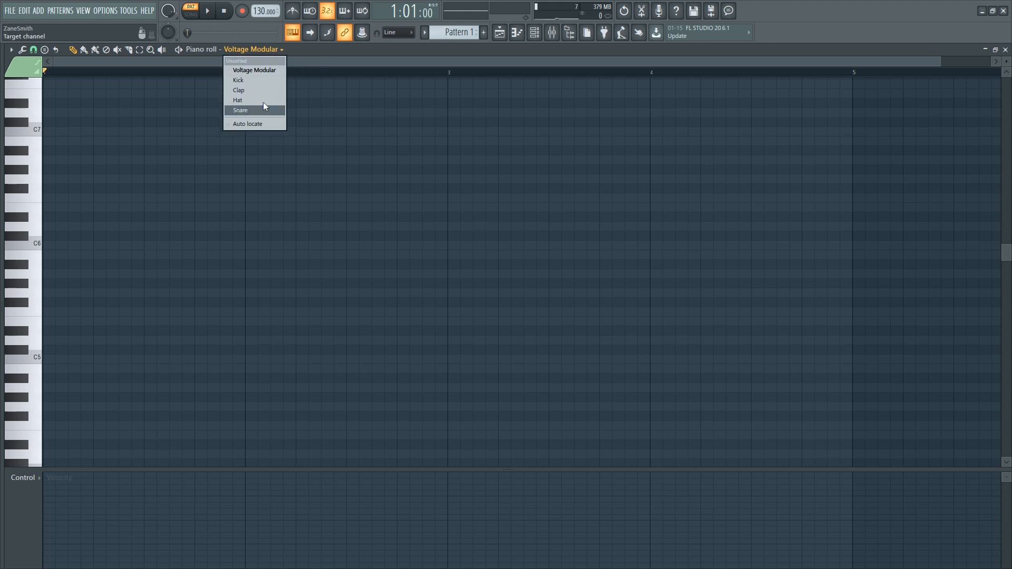
pyautogui.click(239, 90)
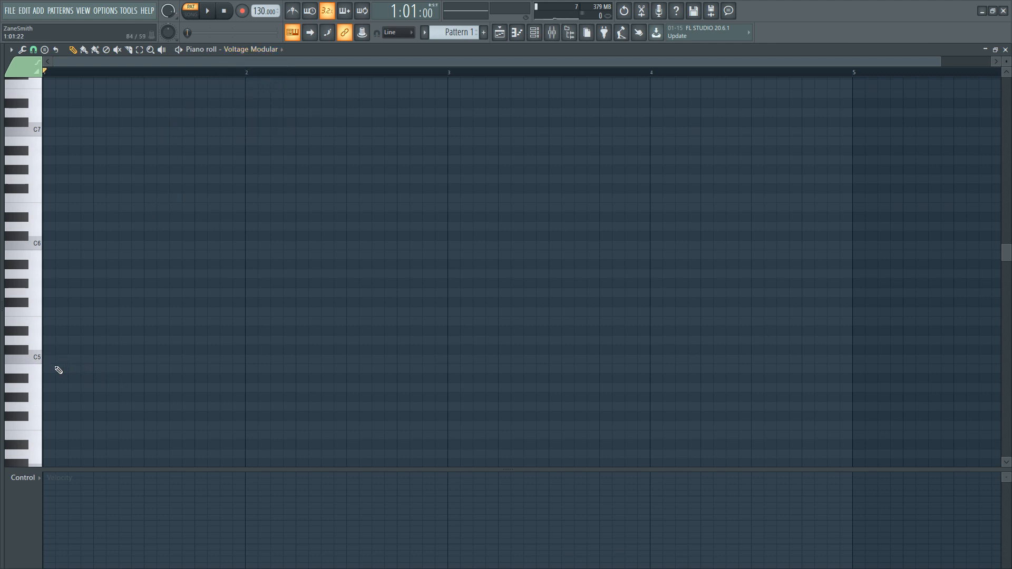
# Draw and lengthen a D5 note in bar 1, then add the next bass note
pyautogui.click(53, 340)
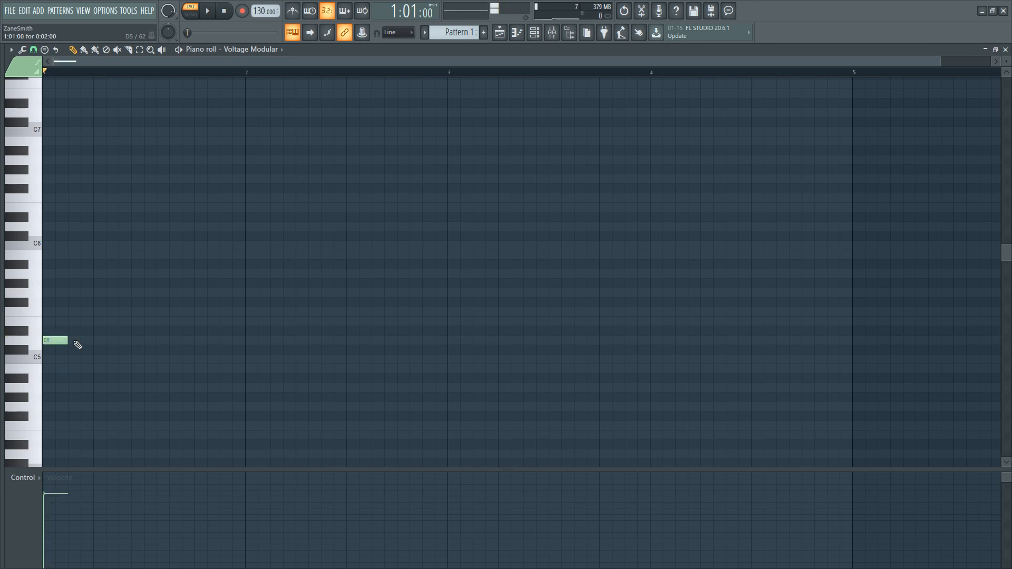
pyautogui.moveTo(64, 340); pyautogui.dragTo(142, 340)
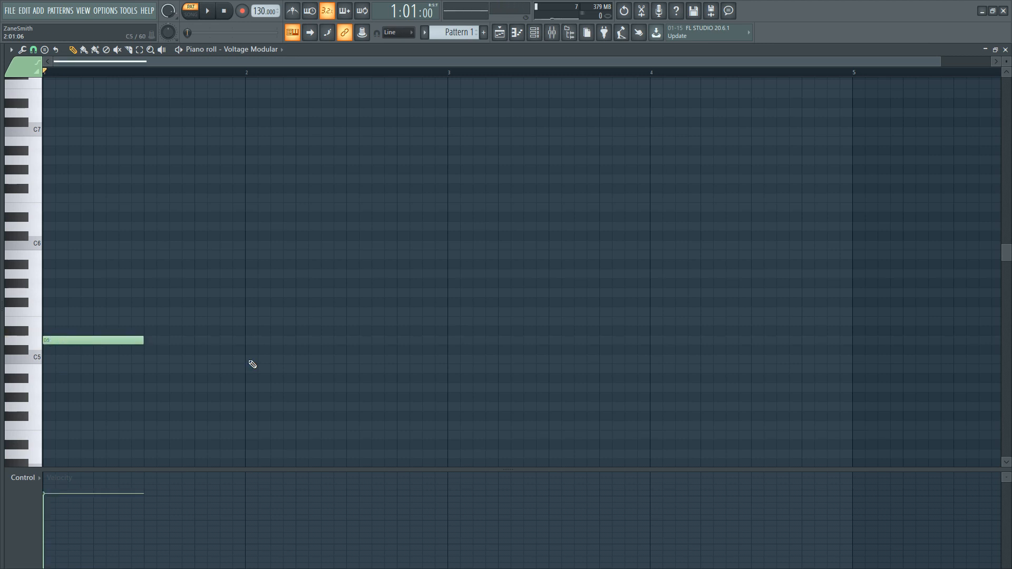
pyautogui.click(253, 360)
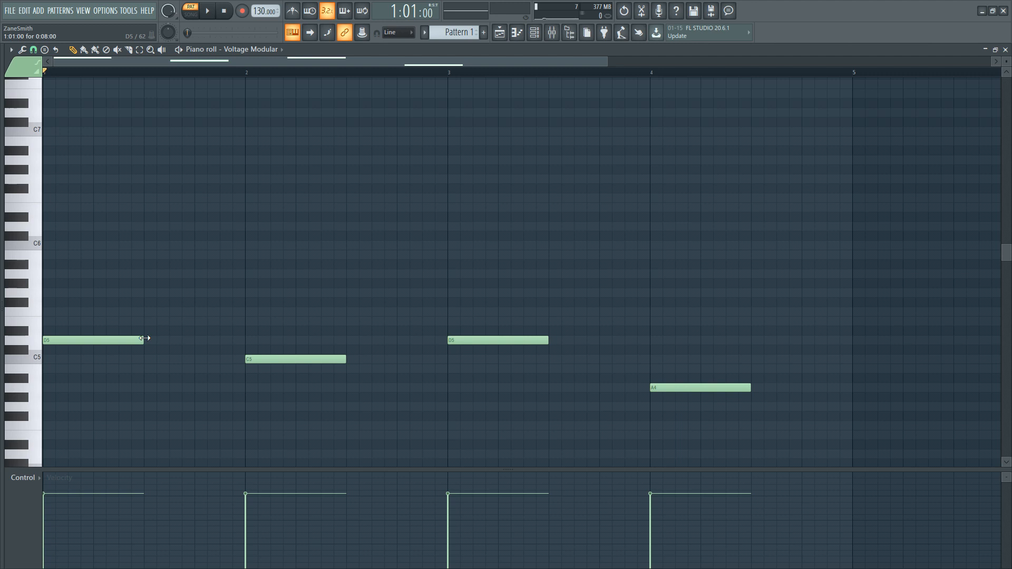
pyautogui.moveTo(413, 352)
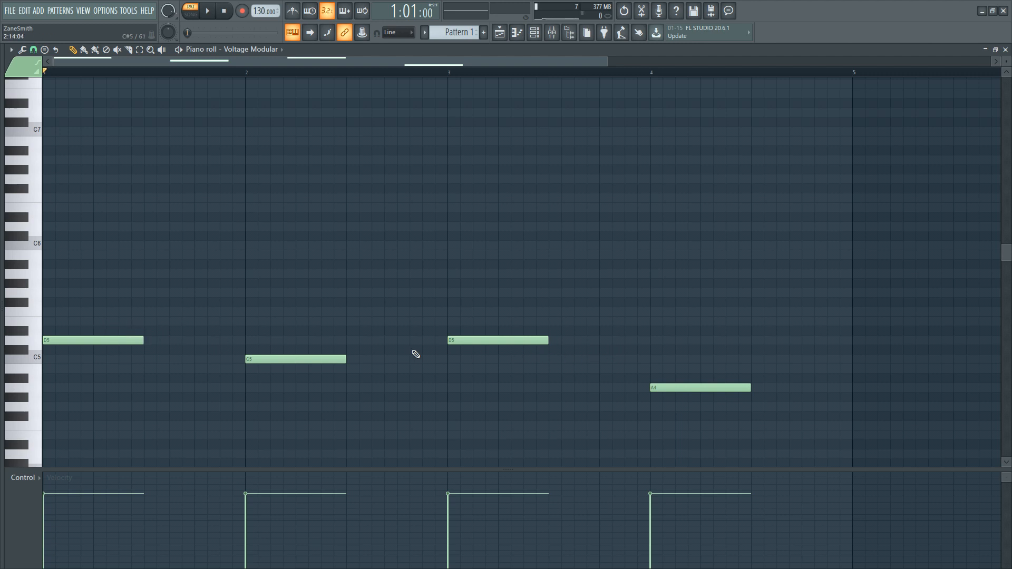
pyautogui.moveTo(146, 278)
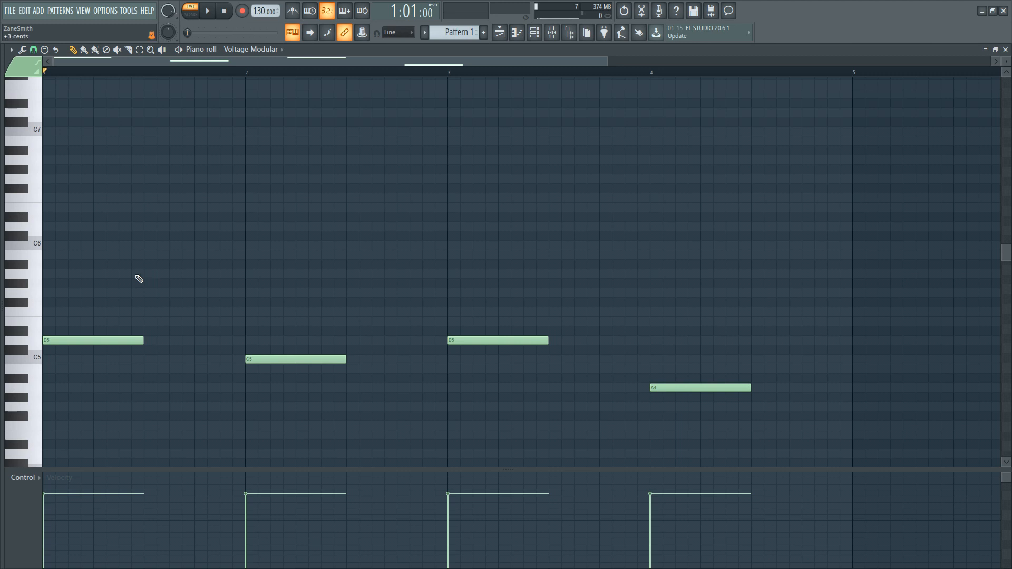
# Stretch the bass notes D5, C5, D5 and A4 so each lasts a full bar
pyautogui.moveTo(110, 250); pyautogui.dragTo(570, 452)
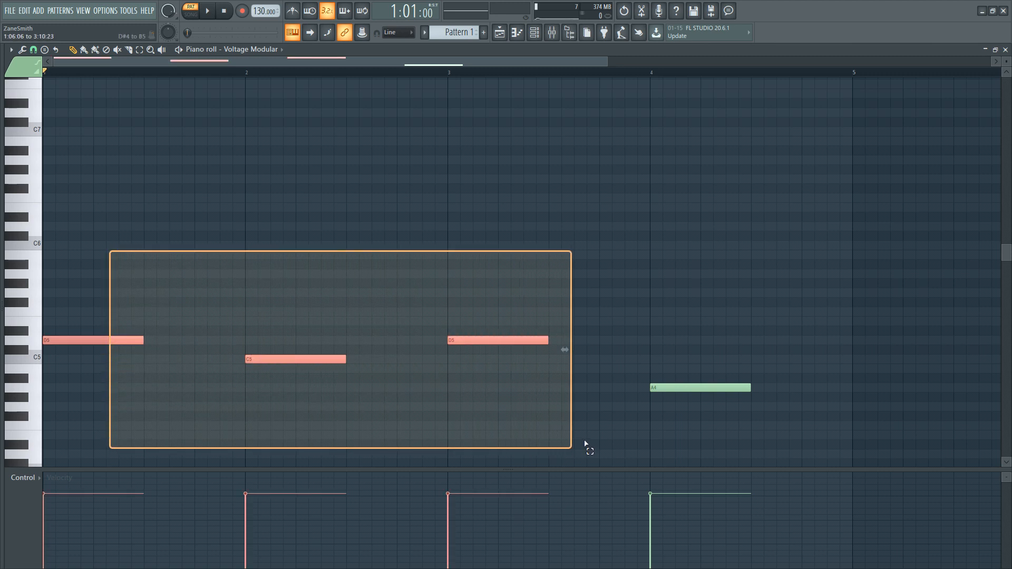
pyautogui.click(365, 358)
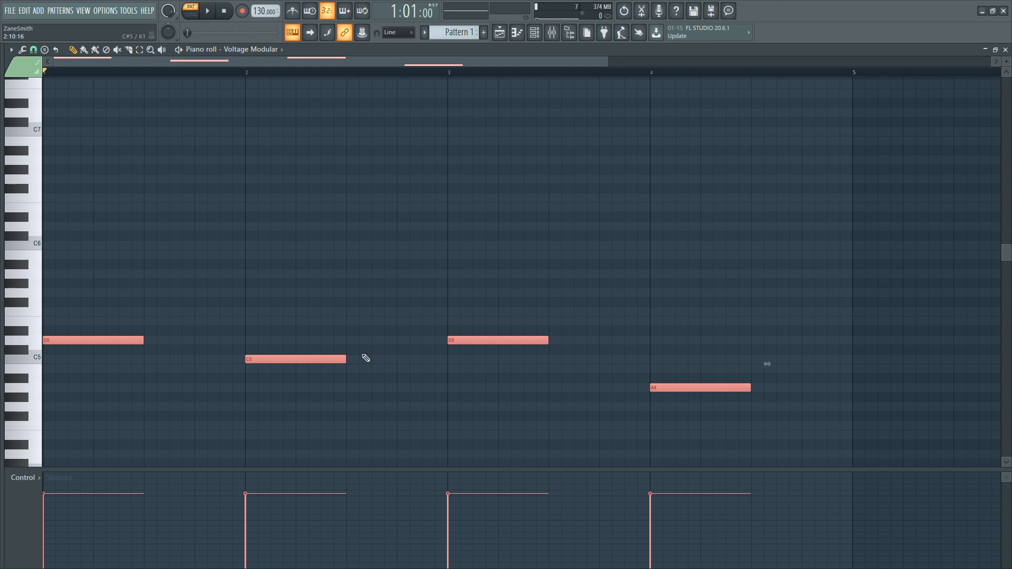
pyautogui.moveTo(143, 340); pyautogui.dragTo(158, 340)
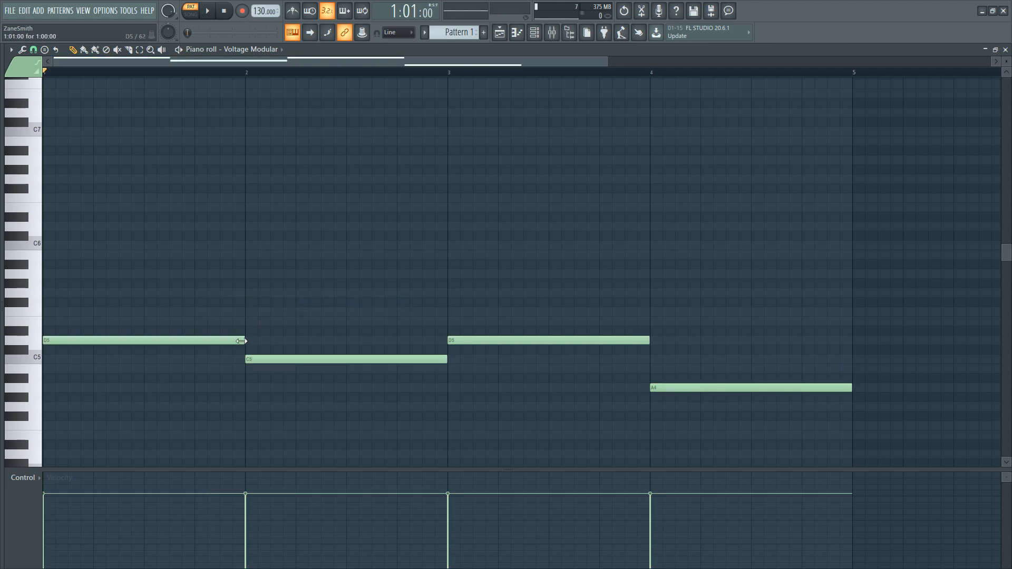
pyautogui.moveTo(242, 340); pyautogui.dragTo(227, 340)
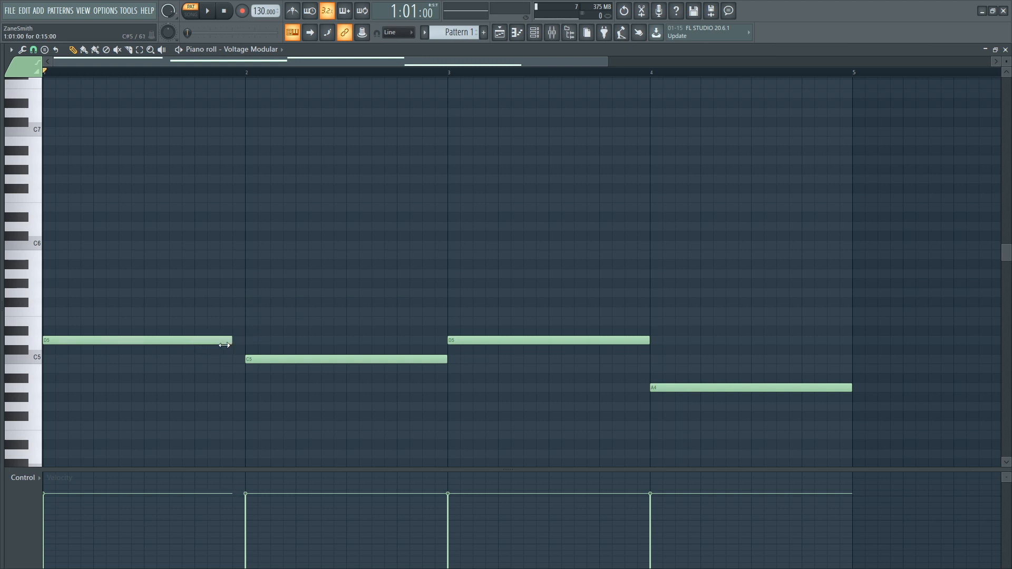
pyautogui.moveTo(226, 340); pyautogui.dragTo(245, 340)
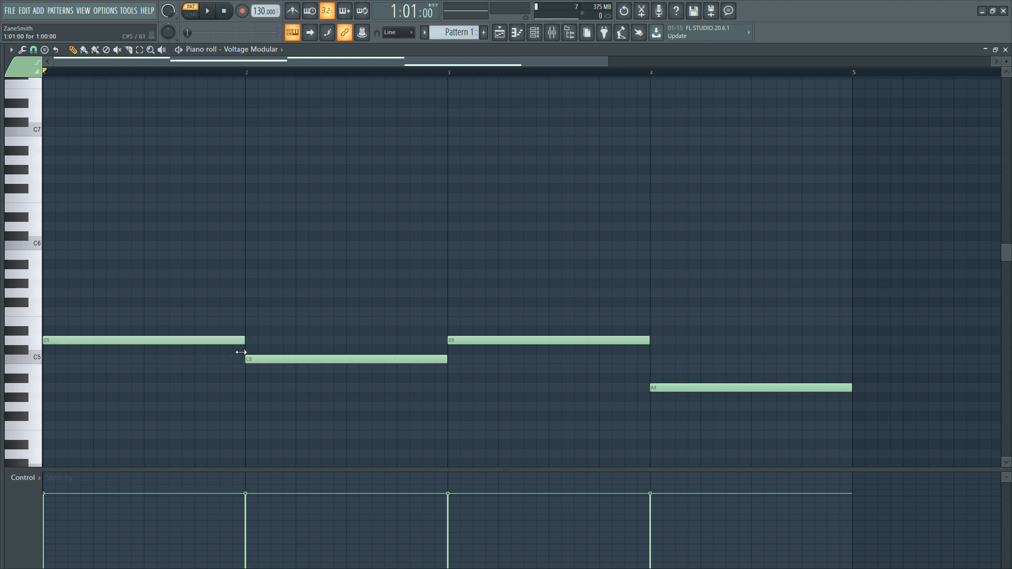
pyautogui.moveTo(142, 340); pyautogui.dragTo(142, 226)
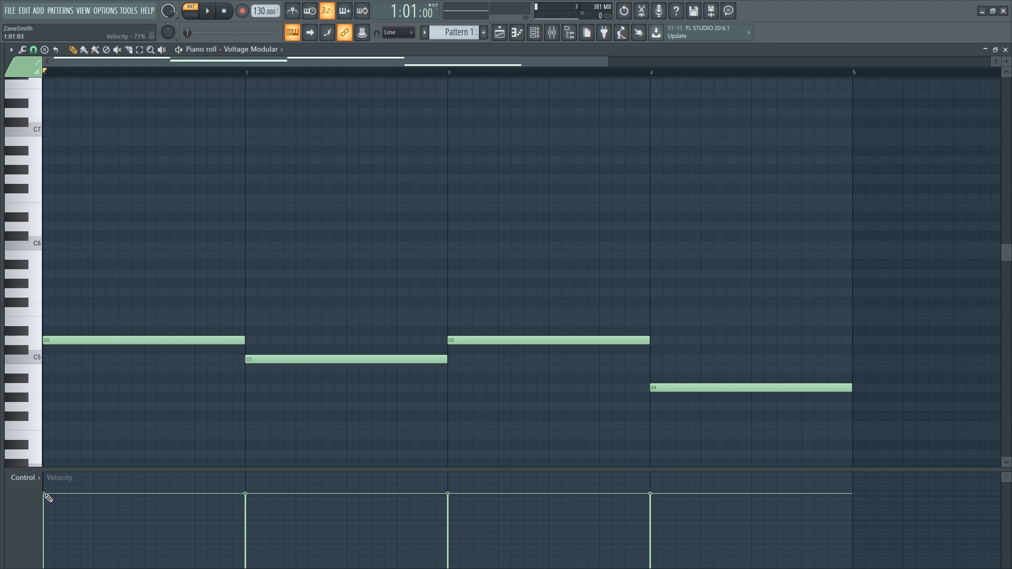
pyautogui.moveTo(48, 498); pyautogui.dragTo(58, 515)
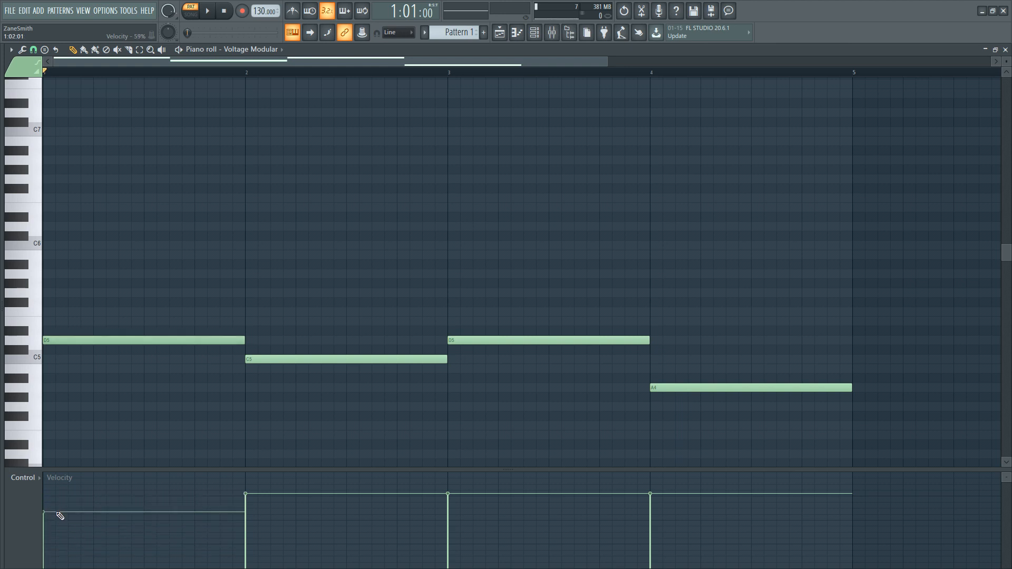
pyautogui.moveTo(57, 514); pyautogui.dragTo(57, 495)
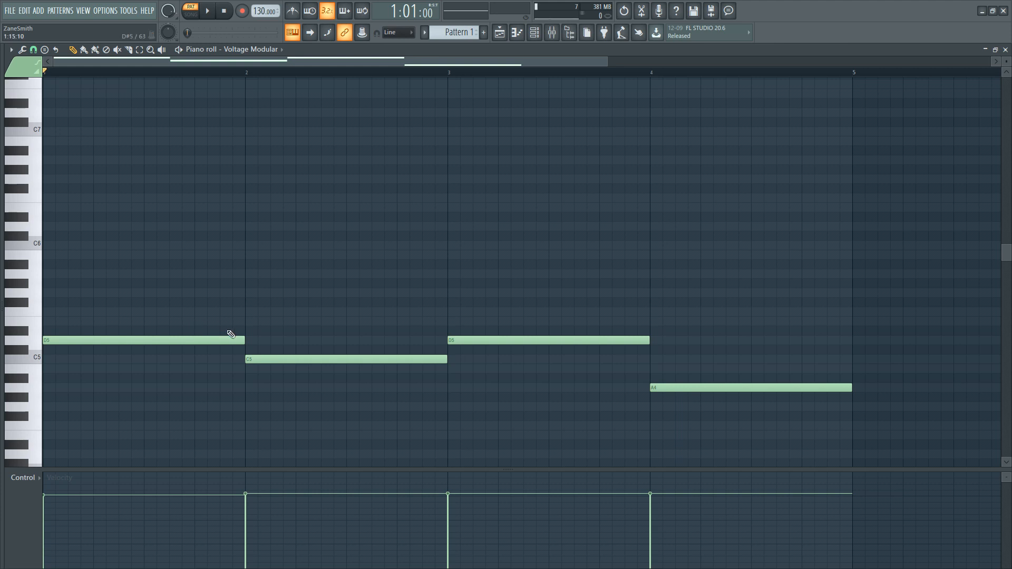
# Show the Channel rack and open the Voltage Modular channel's menu to insert an instrument
pyautogui.click(531, 32)
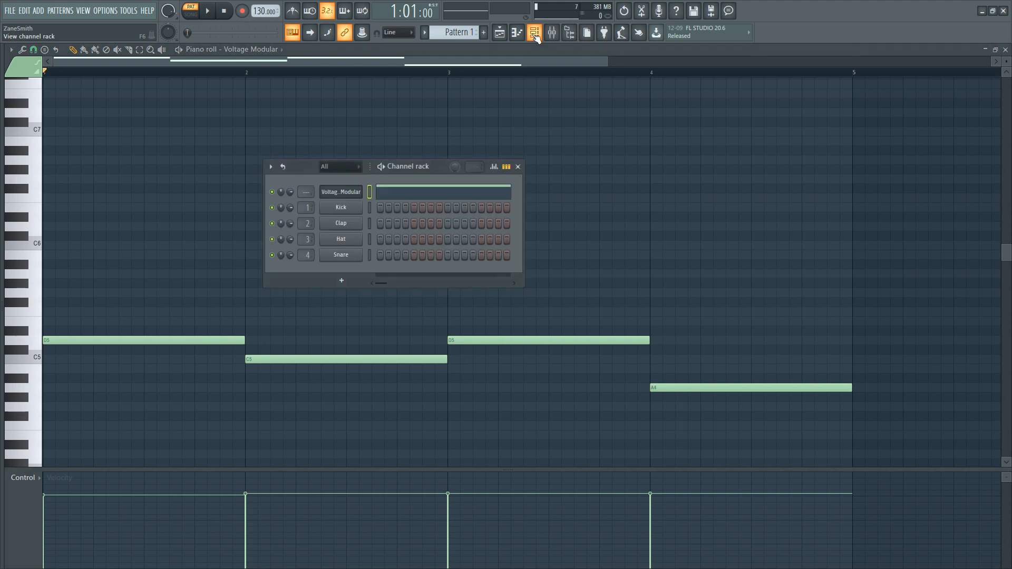
pyautogui.rightClick(341, 192)
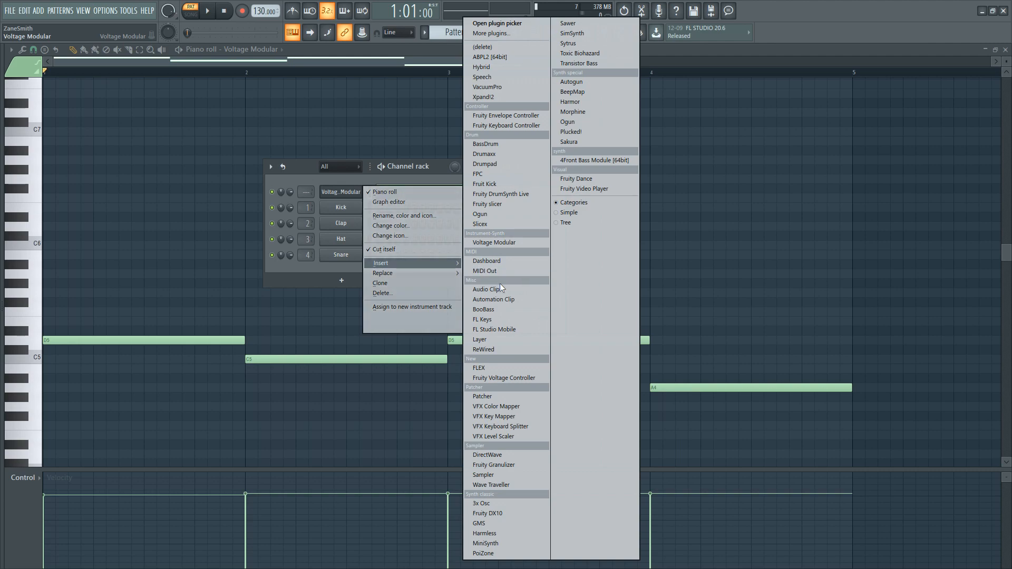
pyautogui.moveTo(494, 243)
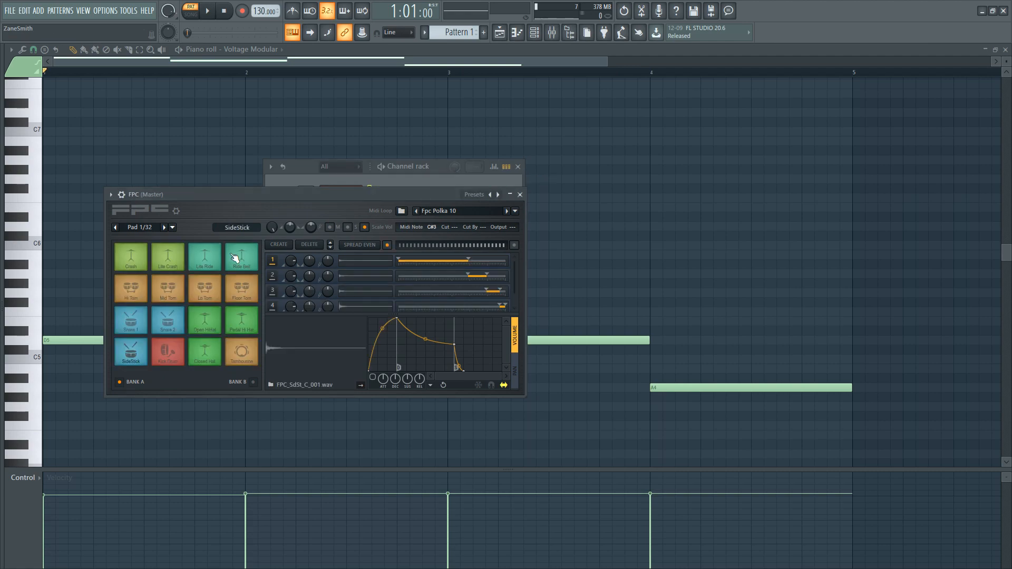
# Load the 707 kit into FPC, try a neighbouring preset, then reopen the preset list
pyautogui.click(475, 195)
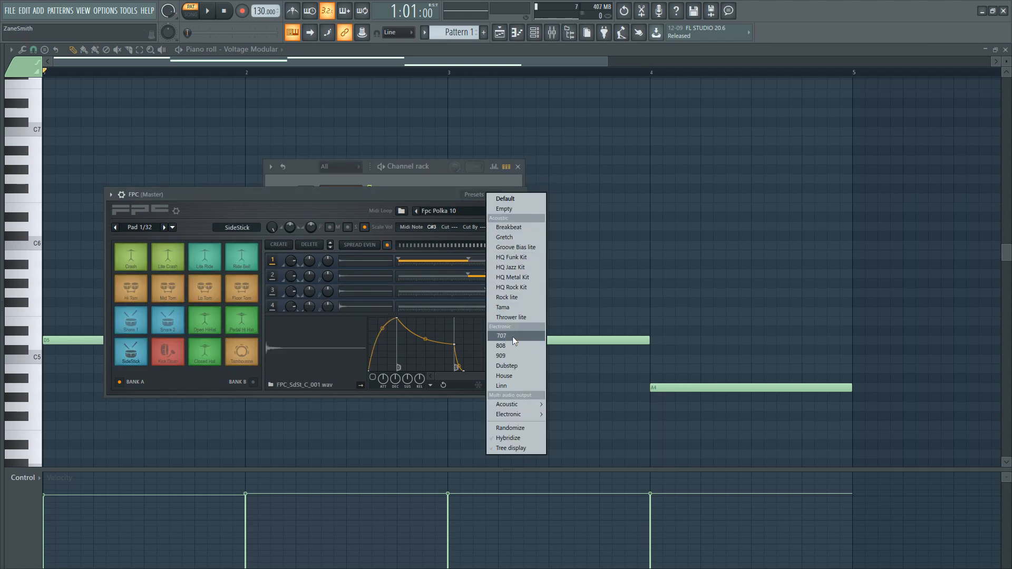
pyautogui.moveTo(506, 338)
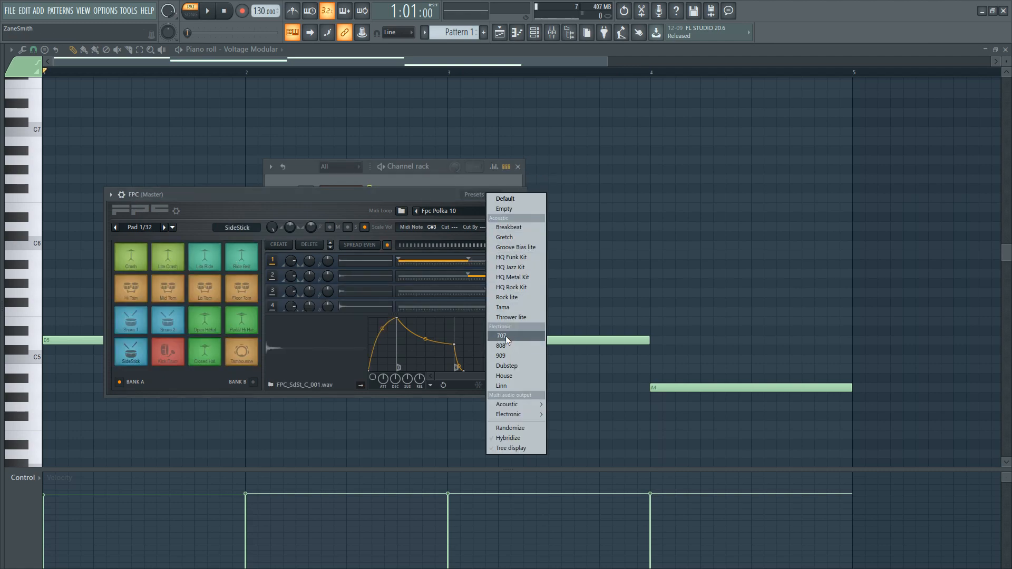
pyautogui.click(501, 336)
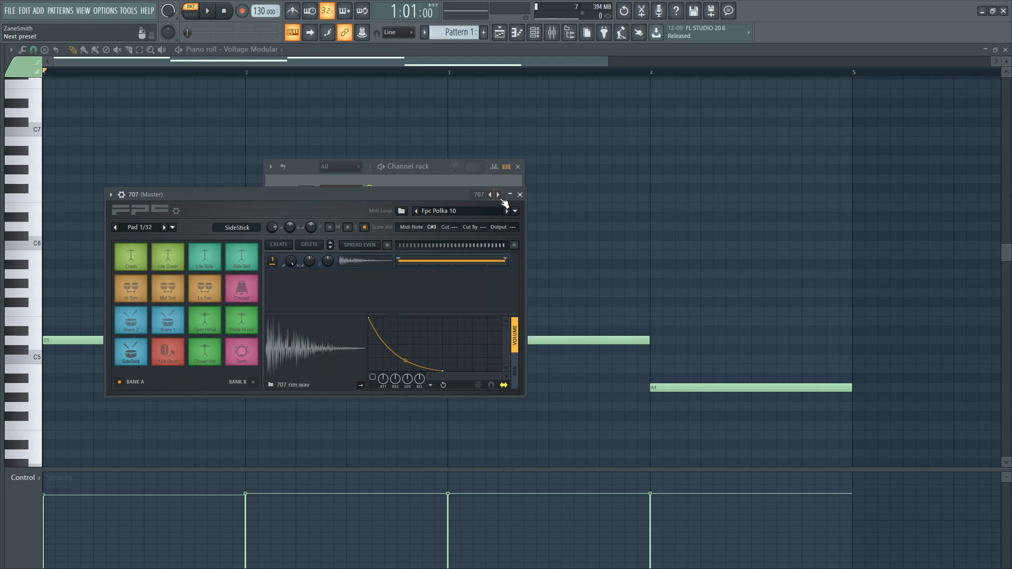
pyautogui.click(491, 194)
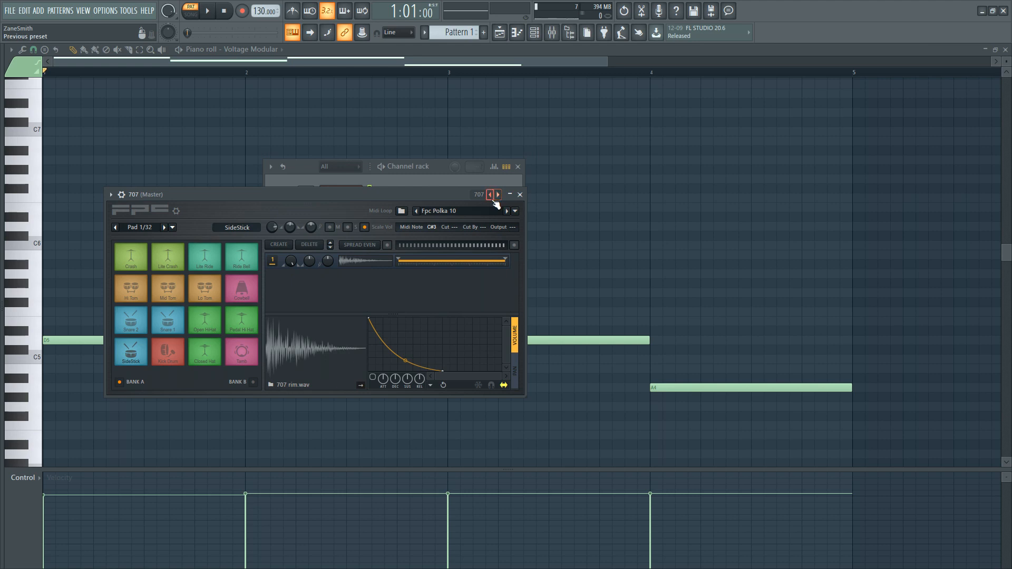
pyautogui.click(489, 195)
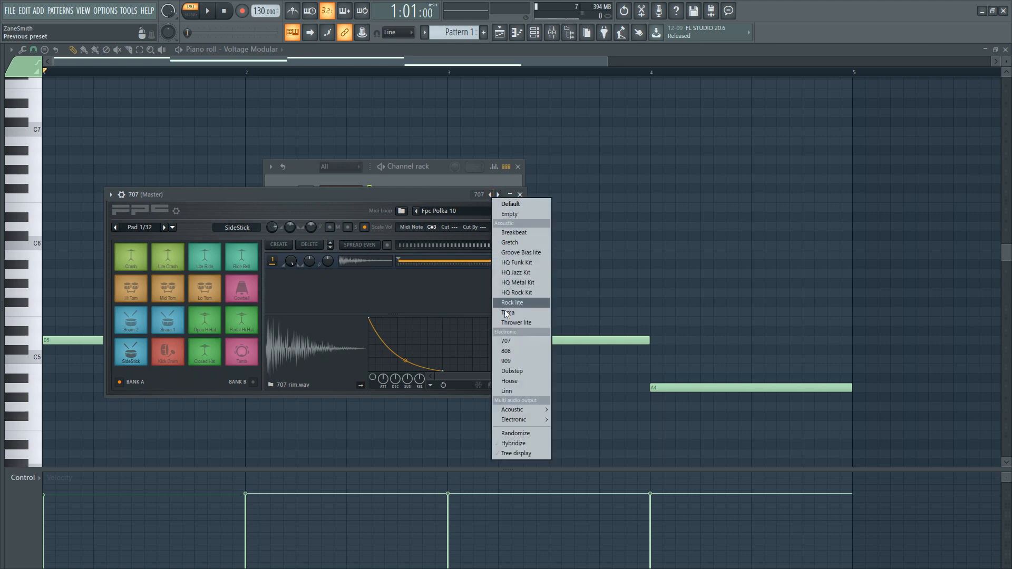
pyautogui.moveTo(521, 252)
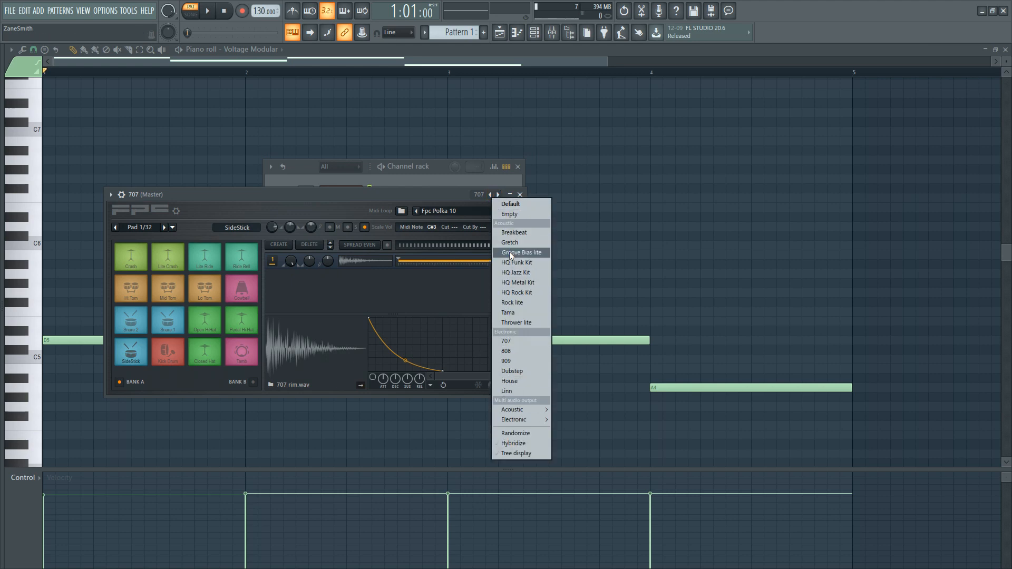
pyautogui.moveTo(512, 303)
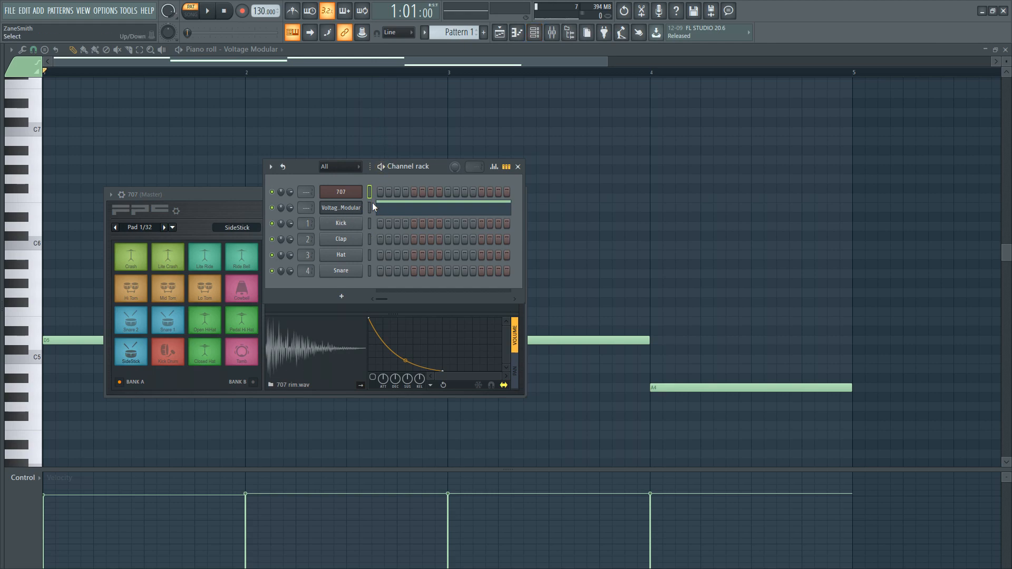
pyautogui.moveTo(369, 204)
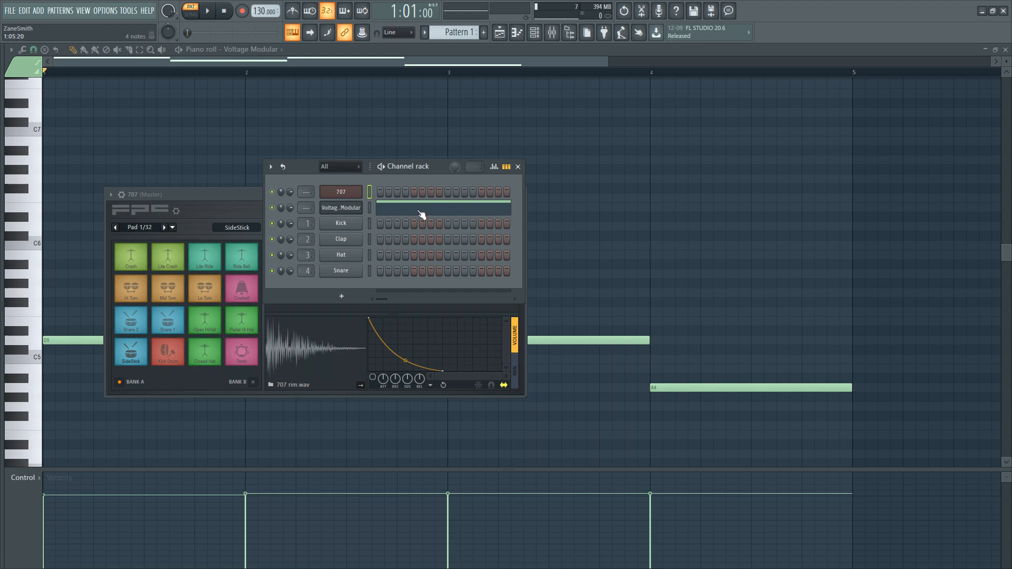
pyautogui.moveTo(428, 213)
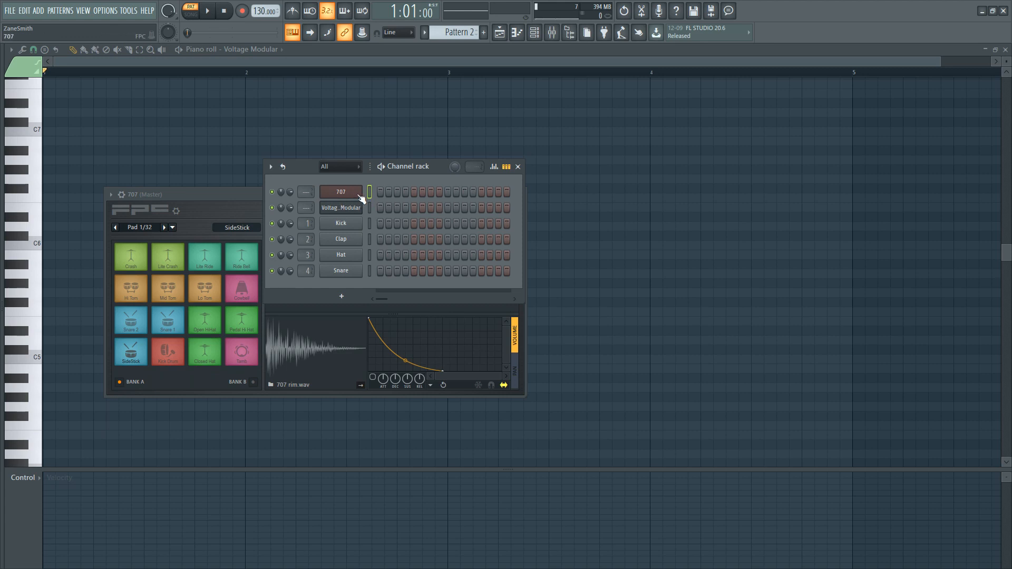
# Select the 707 and Voltage Modular channels in the Channel rack
pyautogui.click(341, 208)
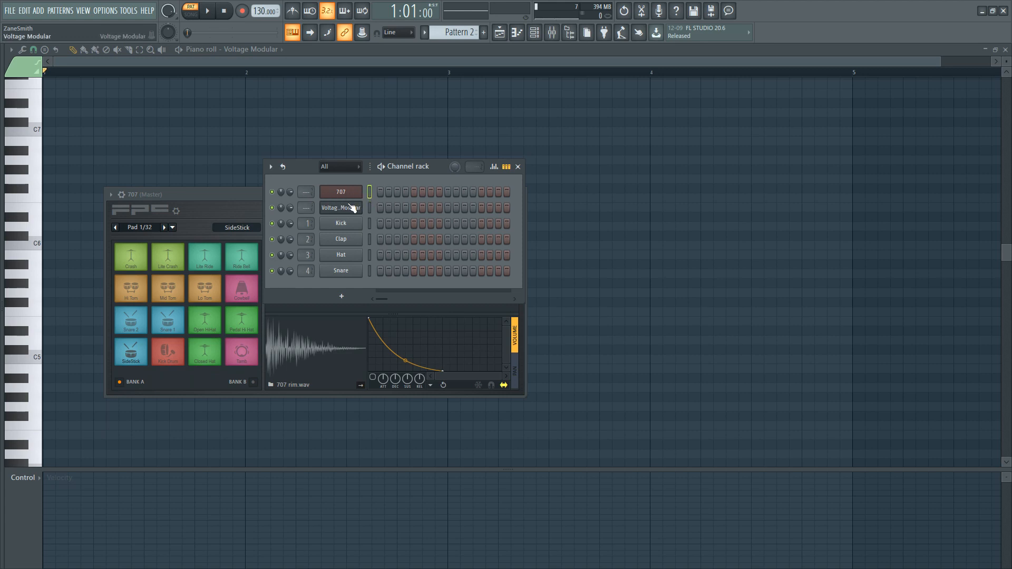
pyautogui.click(500, 33)
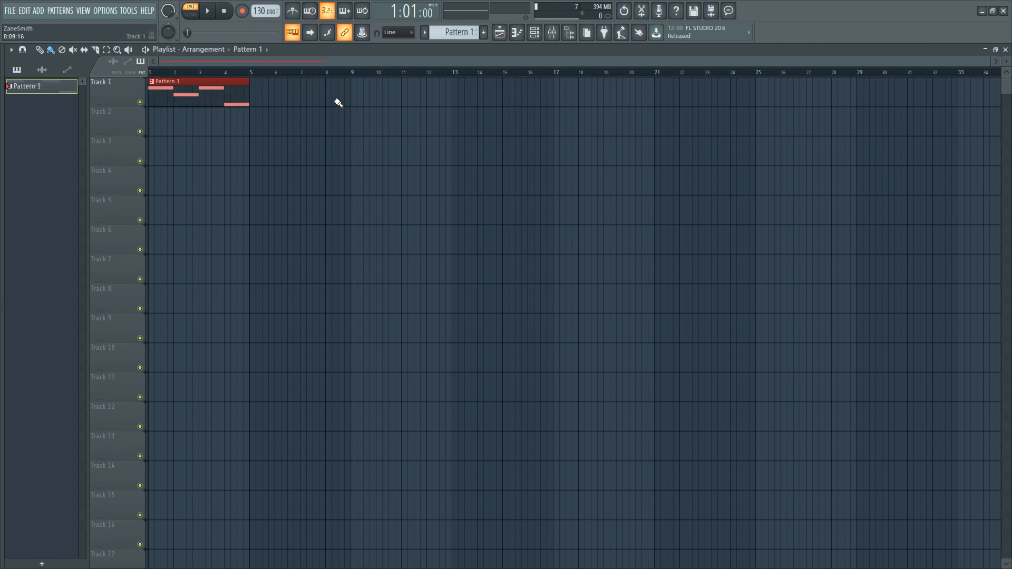
# Fill Track 1 with Pattern 1 clips, enable song mode and metronome, and select Pattern 2
pyautogui.click(266, 82)
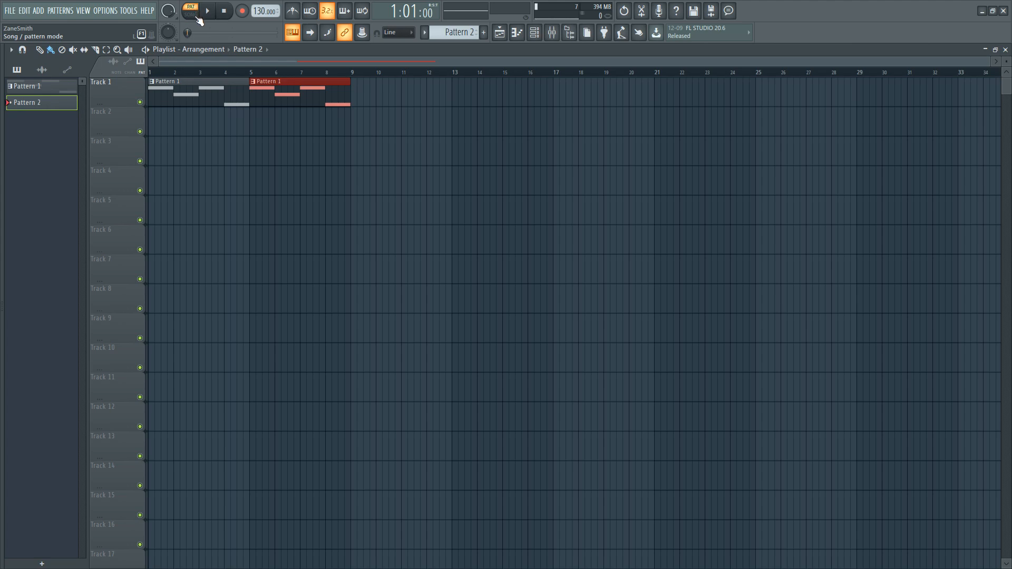
pyautogui.click(193, 10)
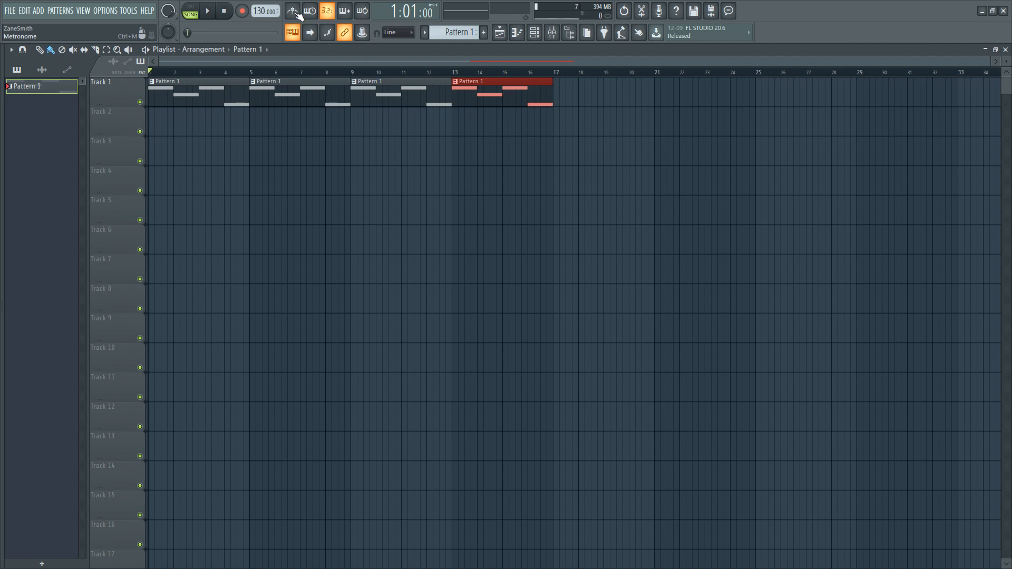
pyautogui.click(296, 12)
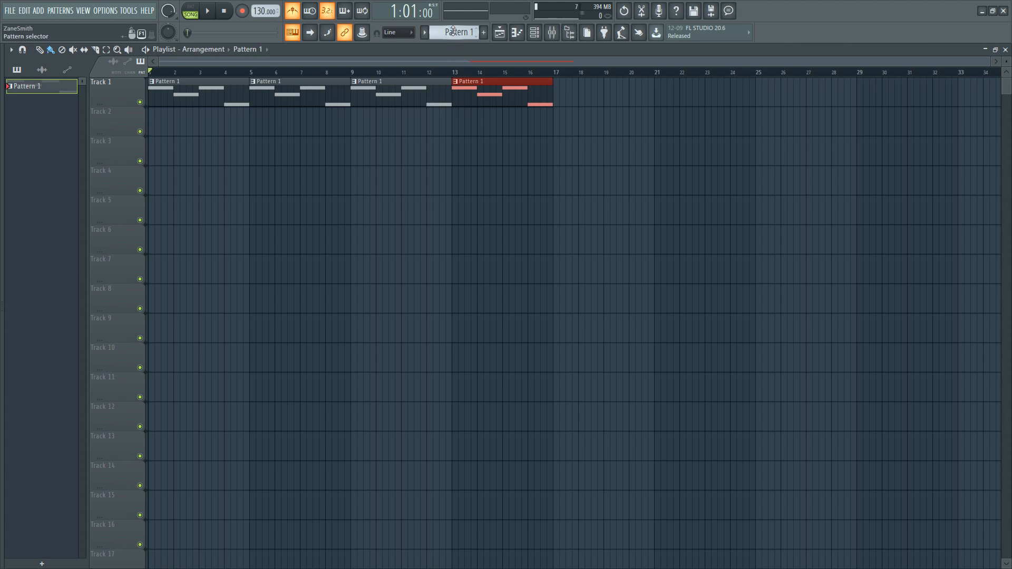
pyautogui.click(483, 32)
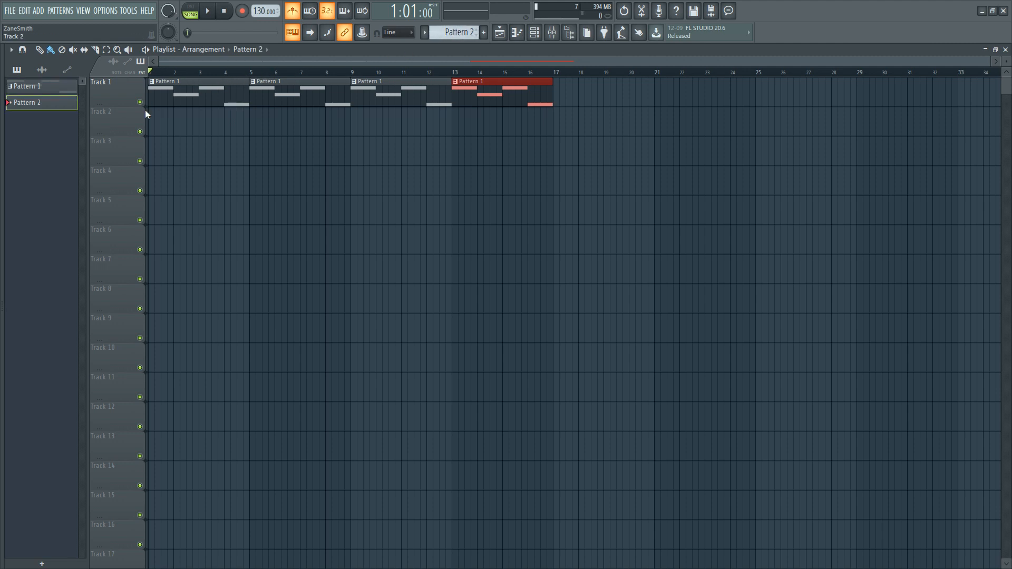
pyautogui.click(241, 10)
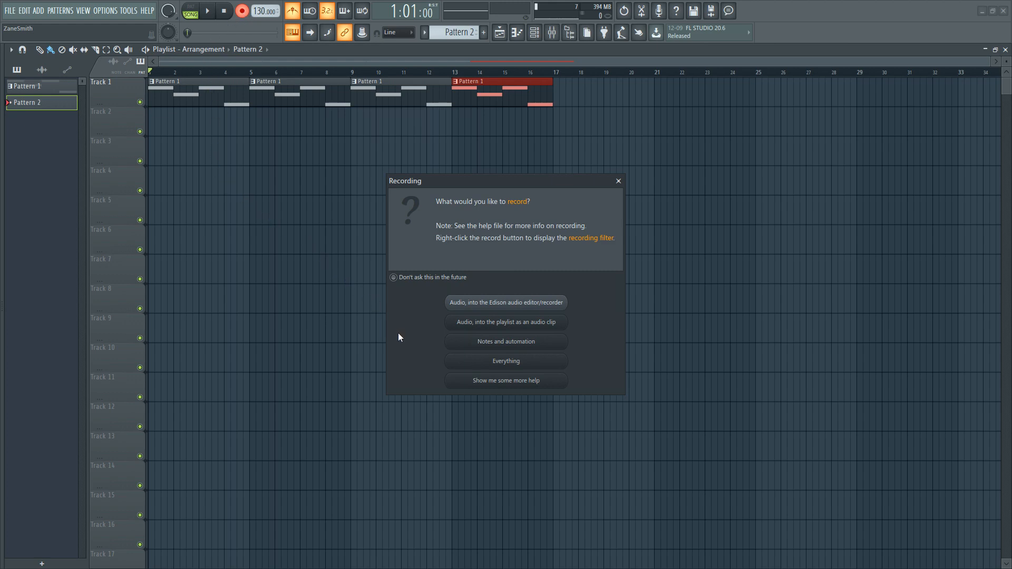
pyautogui.moveTo(513, 351)
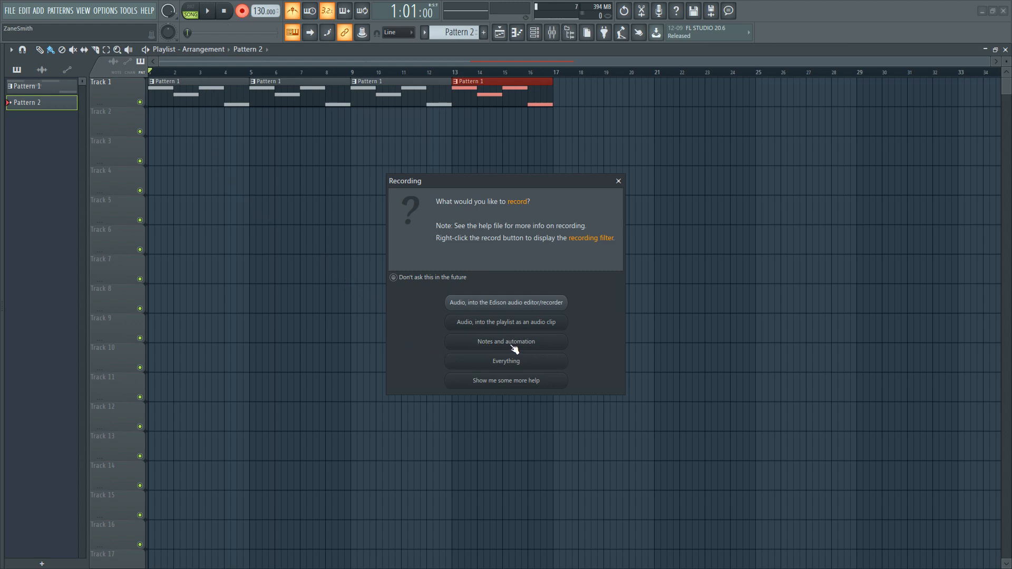
# Record only 'Notes and automation' for the kick and snare beat
pyautogui.click(506, 342)
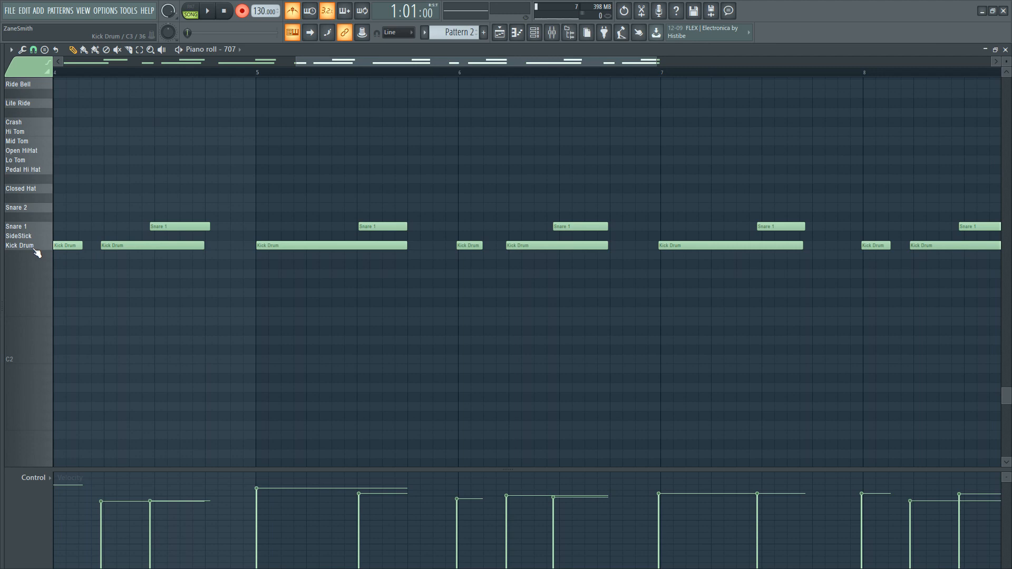
# Quick quantize the recorded kick and snare notes to the grid
pyautogui.click(15, 226)
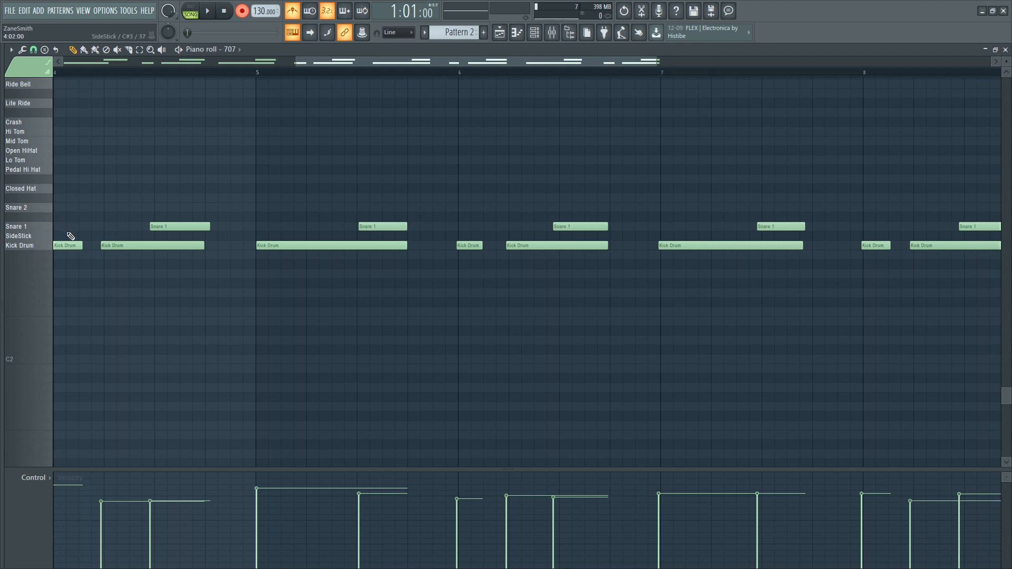
pyautogui.moveTo(346, 243)
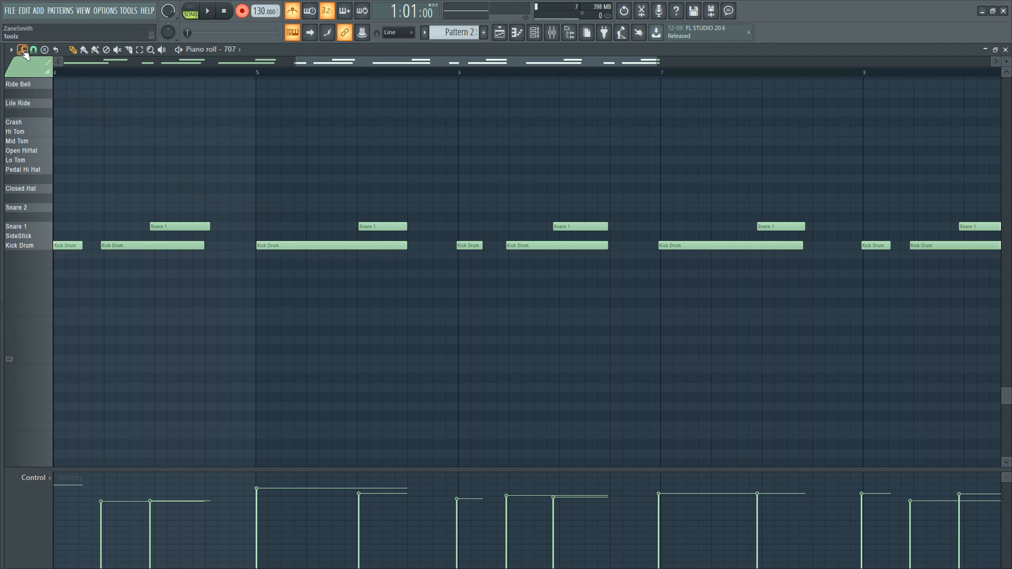
pyautogui.click(37, 49)
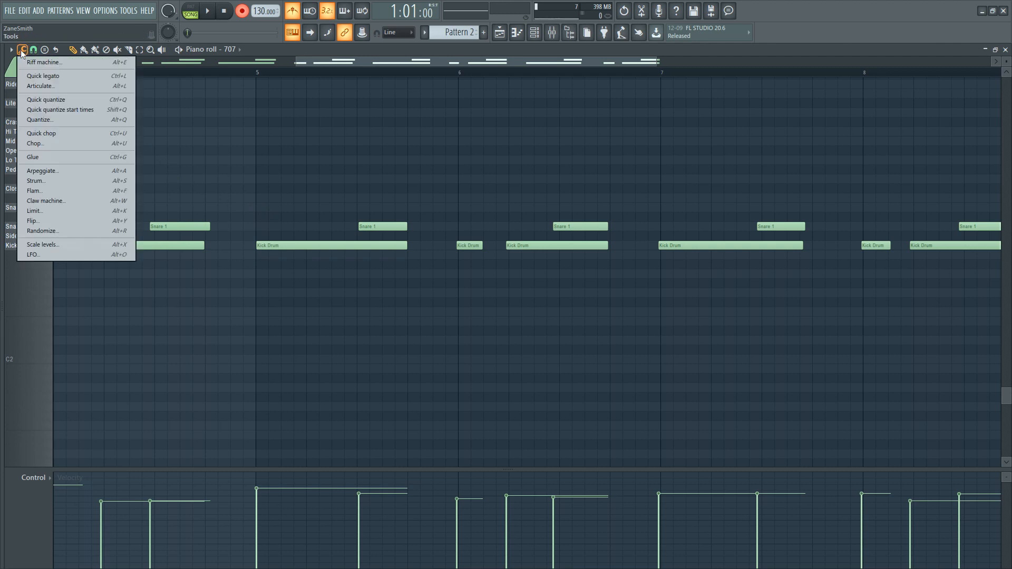
pyautogui.moveTo(46, 100)
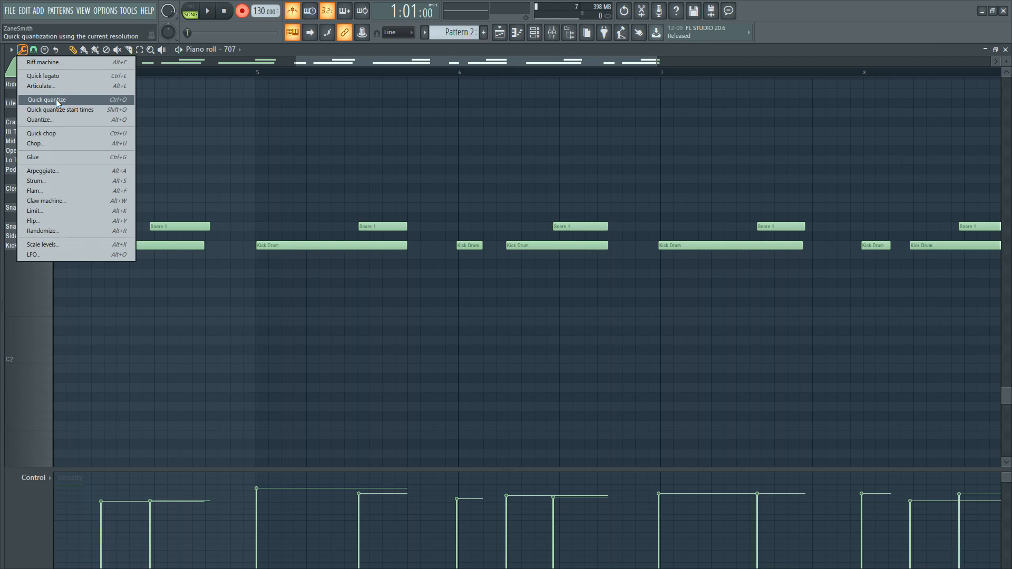
pyautogui.click(44, 99)
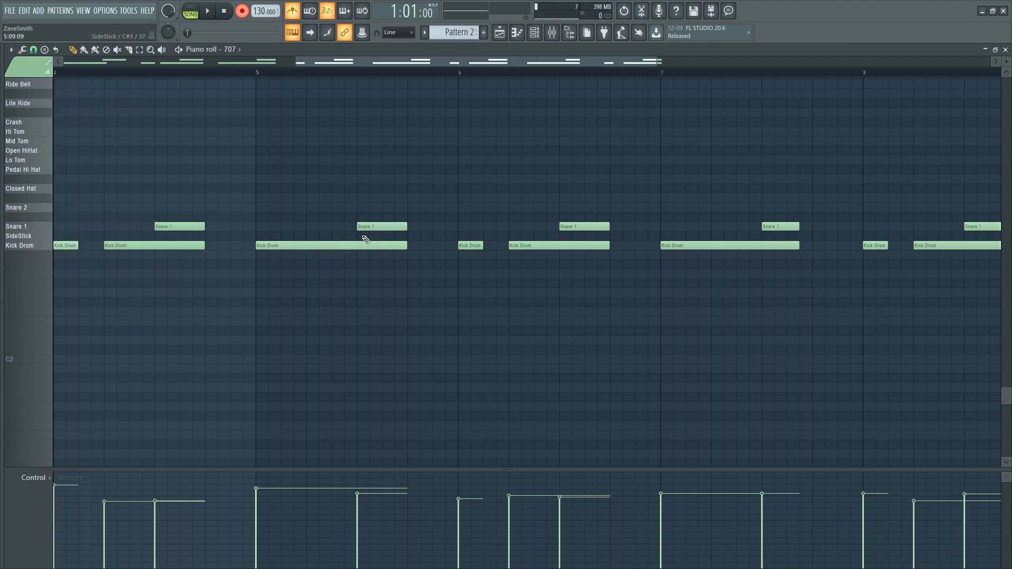
pyautogui.moveTo(973, 236)
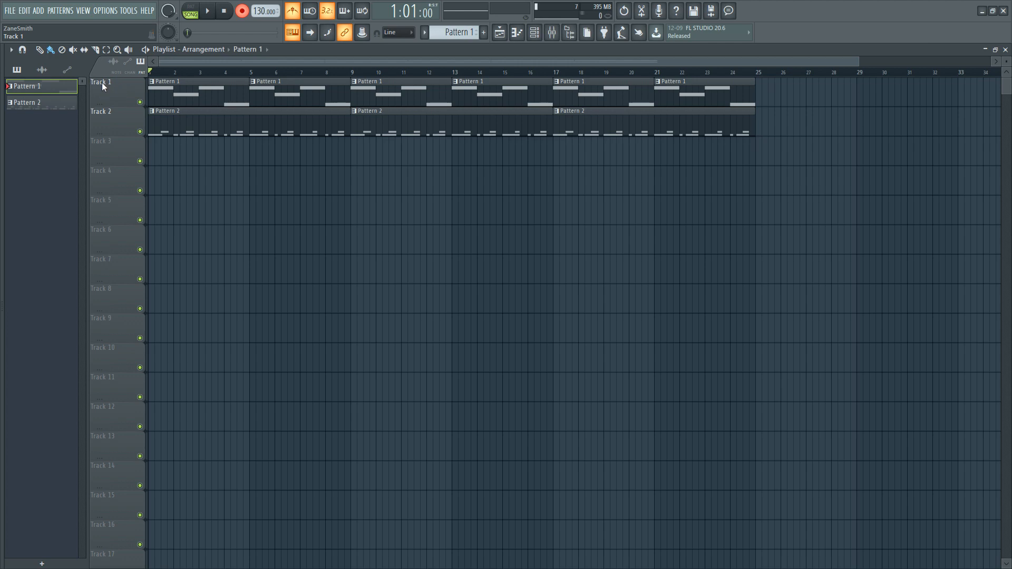
# Rename Track 1 to 'bass' and give it a red colour
pyautogui.rightClick(103, 85)
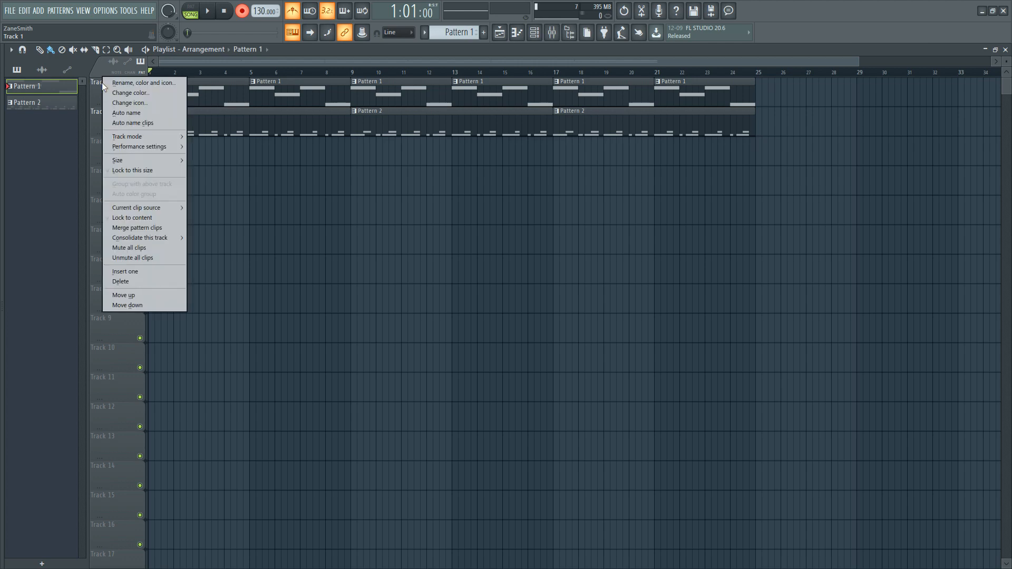
pyautogui.moveTo(131, 113)
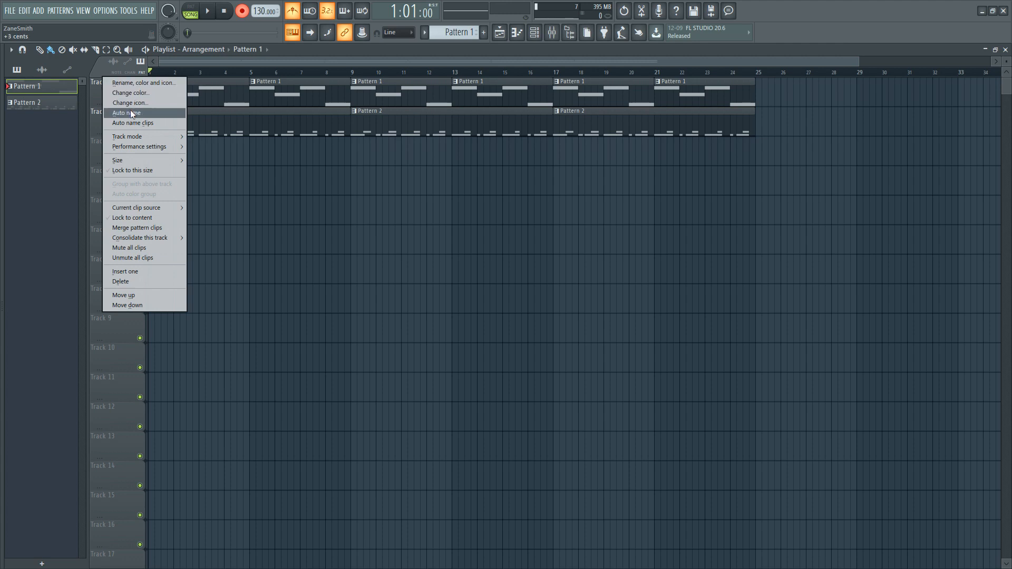
pyautogui.moveTo(133, 96)
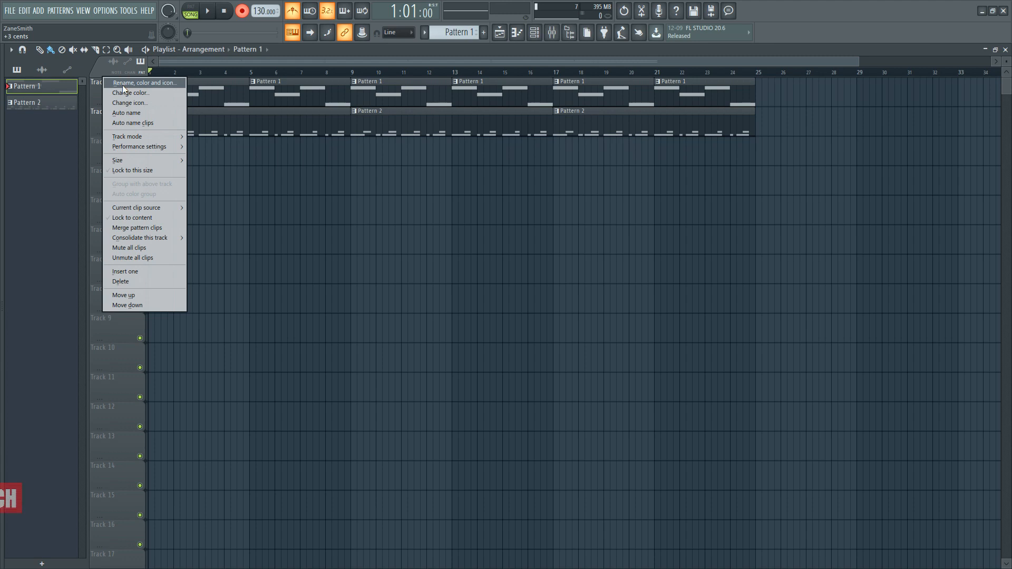
pyautogui.click(129, 83)
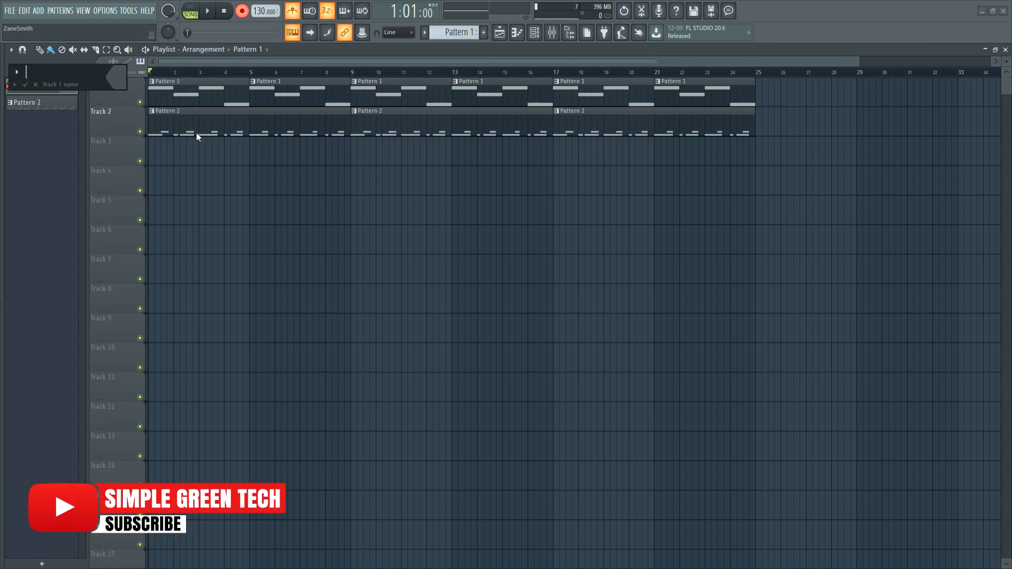
pyautogui.write('bass')
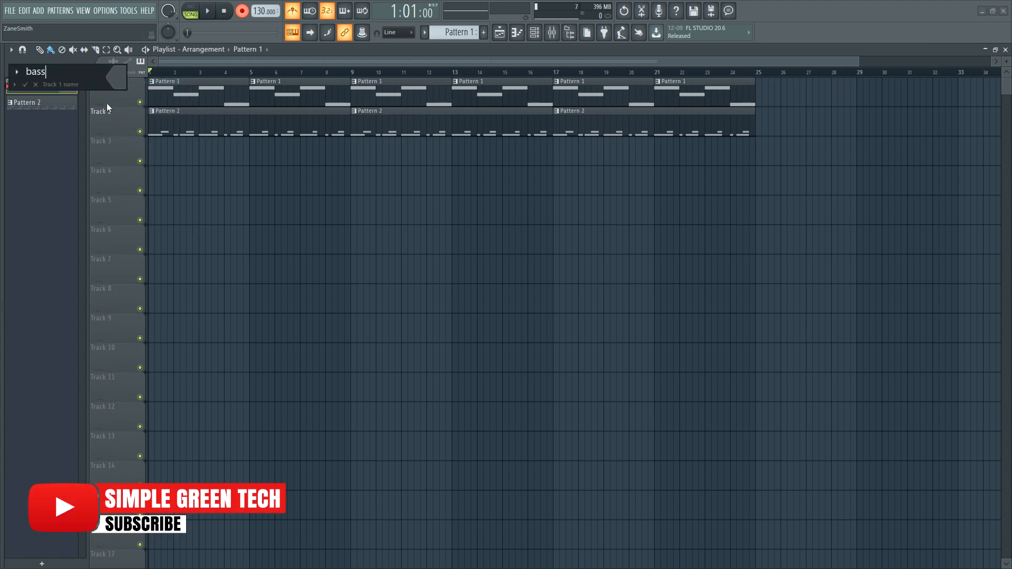
pyautogui.click(130, 77)
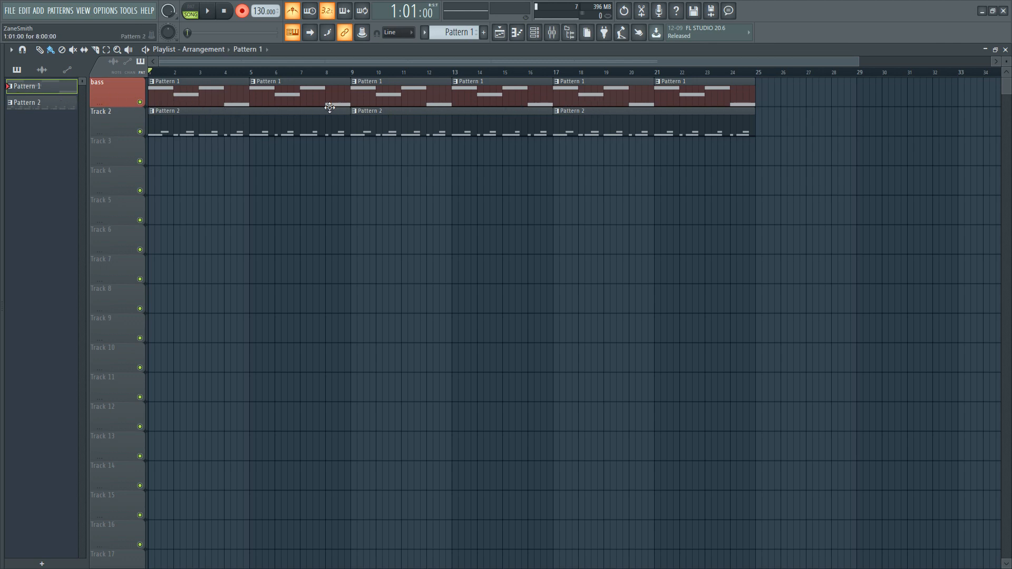
# Rename Track 2 to 'drums' and give it a green colour
pyautogui.rightClick(109, 112)
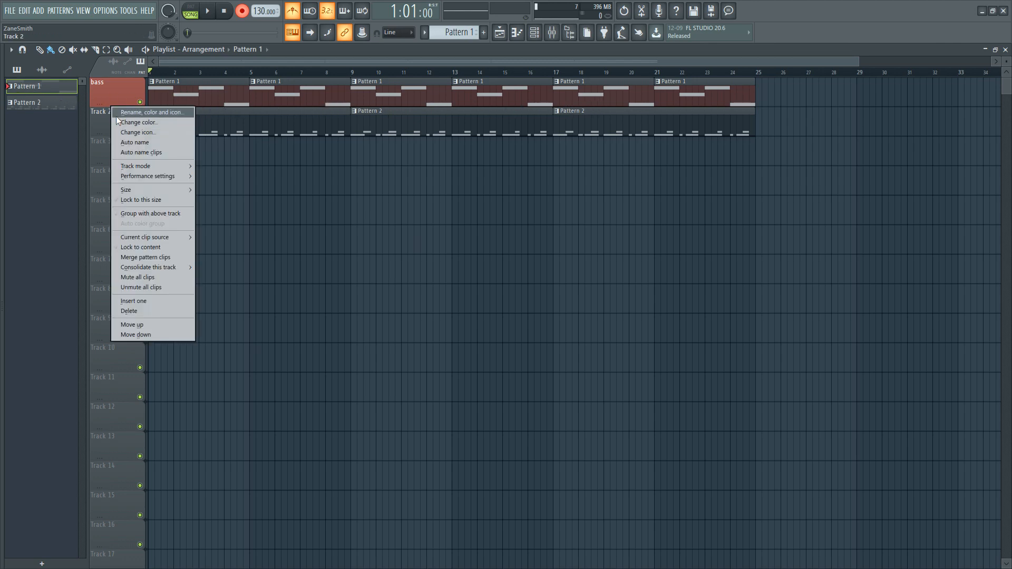
pyautogui.write('drums')
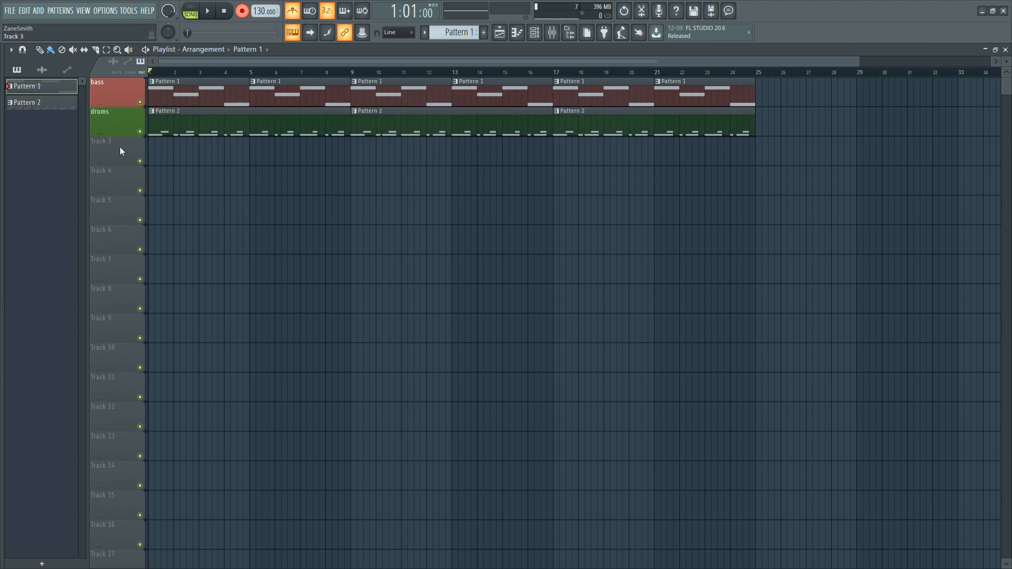
pyautogui.click(26, 103)
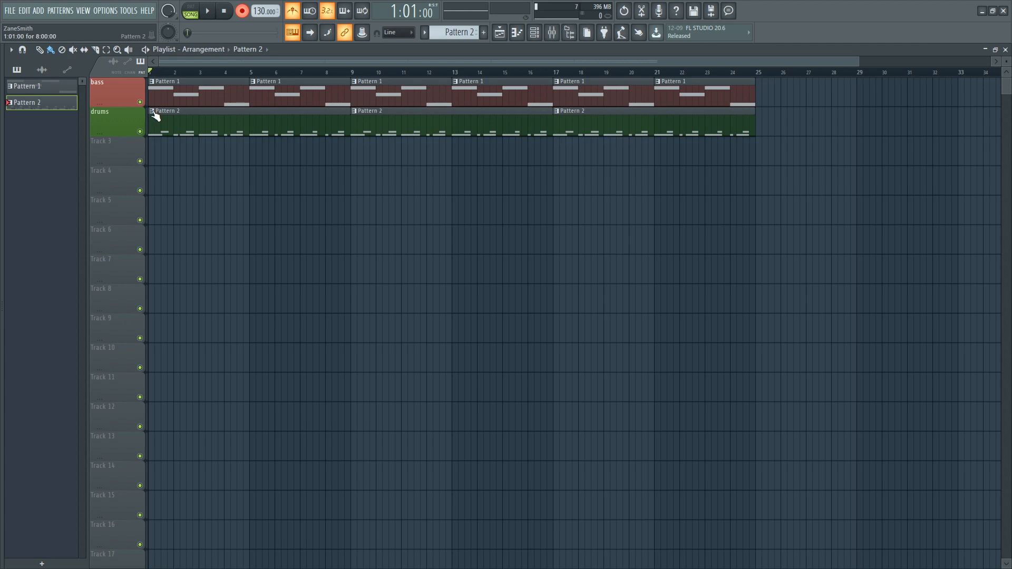
# Rename Pattern 2 to 'drums 1' from its playlist clip
pyautogui.rightClick(154, 112)
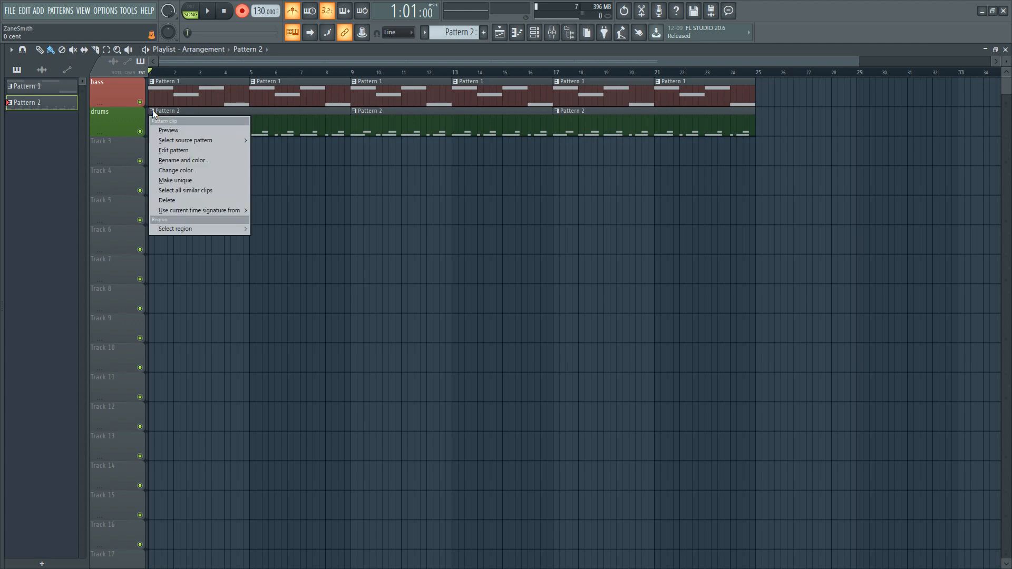
pyautogui.click(183, 160)
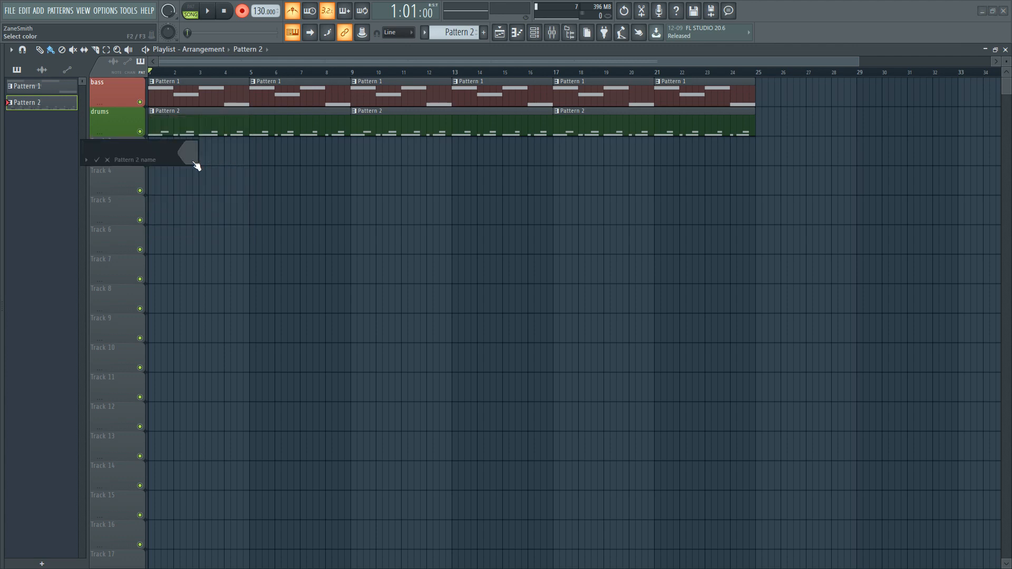
pyautogui.write('drums 1')
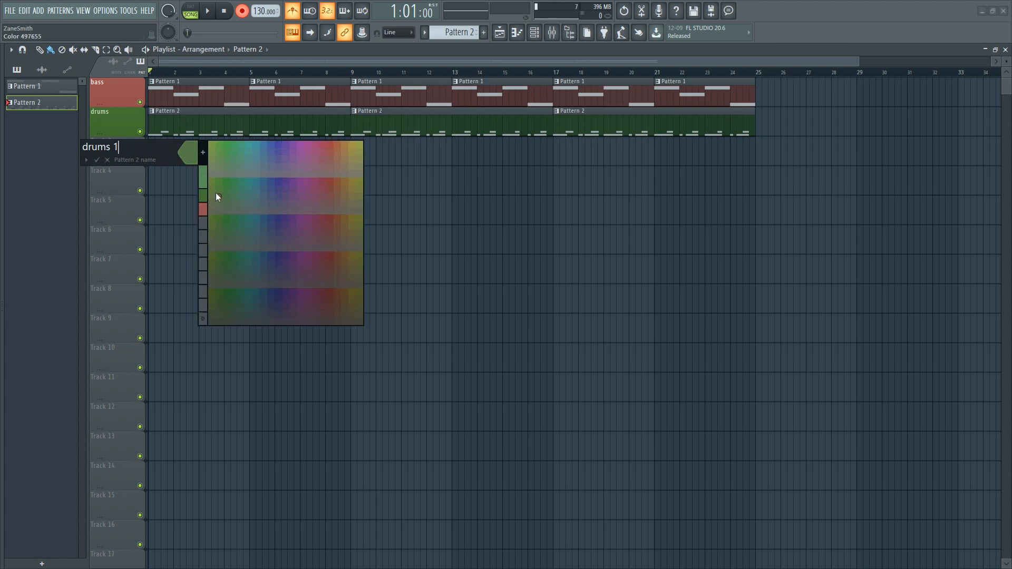
pyautogui.press('Enter')
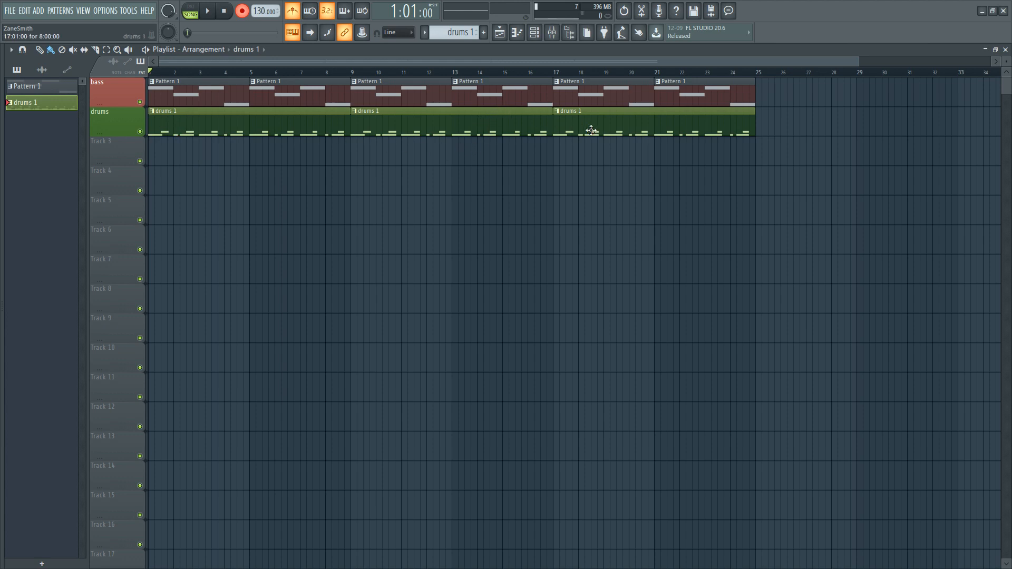
pyautogui.moveTo(566, 131)
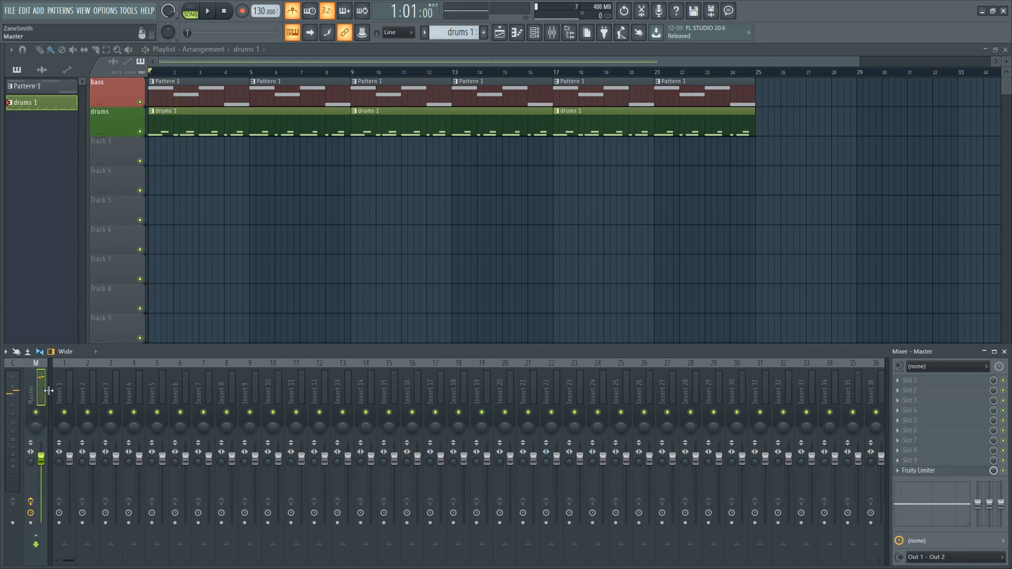
# Route the 707 channel to mixer insert 2 and Voltage Modular to insert 1
pyautogui.click(133, 392)
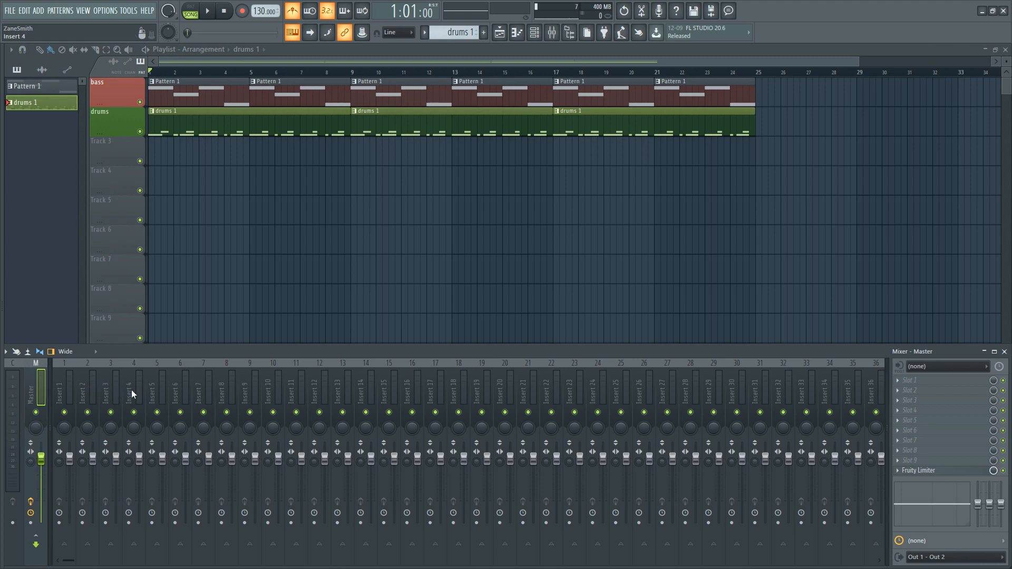
pyautogui.moveTo(445, 32)
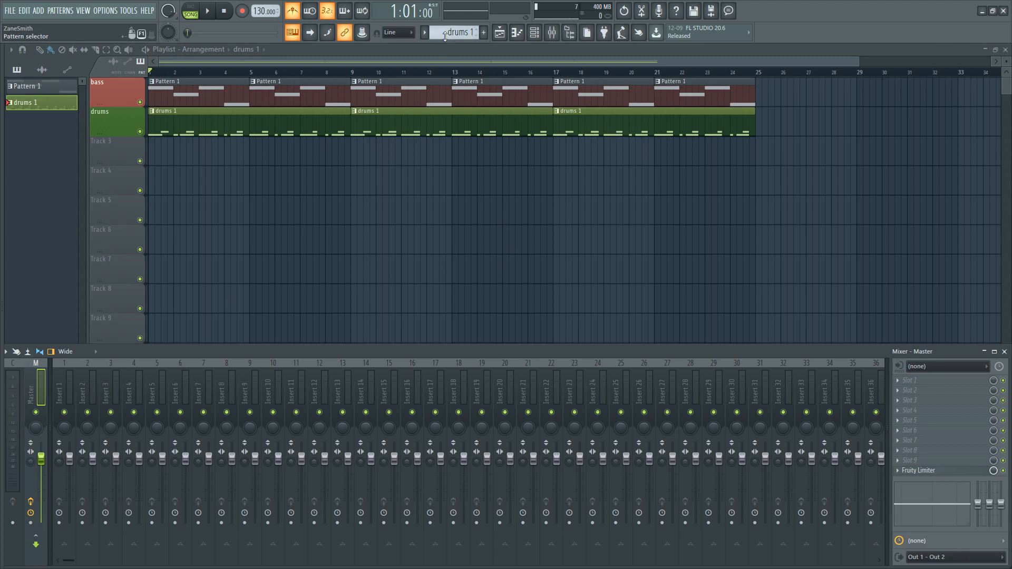
pyautogui.click(532, 32)
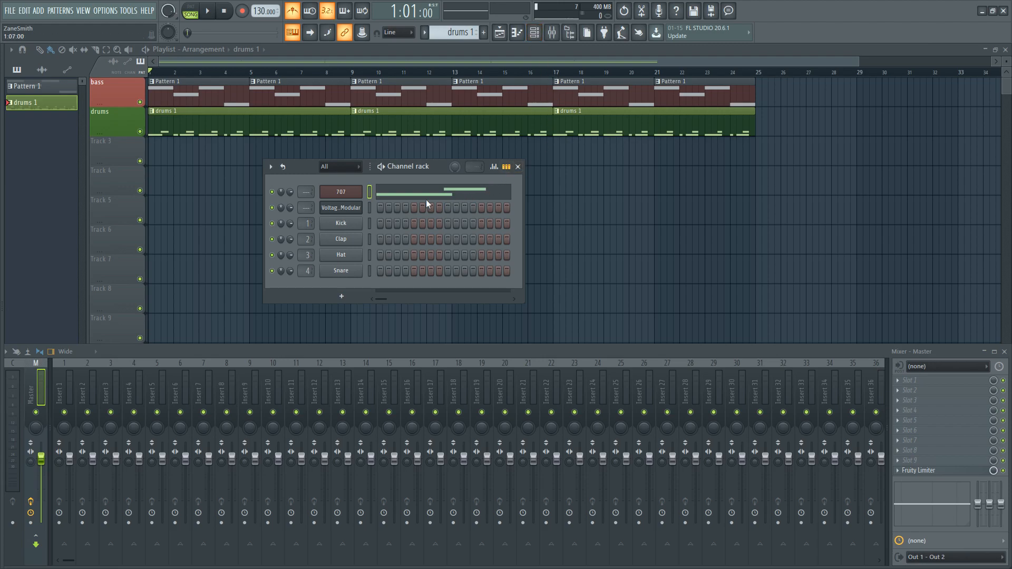
pyautogui.click(341, 191)
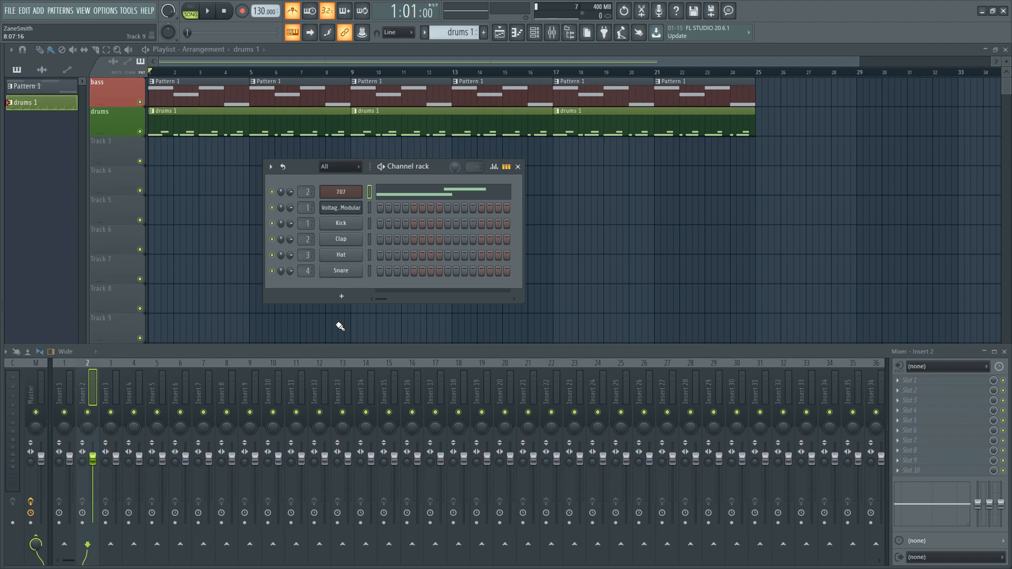
pyautogui.click(211, 9)
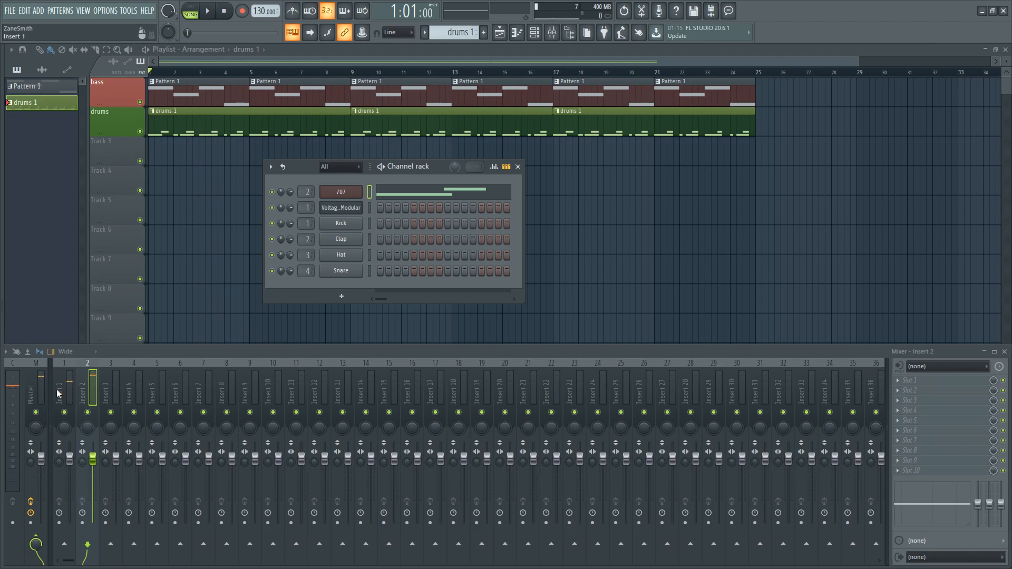
pyautogui.moveTo(58, 395)
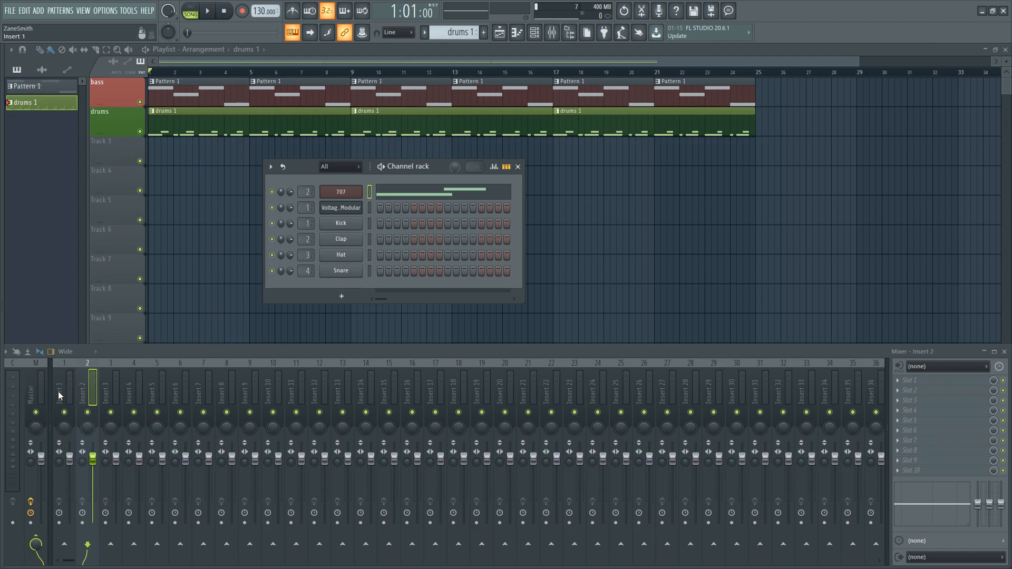
# Name inserts 1 and 2 bass and drums; add Fruity Compressor with Drums preset to drums
pyautogui.rightClick(64, 394)
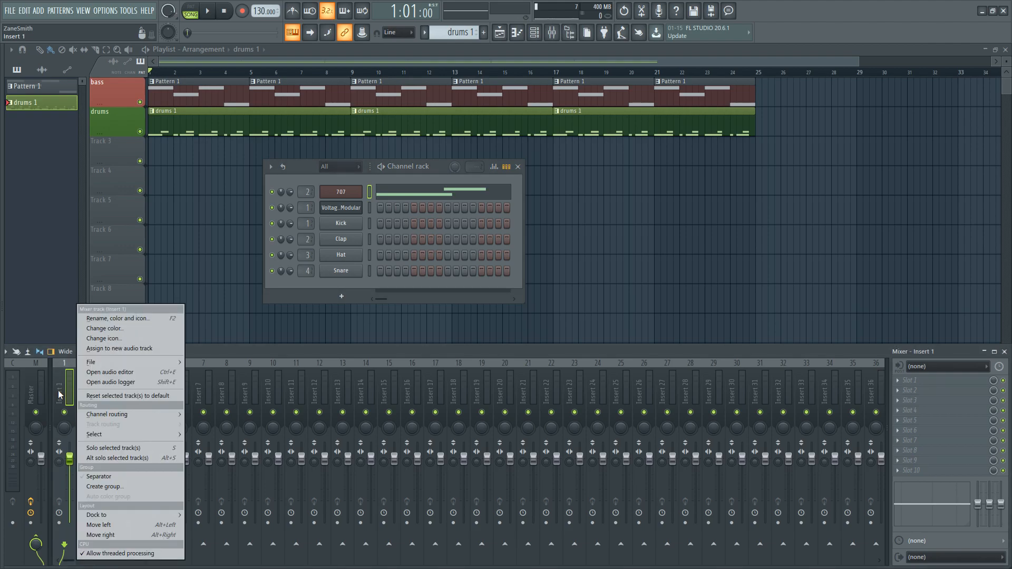
pyautogui.moveTo(122, 318)
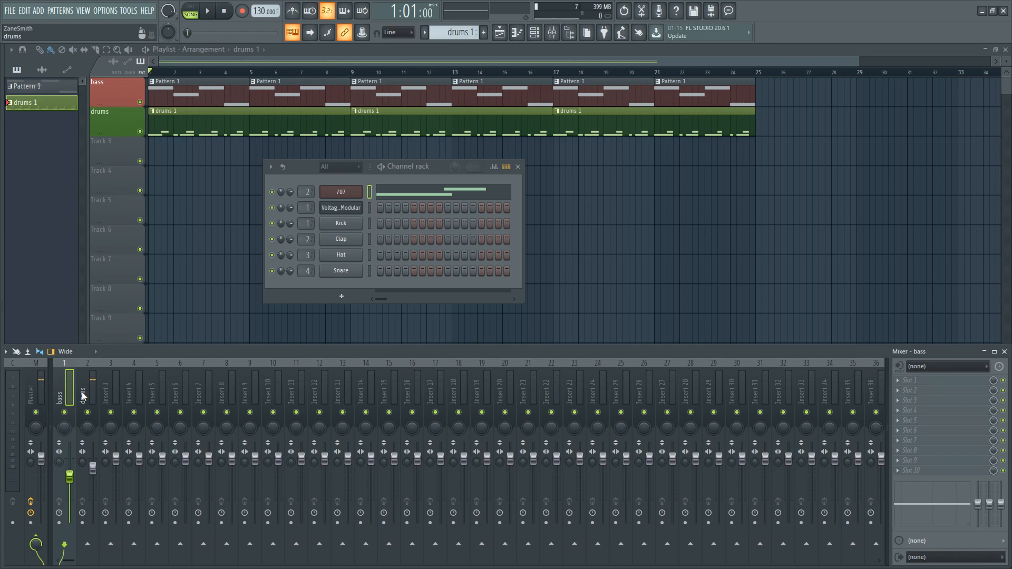
pyautogui.click(88, 400)
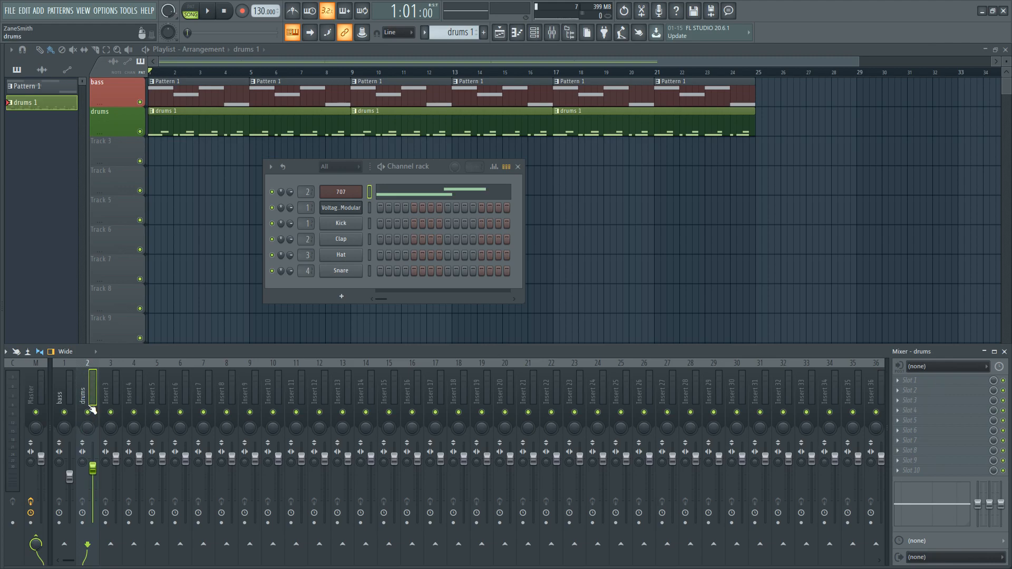
pyautogui.moveTo(909, 405)
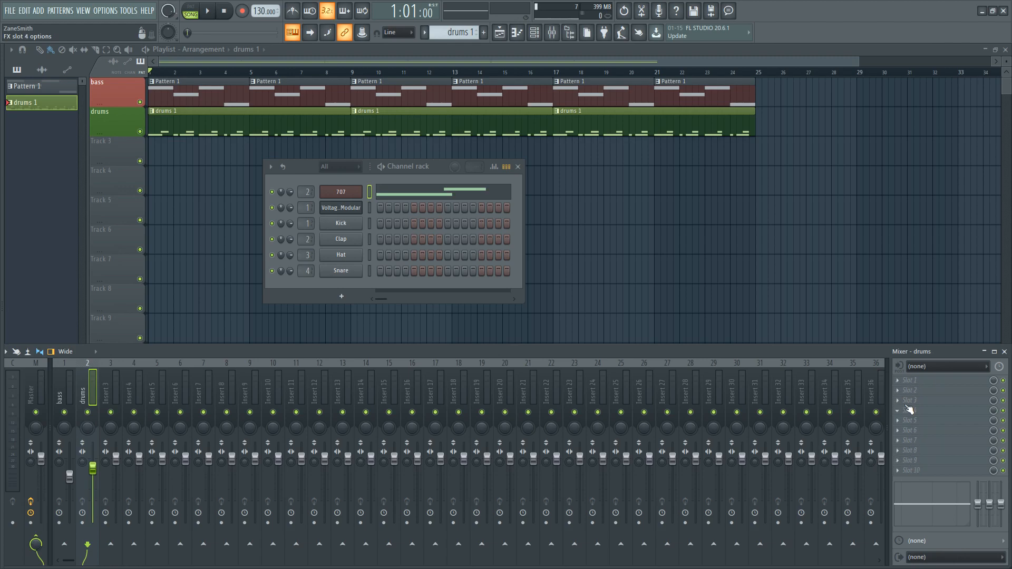
pyautogui.rightClick(909, 409)
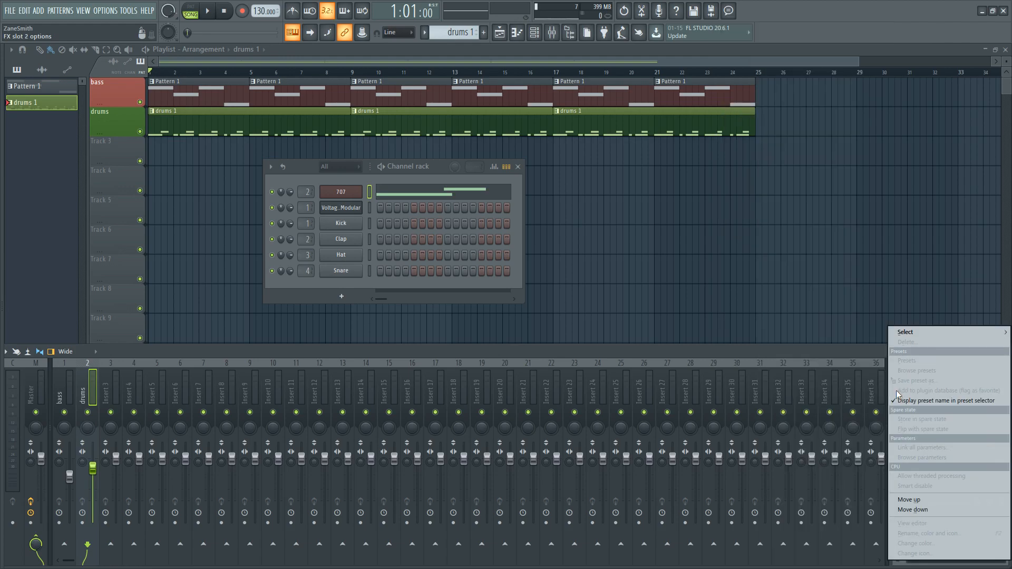
pyautogui.click(905, 332)
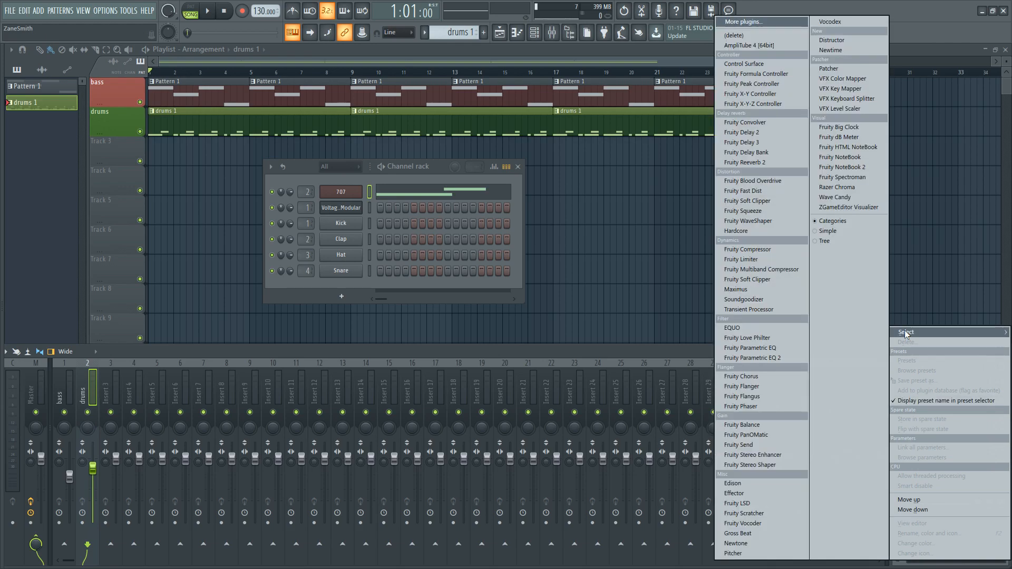
pyautogui.moveTo(752, 252)
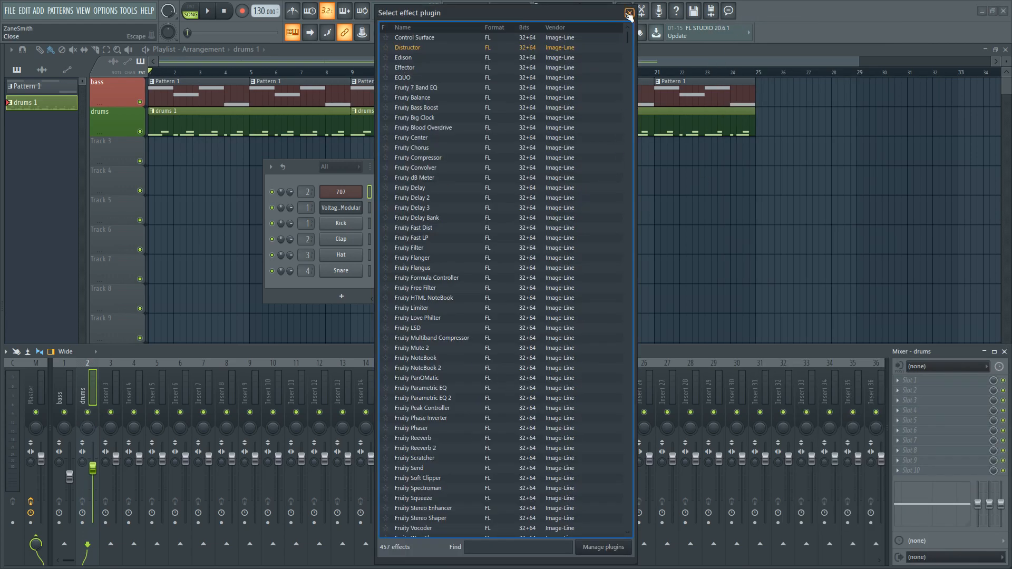
pyautogui.doubleClick(418, 158)
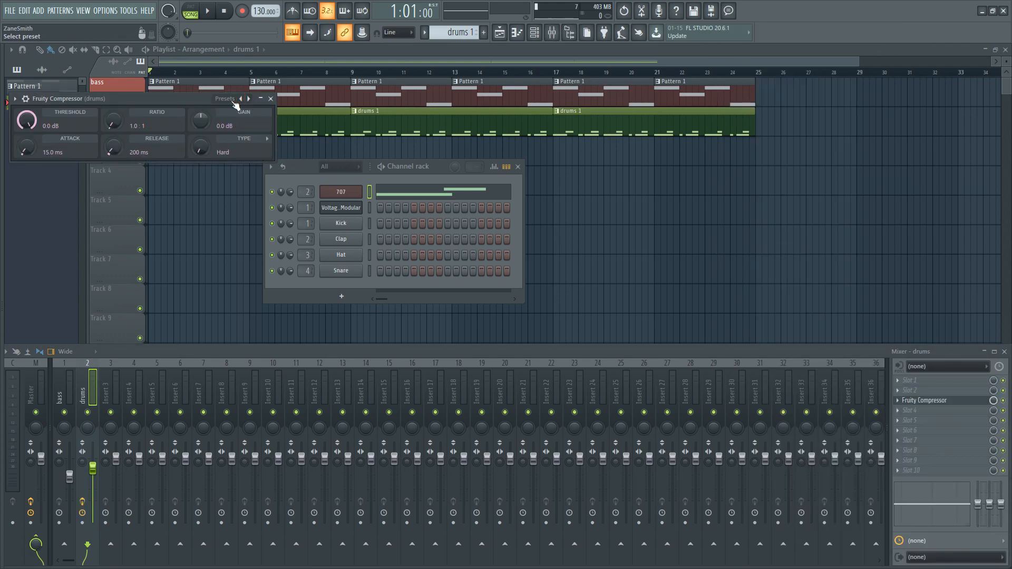
pyautogui.click(242, 99)
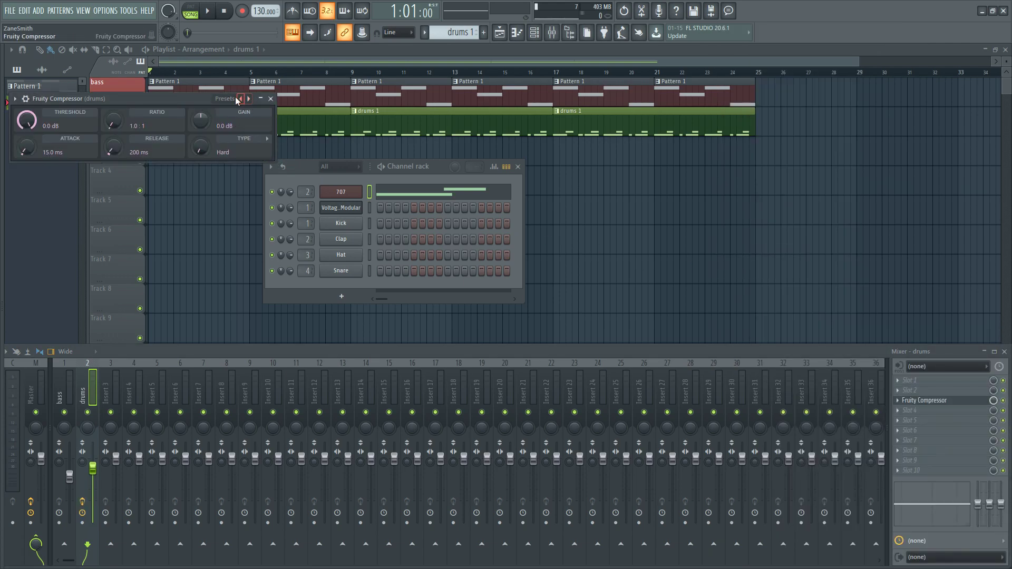
pyautogui.click(240, 98)
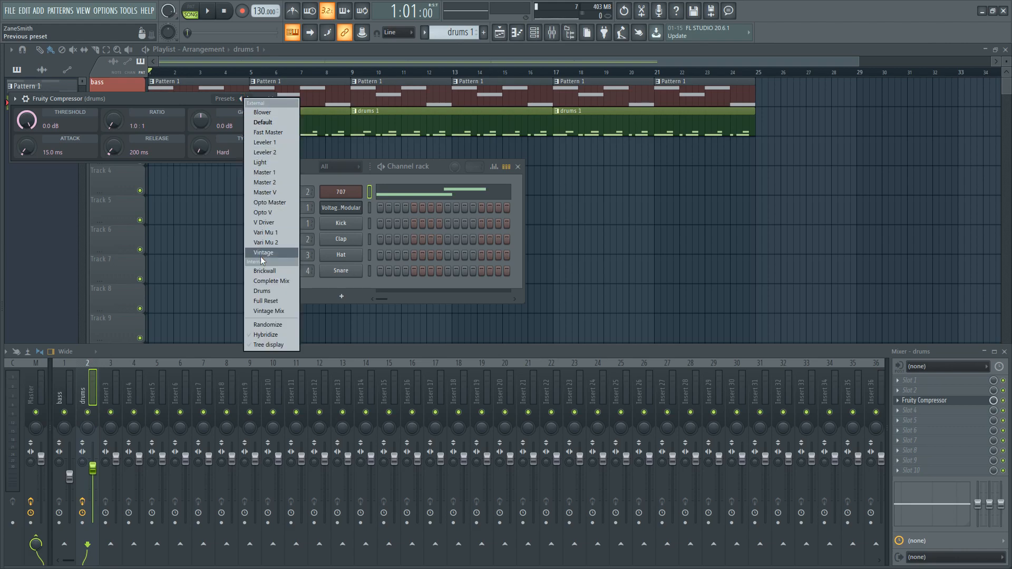
pyautogui.click(261, 291)
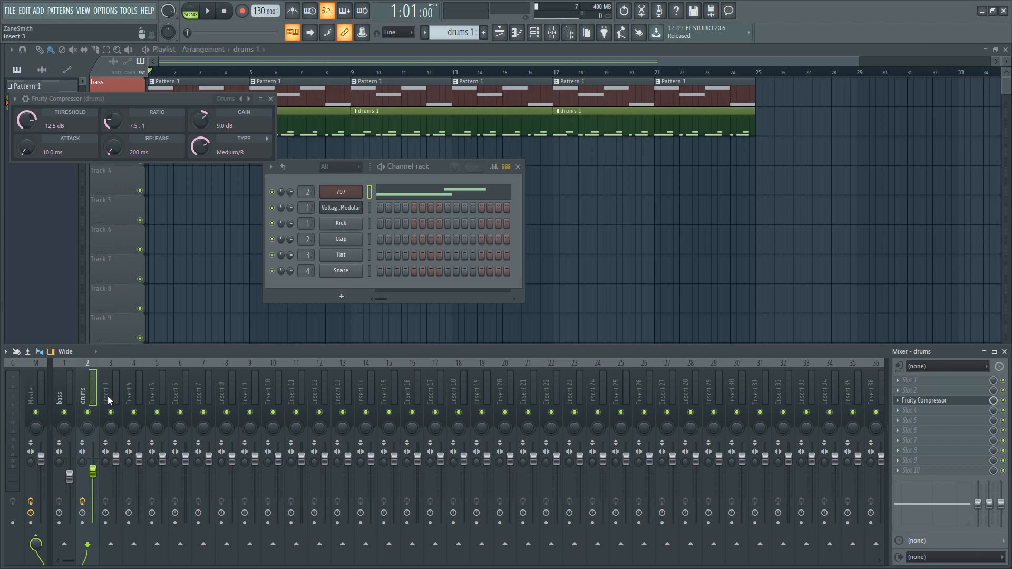
# Set mixer insert 3 (Guitar) to audio input In 2 and add the Hardcore guitar effect
pyautogui.click(110, 399)
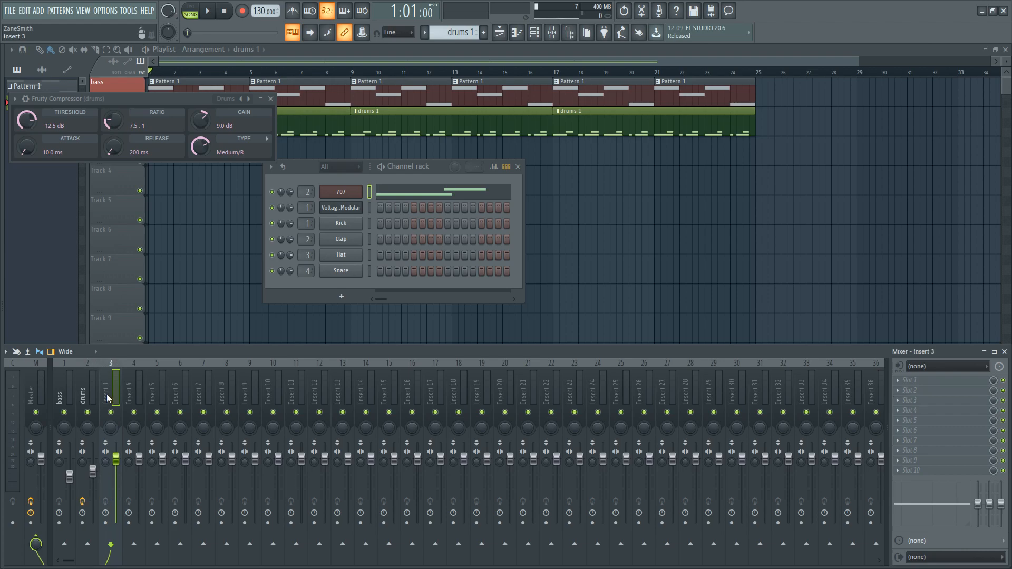
pyautogui.rightClick(110, 397)
pyautogui.write('Guitar')
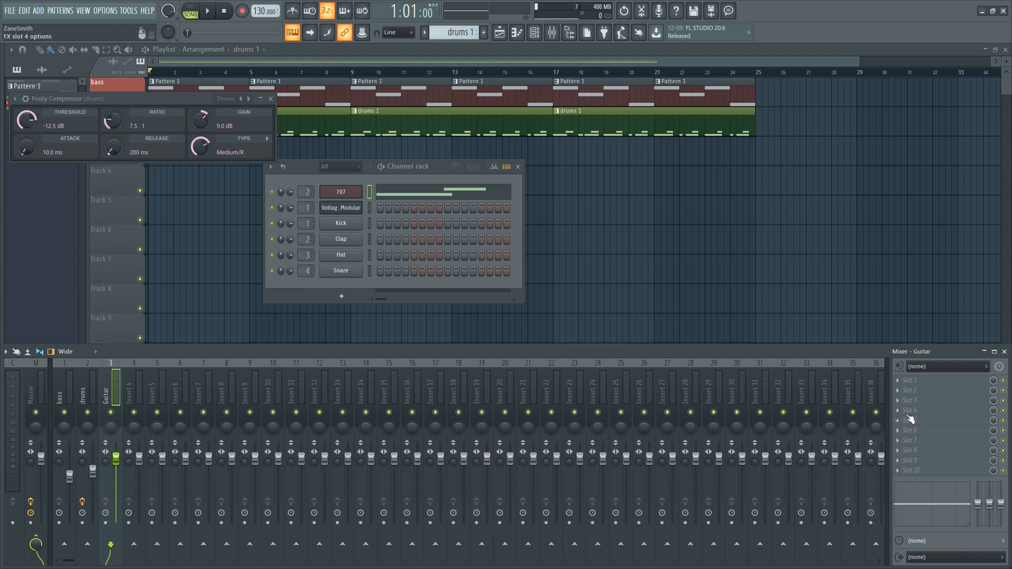
pyautogui.click(944, 367)
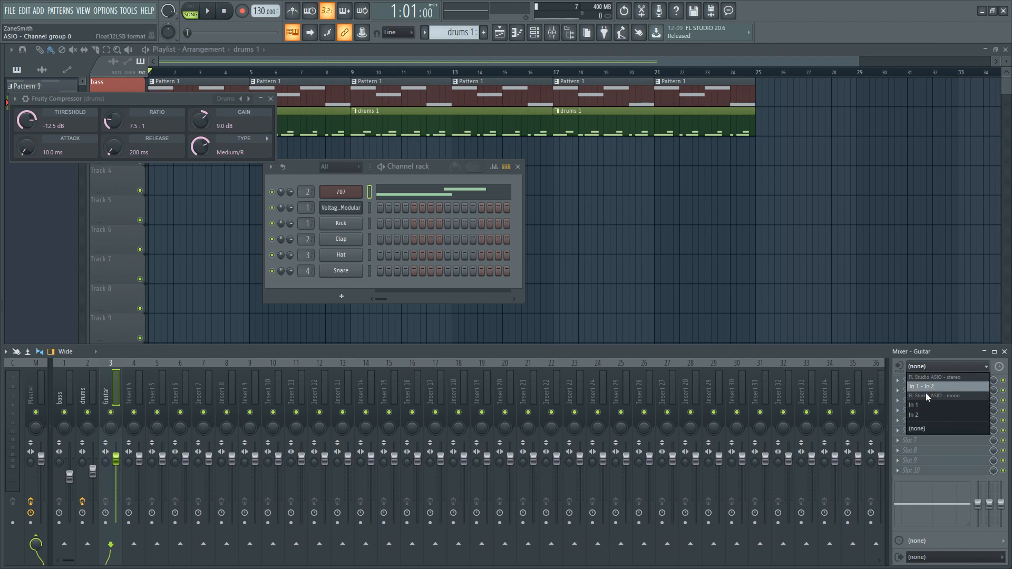
pyautogui.moveTo(925, 415)
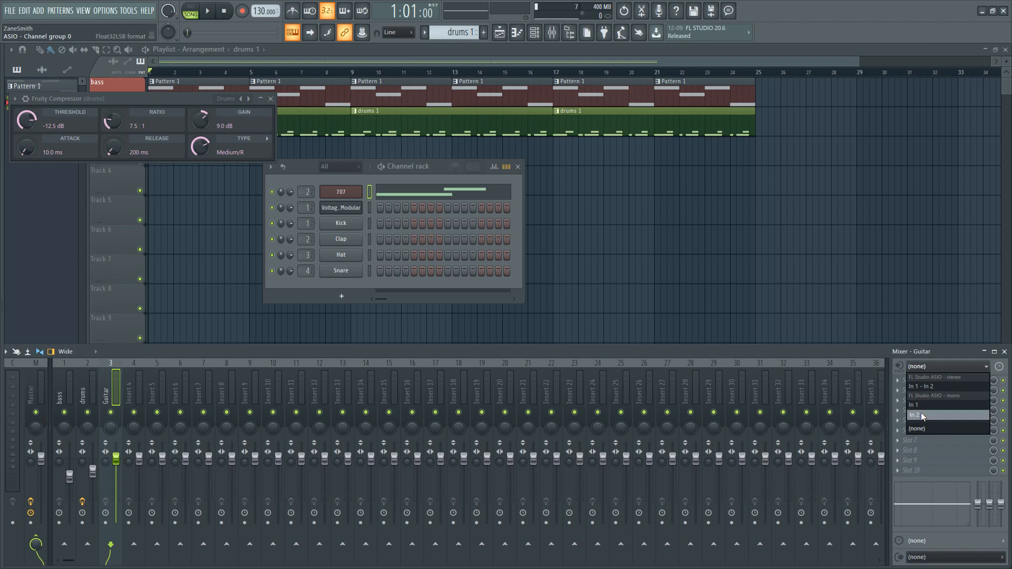
pyautogui.click(922, 415)
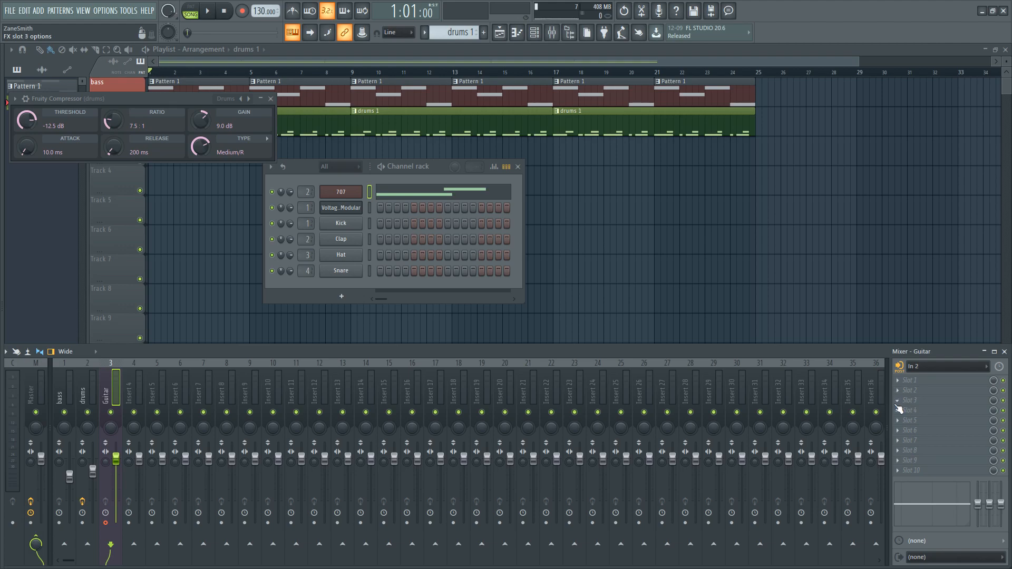
pyautogui.moveTo(902, 404)
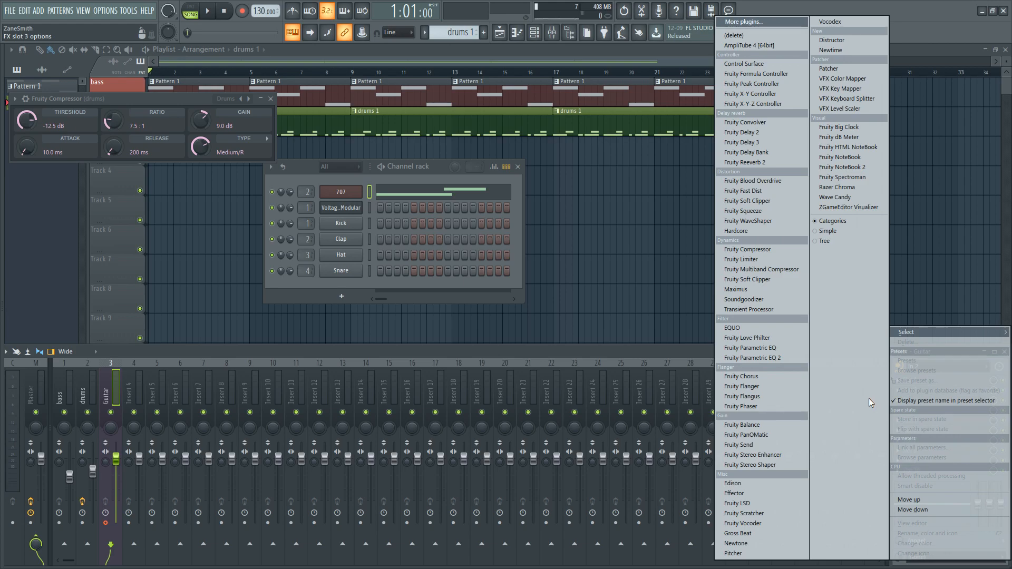
pyautogui.click(736, 231)
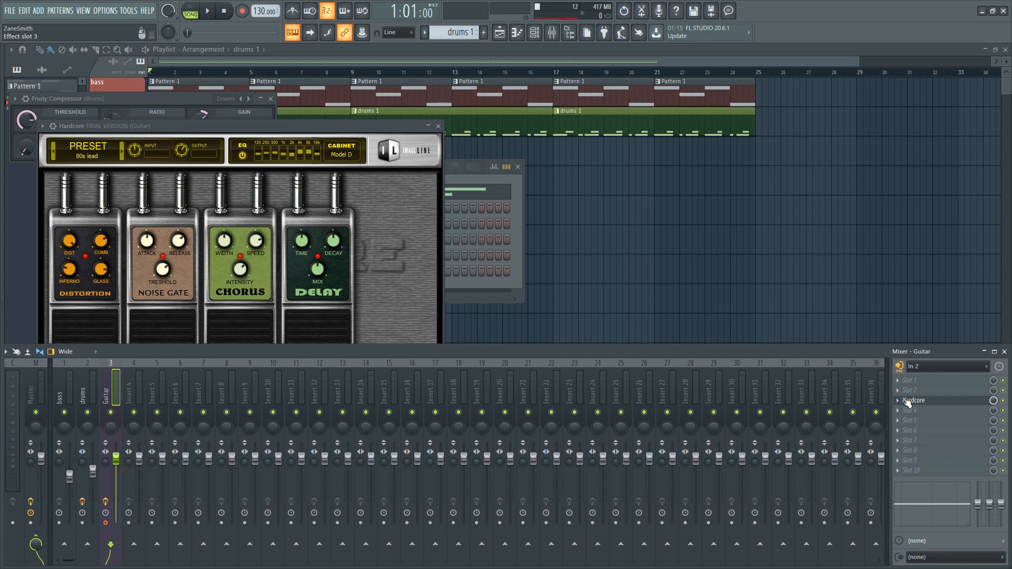
pyautogui.moveTo(931, 406)
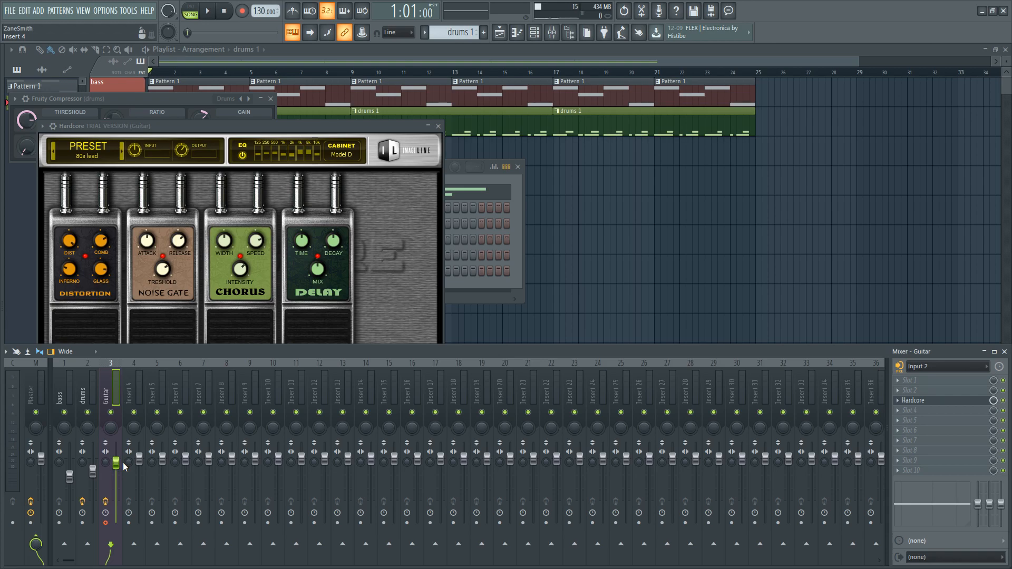
# Drag in the playlist track area beside the new Guitar tracks
pyautogui.moveTo(113, 463); pyautogui.dragTo(112, 479)
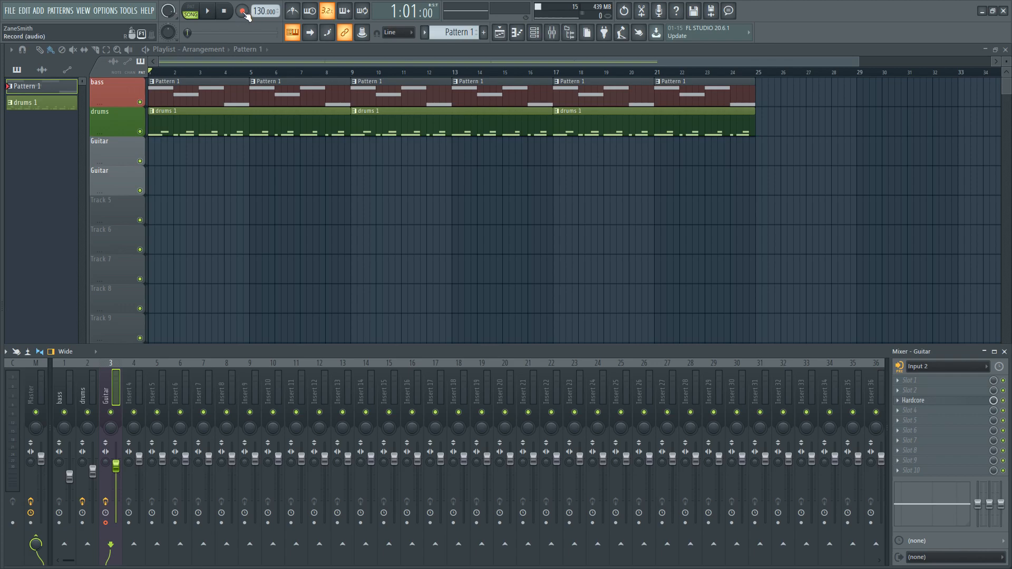
# Record a guitar take straight into the playlist as an audio clip
pyautogui.click(240, 11)
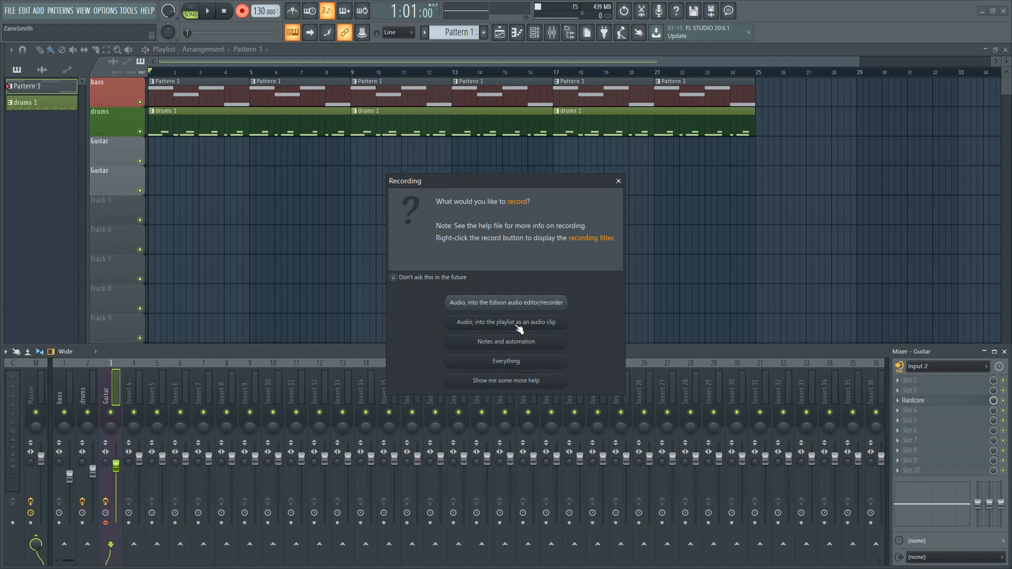
pyautogui.moveTo(503, 334)
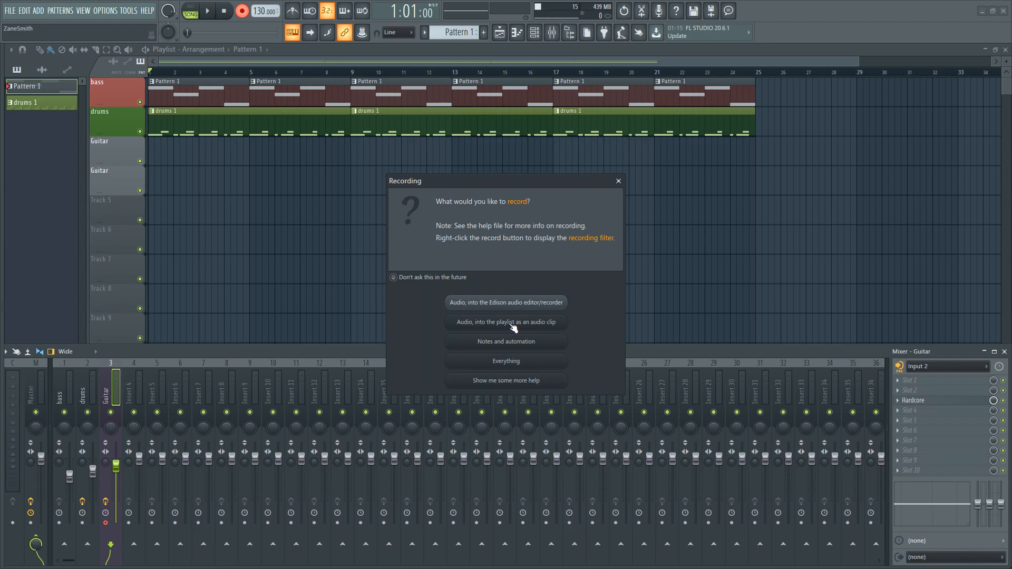
pyautogui.click(506, 322)
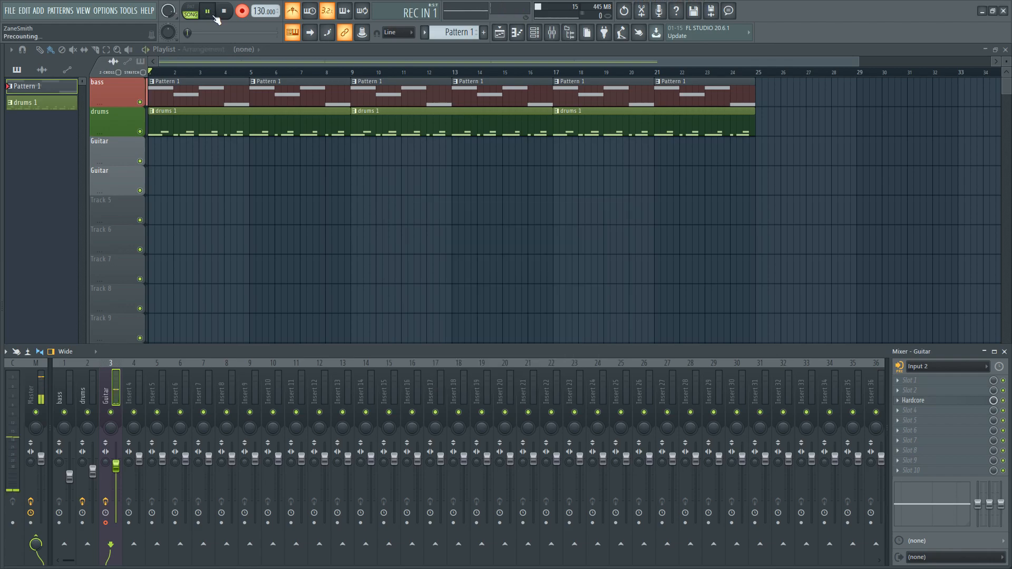
pyautogui.click(235, 11)
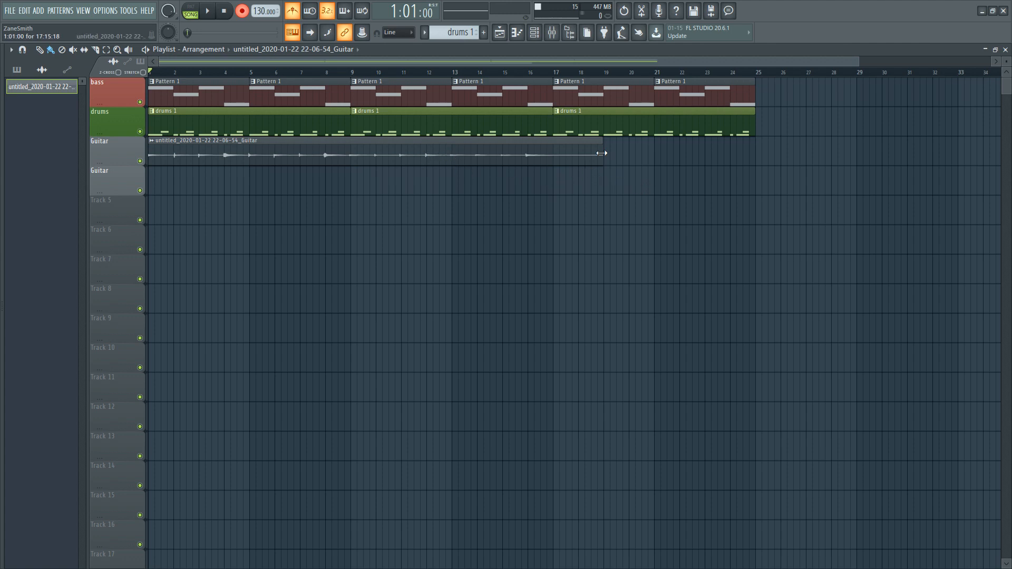
pyautogui.moveTo(602, 153)
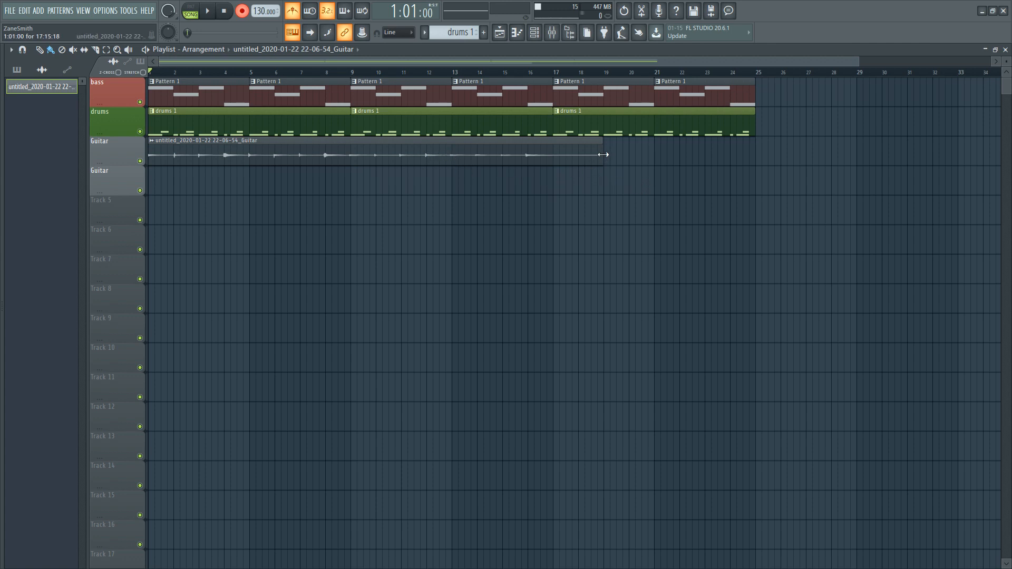
pyautogui.moveTo(603, 154); pyautogui.dragTo(494, 155)
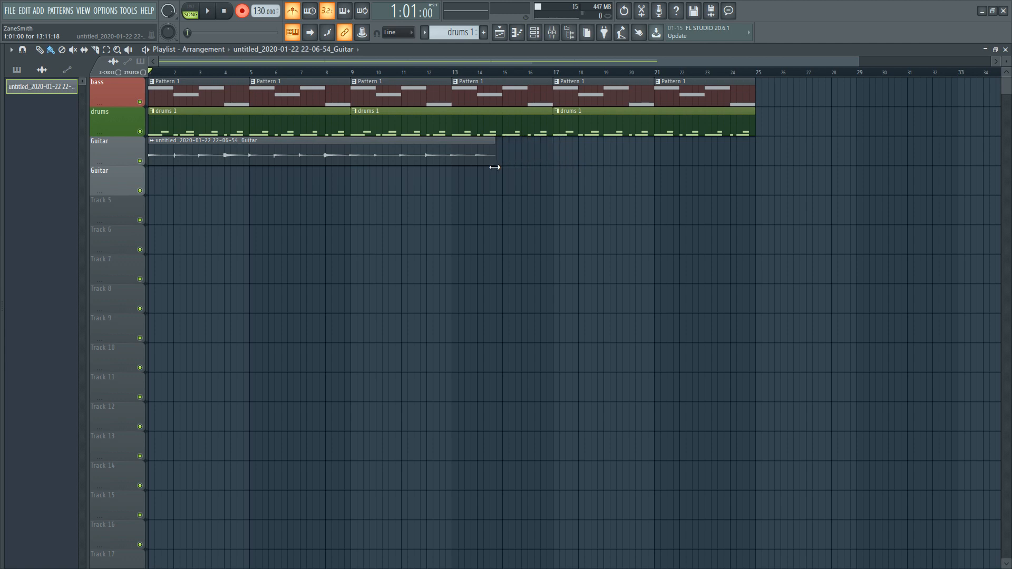
pyautogui.moveTo(494, 155); pyautogui.dragTo(591, 155)
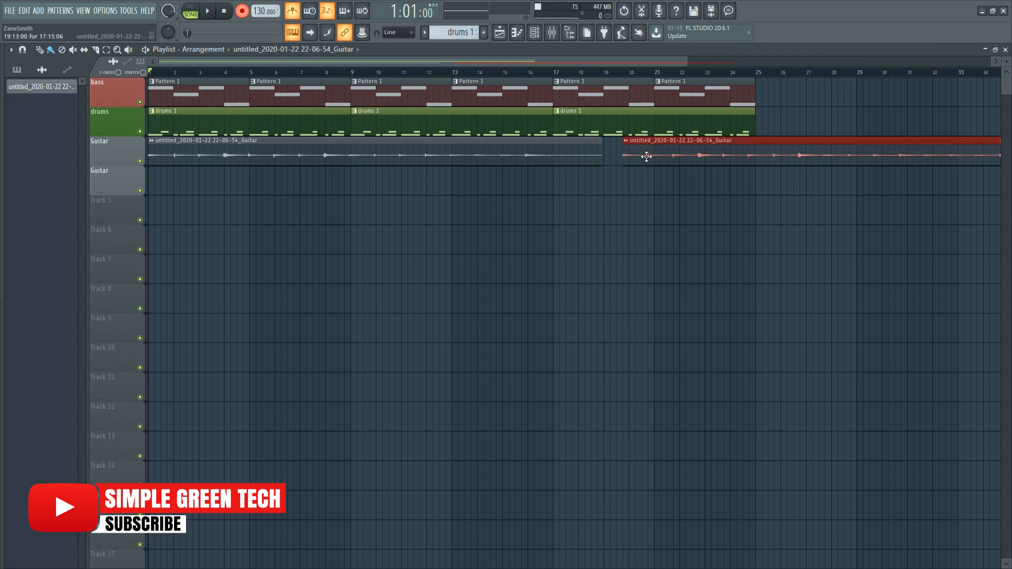
pyautogui.moveTo(646, 155); pyautogui.dragTo(696, 153)
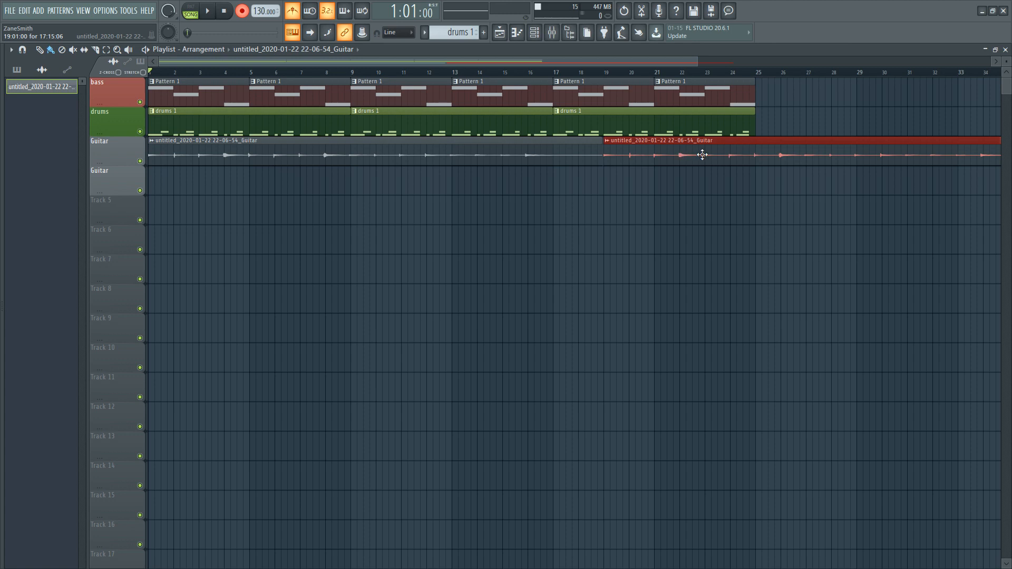
pyautogui.click(700, 154)
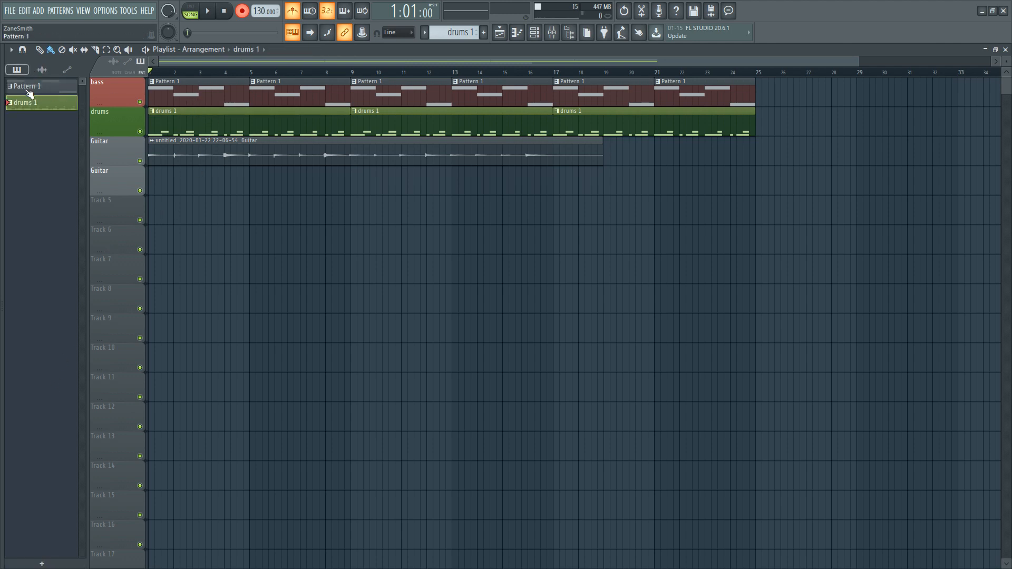
pyautogui.click(199, 146)
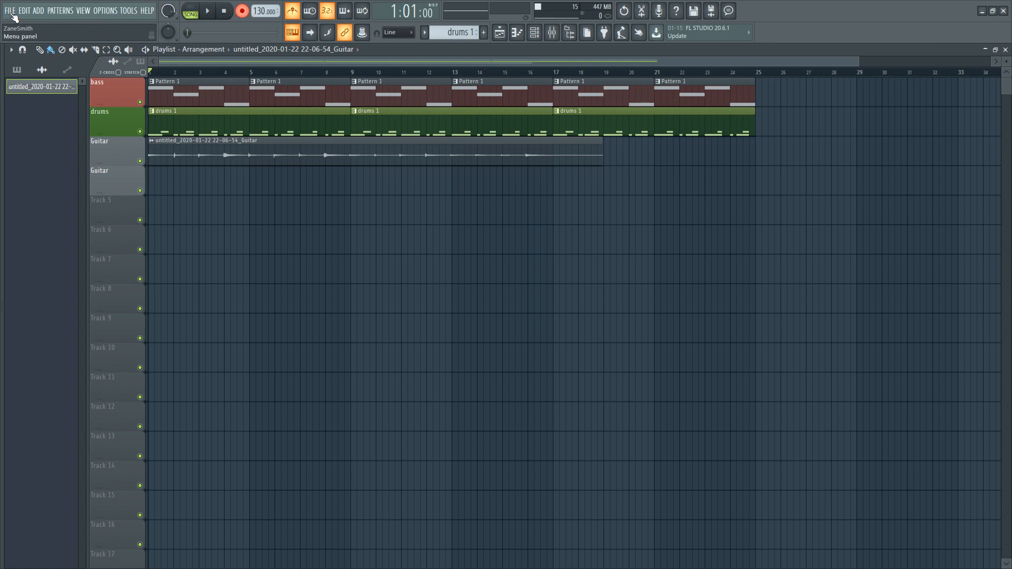
# Export the project as an MP3 file named 'test fl'
pyautogui.click(9, 9)
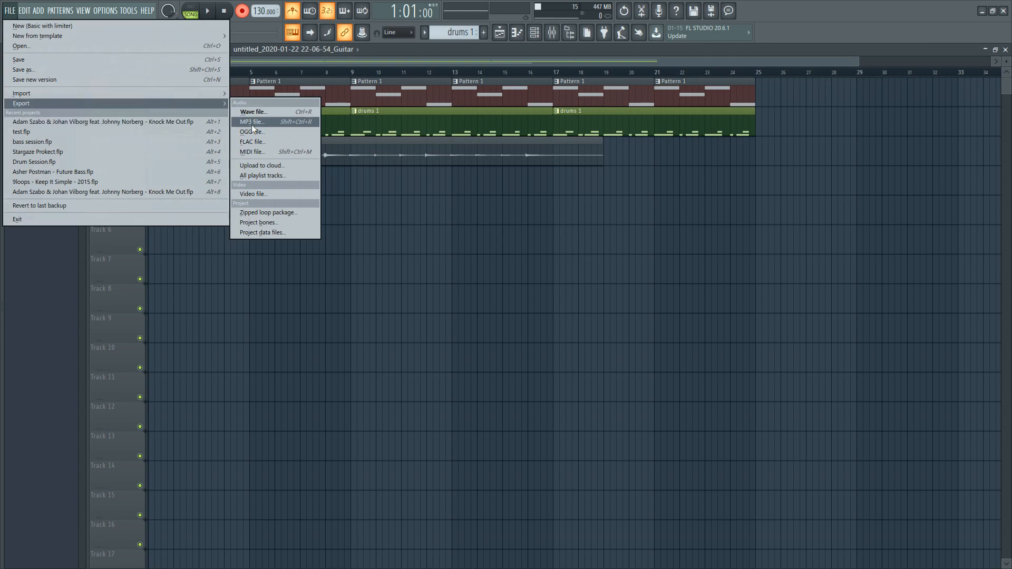
pyautogui.moveTo(257, 122)
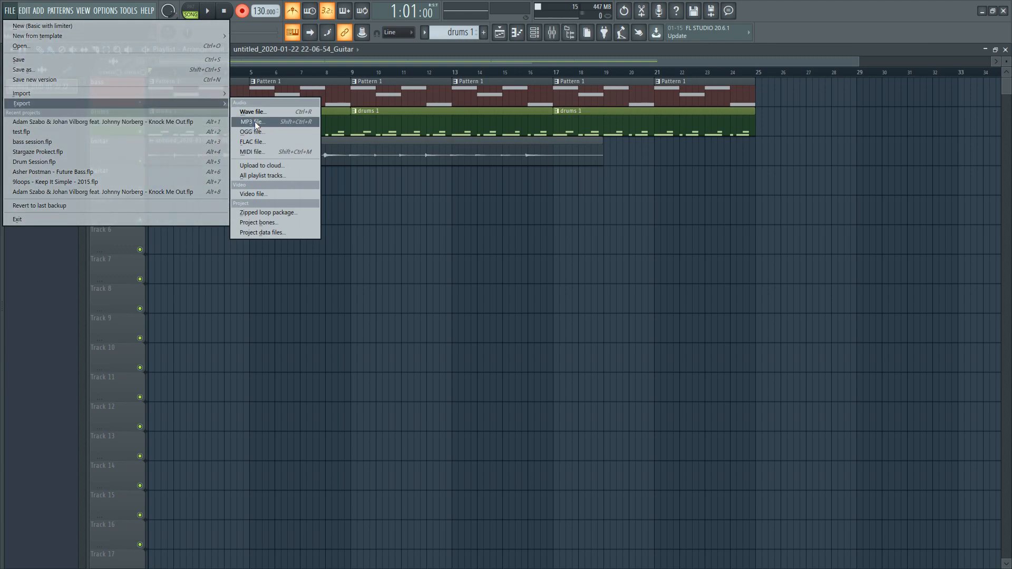
pyautogui.click(253, 122)
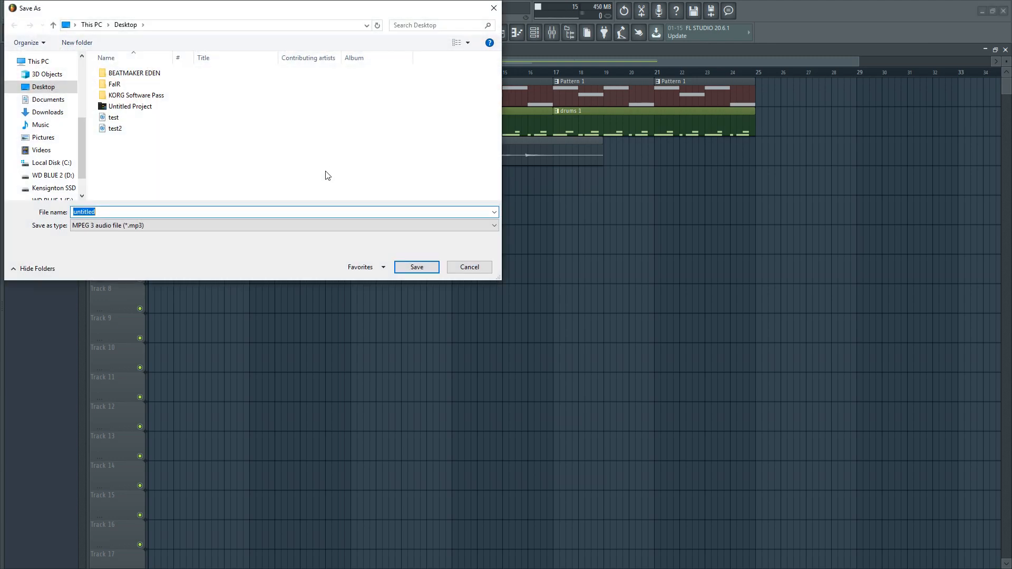
pyautogui.write('test3')
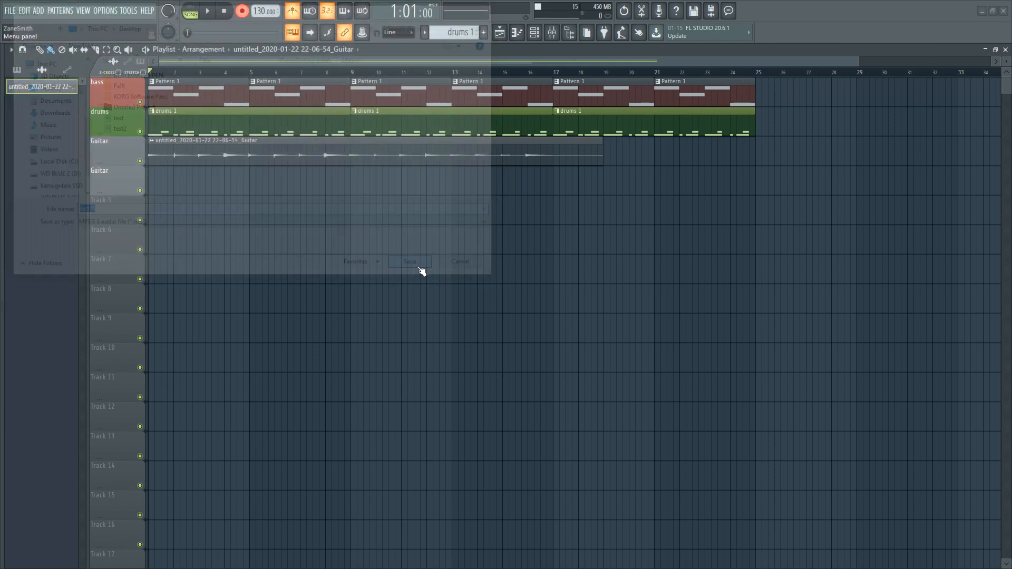
pyautogui.click(410, 261)
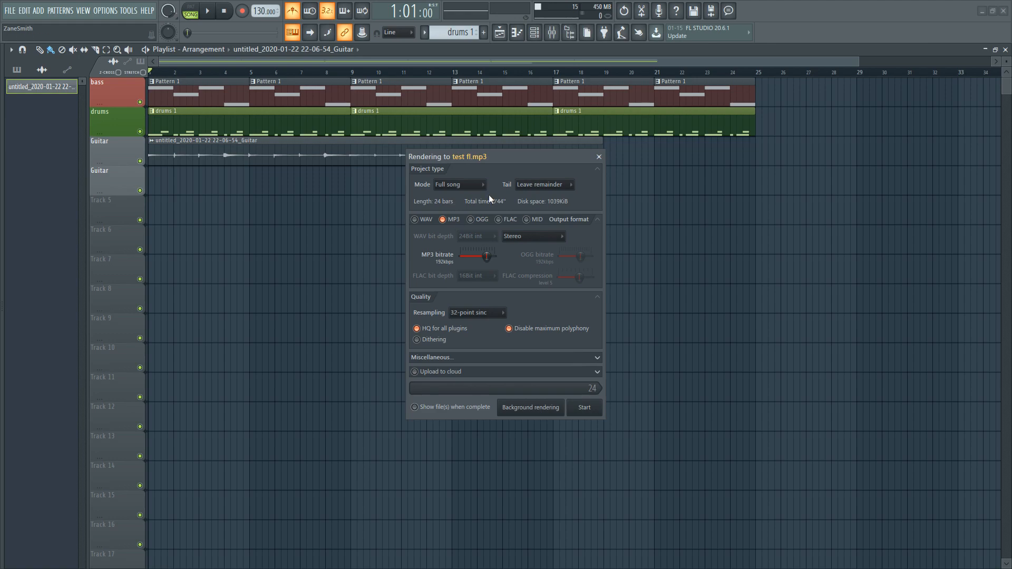
pyautogui.moveTo(473, 310)
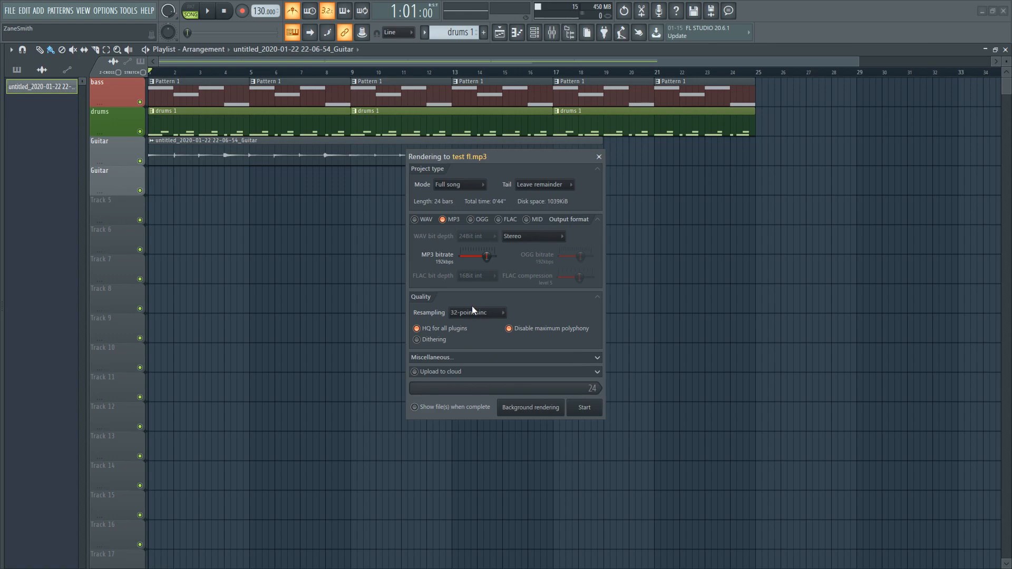
pyautogui.moveTo(428, 193)
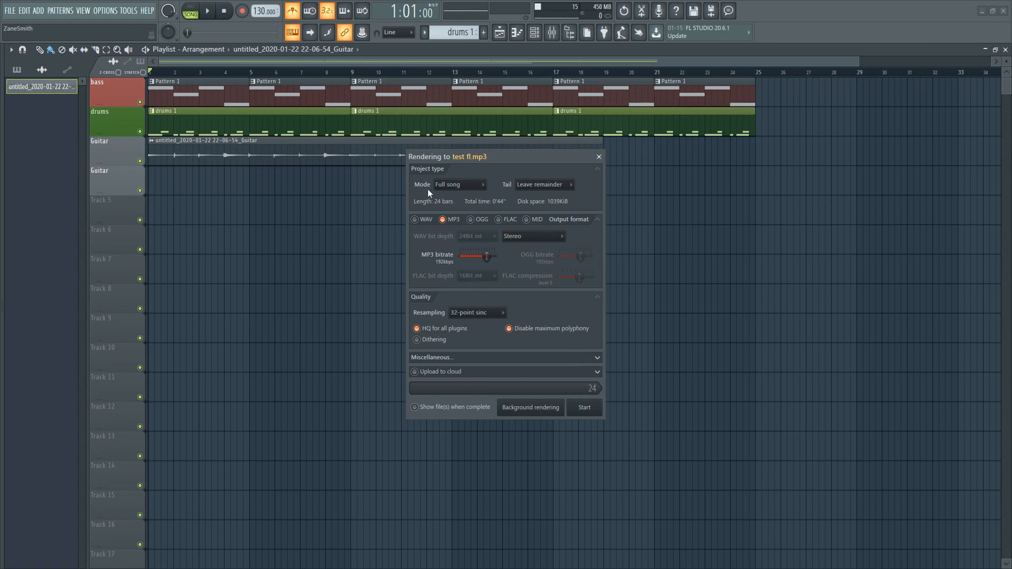
# Keep the render mode on Full song and start rendering test fl.mp3
pyautogui.click(459, 185)
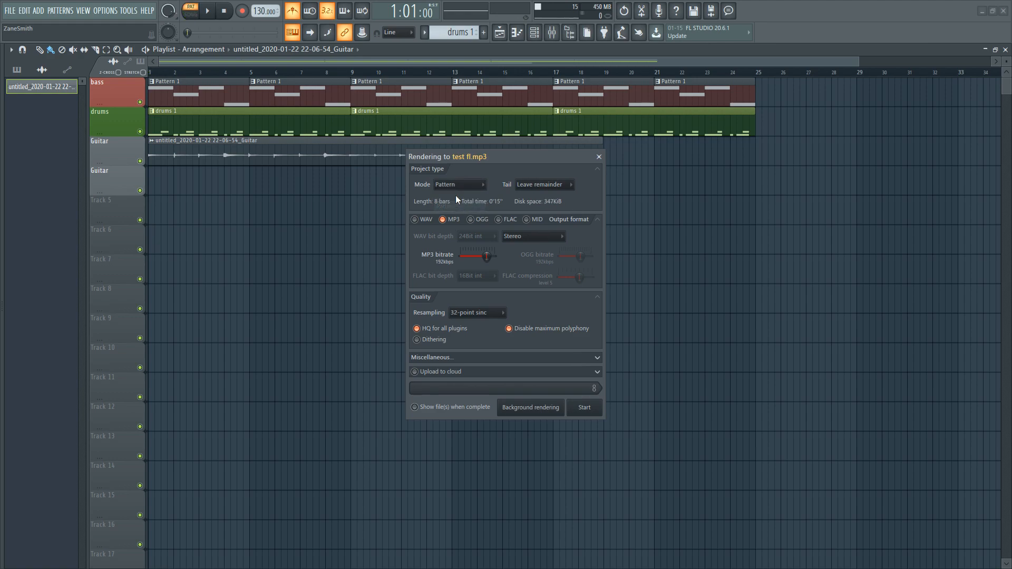
pyautogui.moveTo(467, 33)
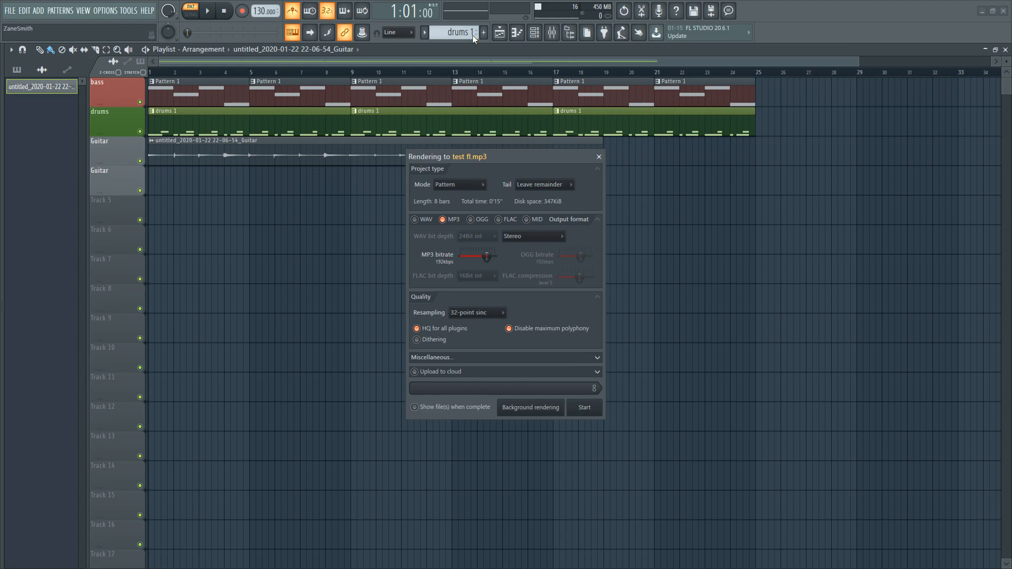
pyautogui.click(460, 185)
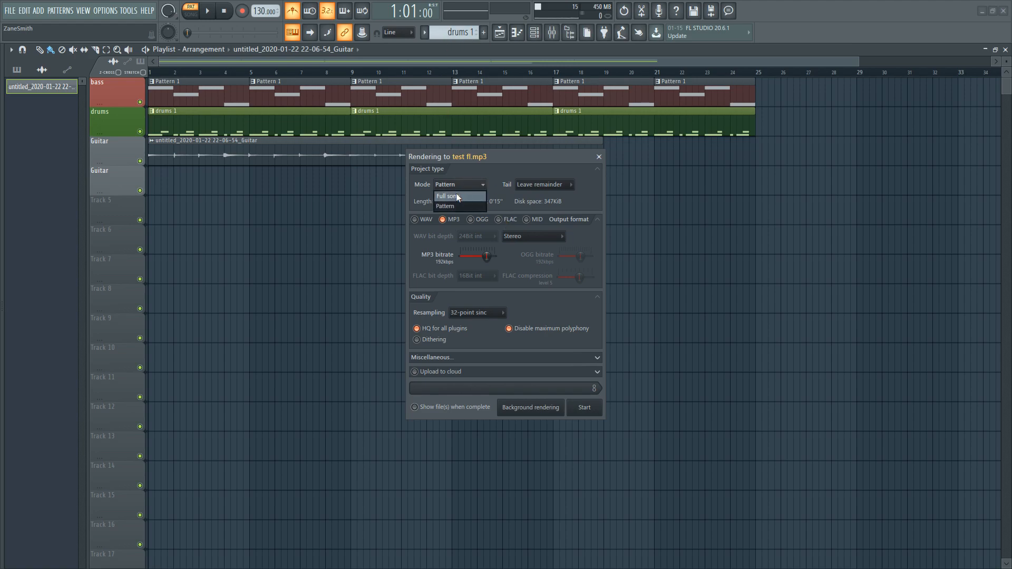
pyautogui.click(448, 196)
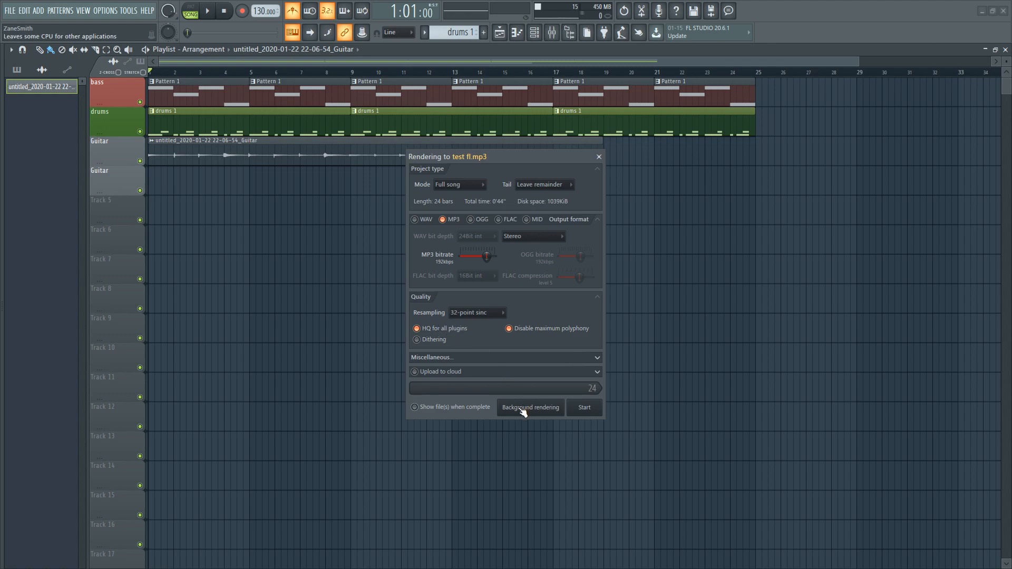
pyautogui.click(585, 407)
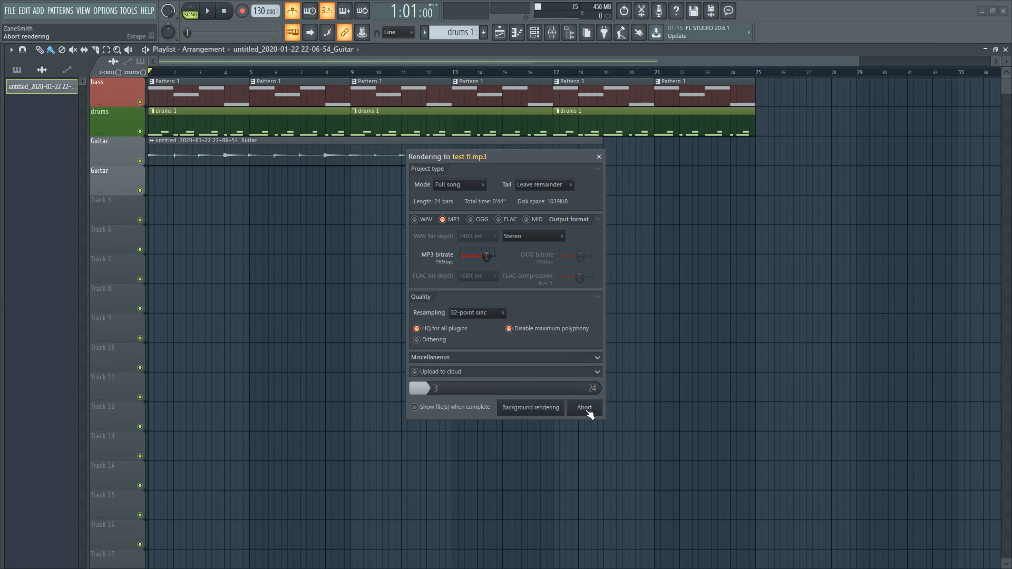